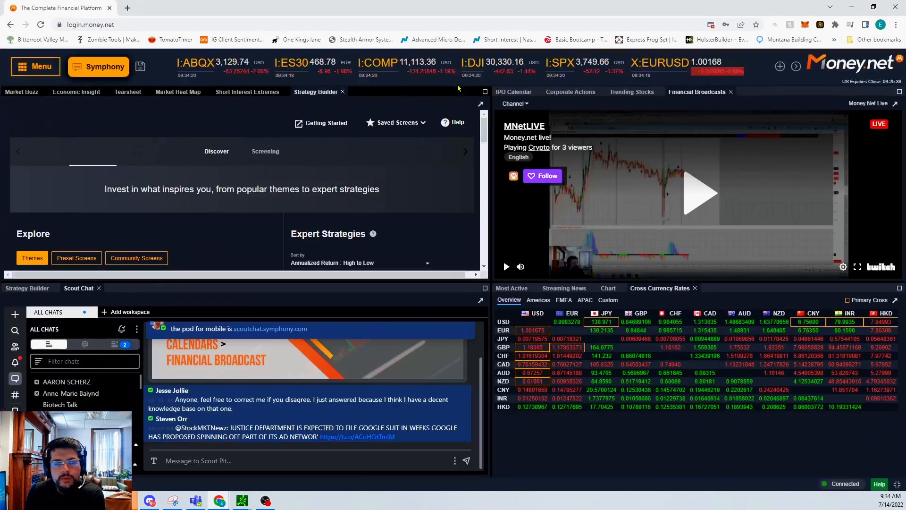
Create a new Blank view from the view templates library.
click(35, 66)
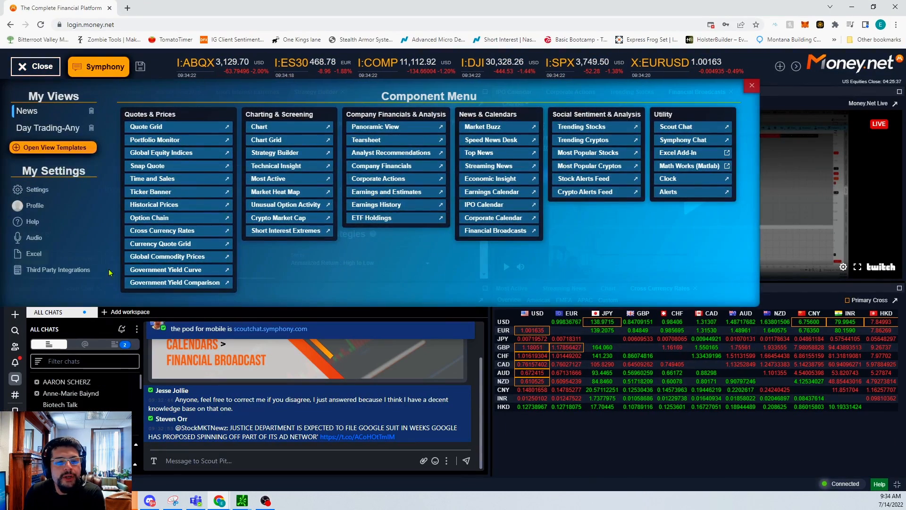
click(53, 147)
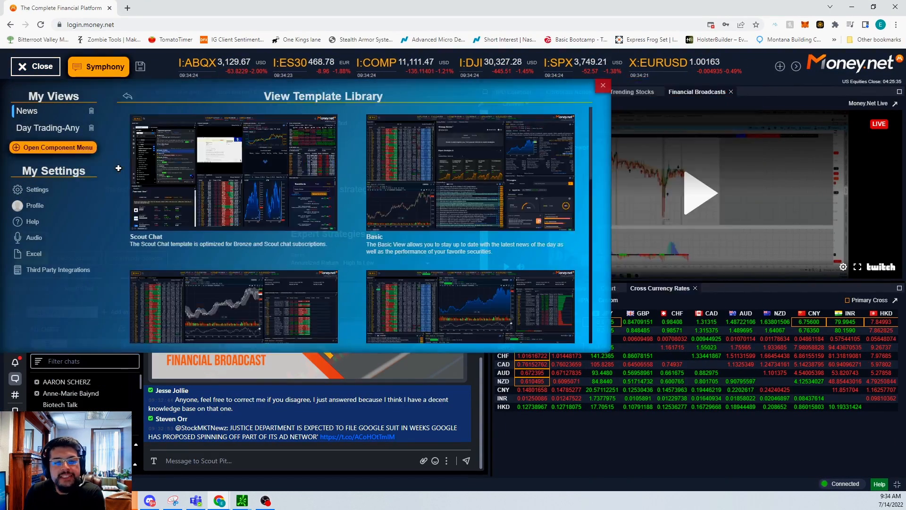
scroll(down, 3)
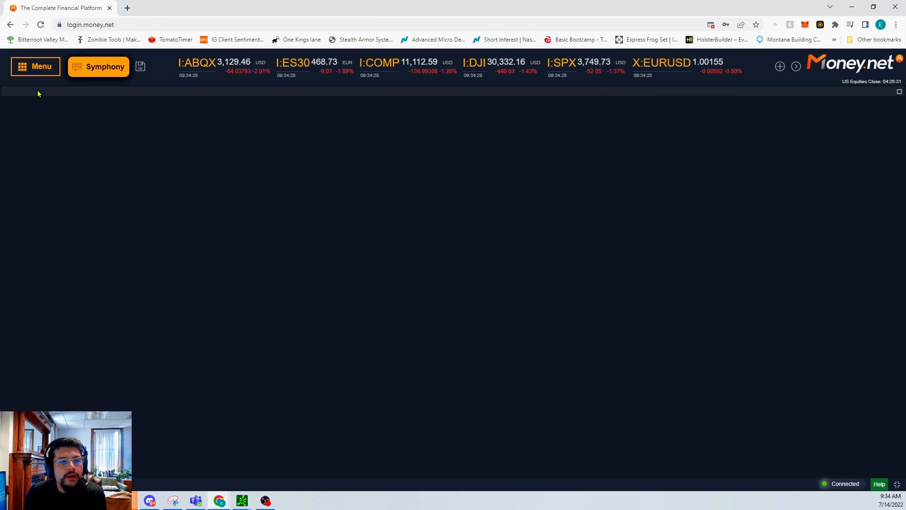
click(35, 66)
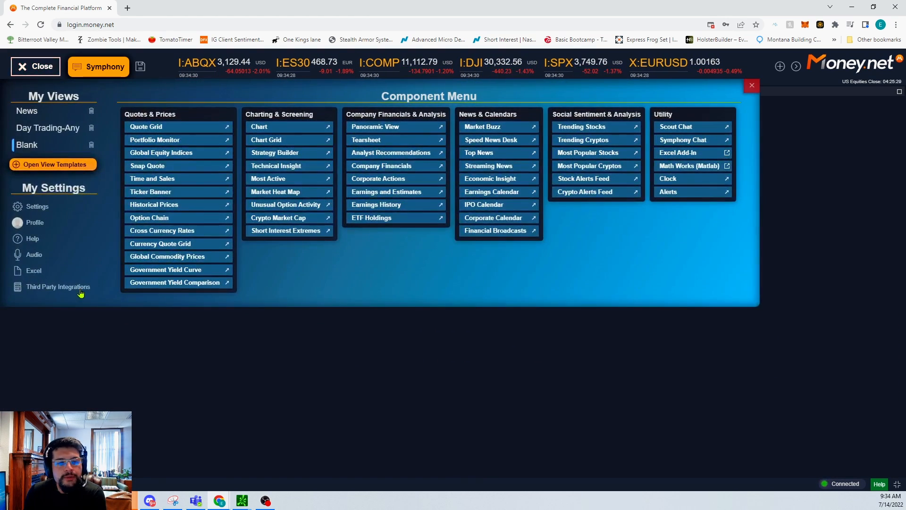
mouse_move(686, 127)
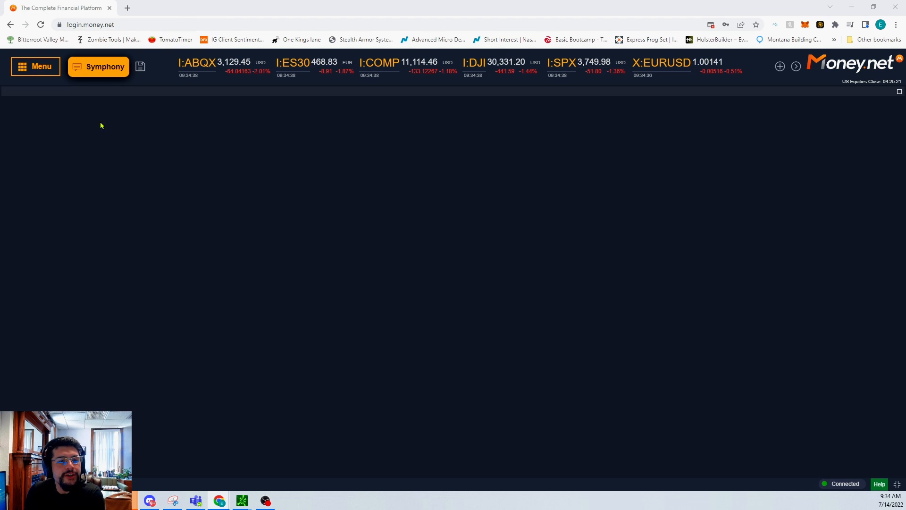
Add a Quote Grid showing the Market Overview watchlist to the Blank view.
click(35, 66)
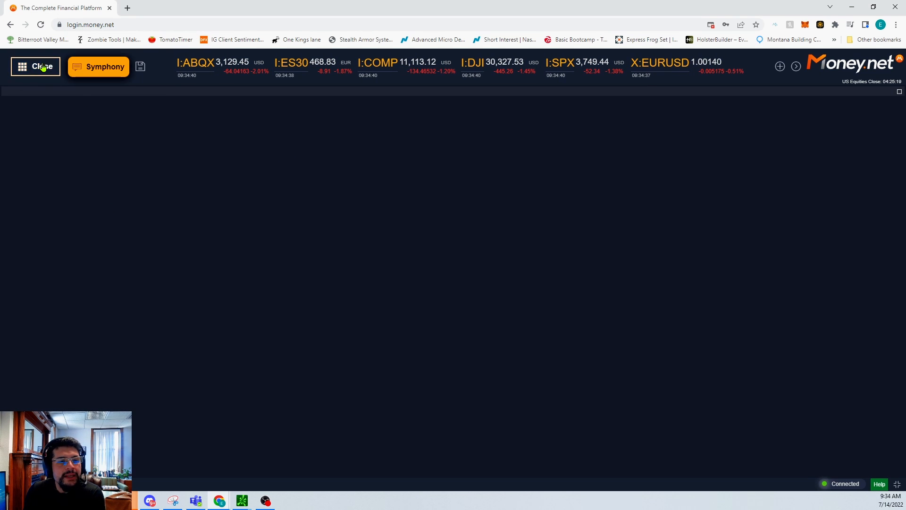
click(23, 66)
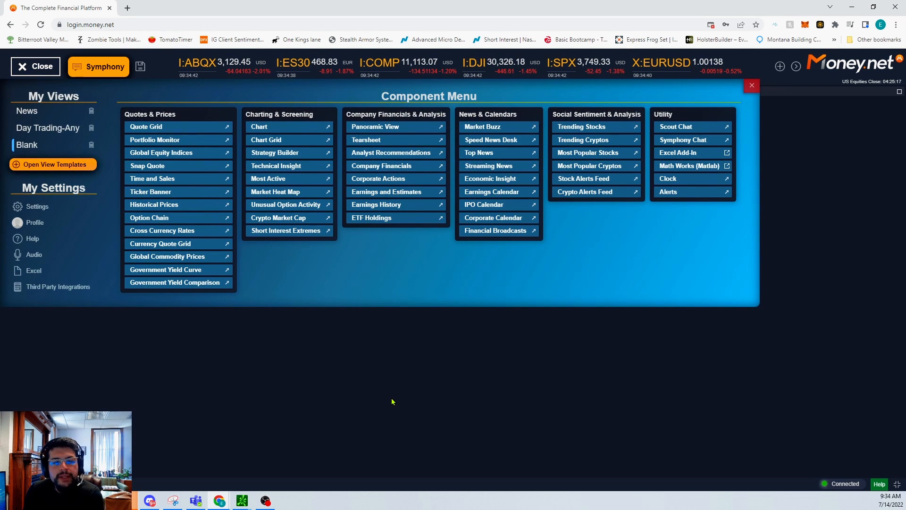
mouse_move(165, 127)
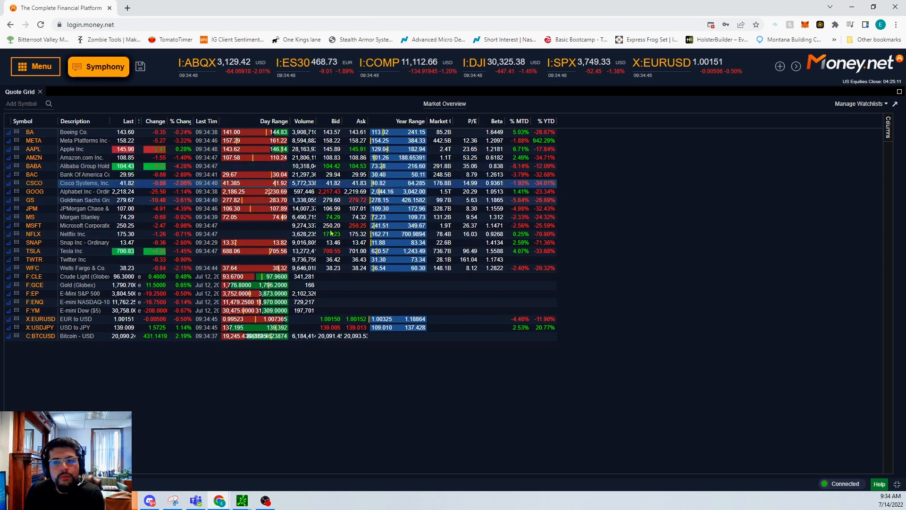
click(35, 66)
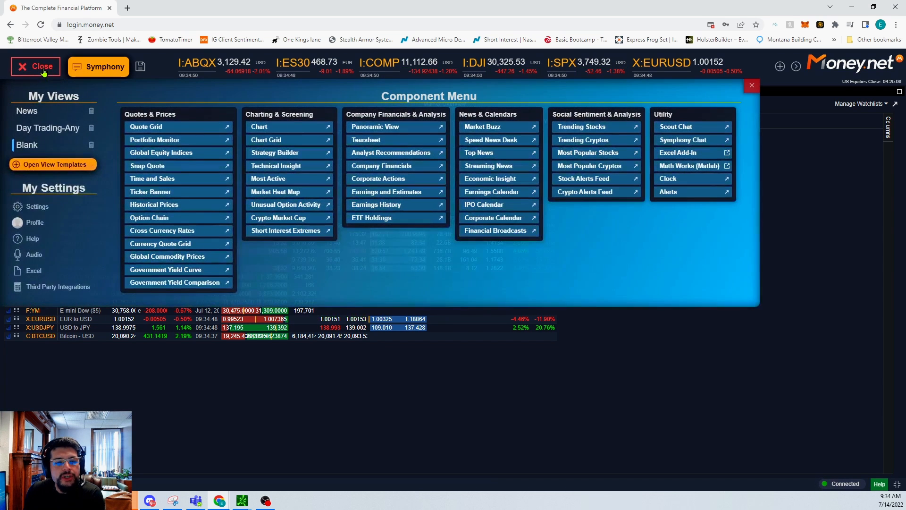
mouse_move(199, 303)
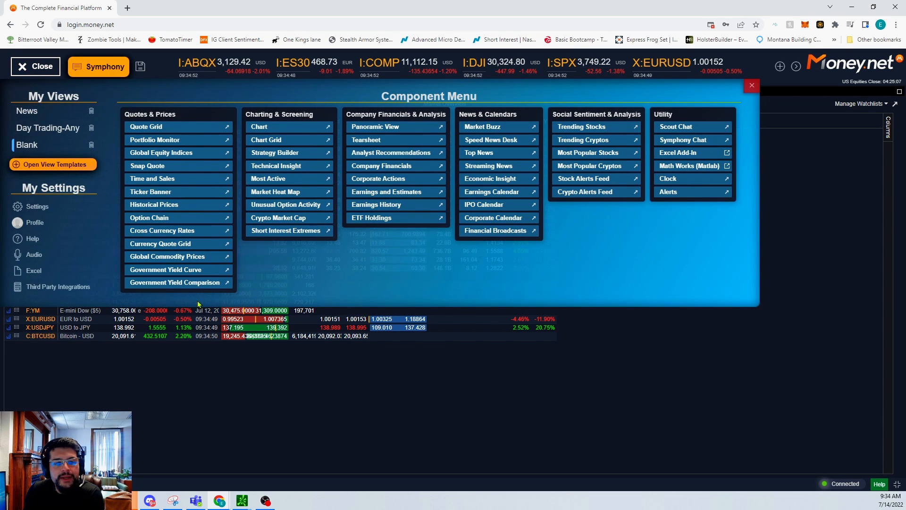
mouse_move(179, 225)
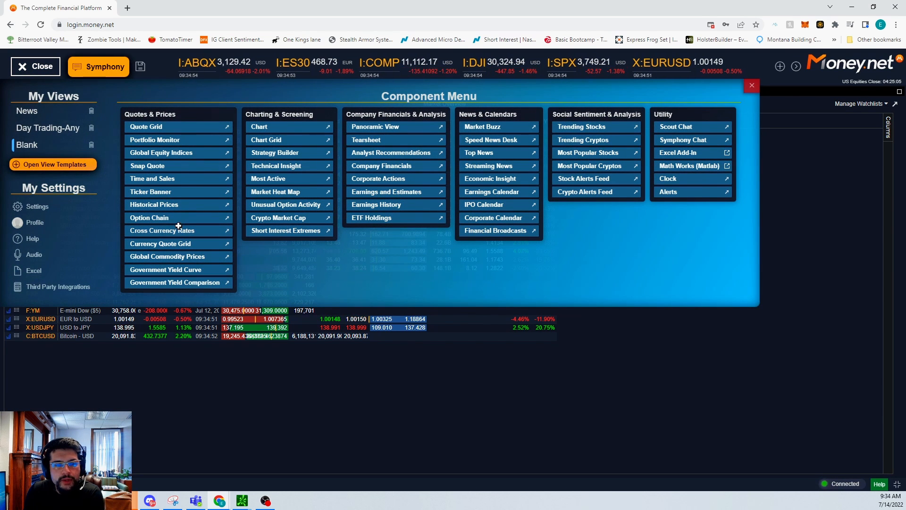
mouse_move(278, 277)
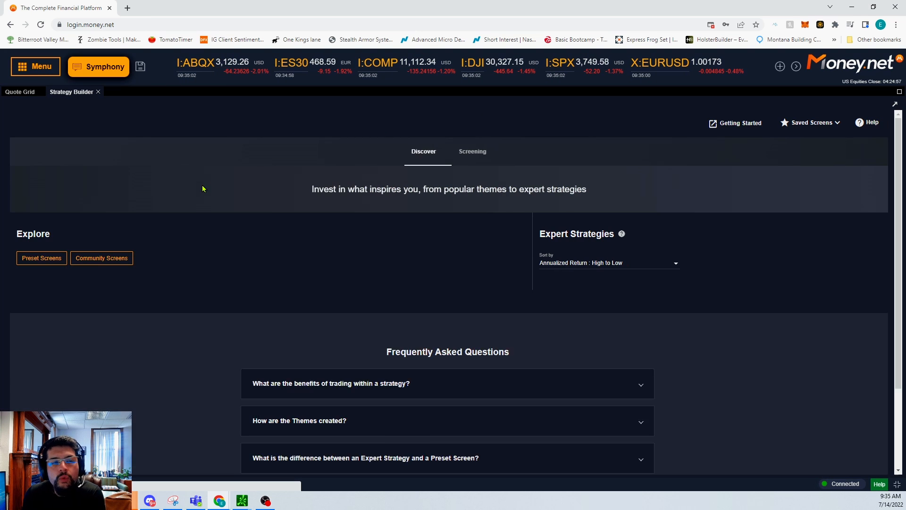
Add Trending Stocks and an AAPL Tearsheet, tiling them with the quote grid and screener.
click(32, 257)
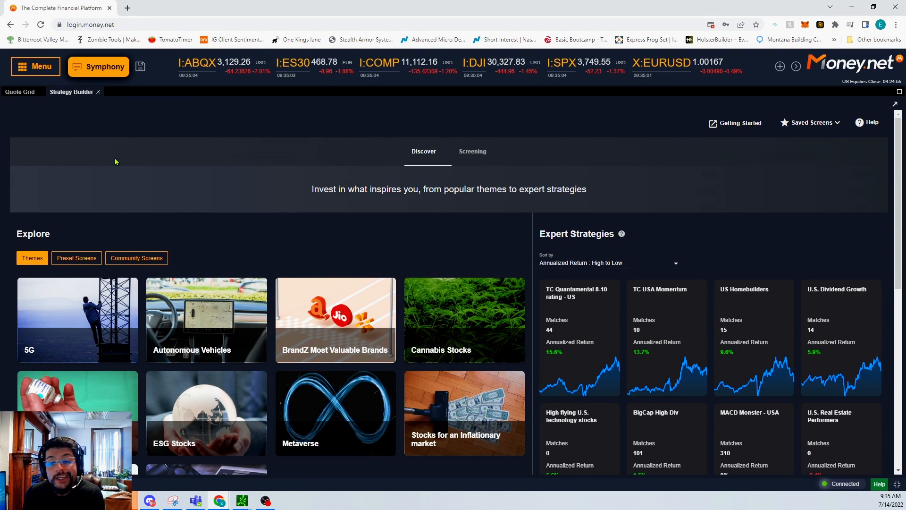
click(35, 66)
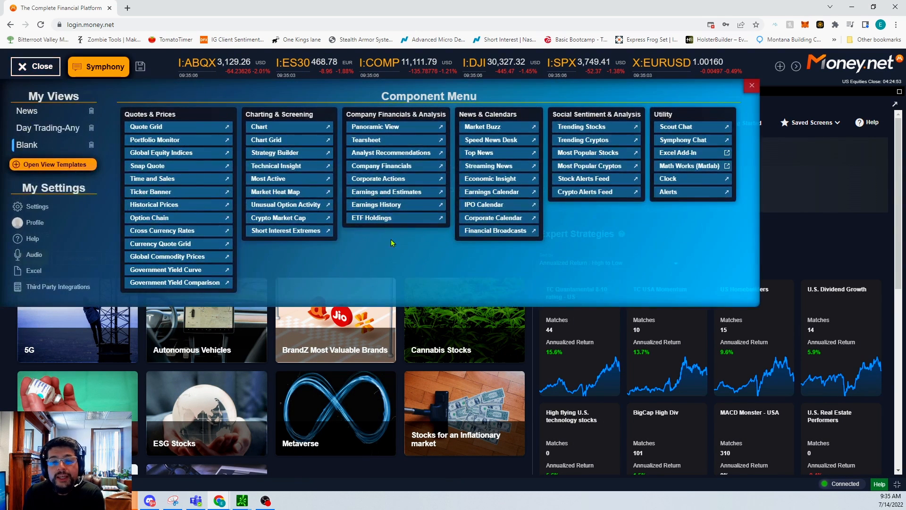
mouse_move(583, 127)
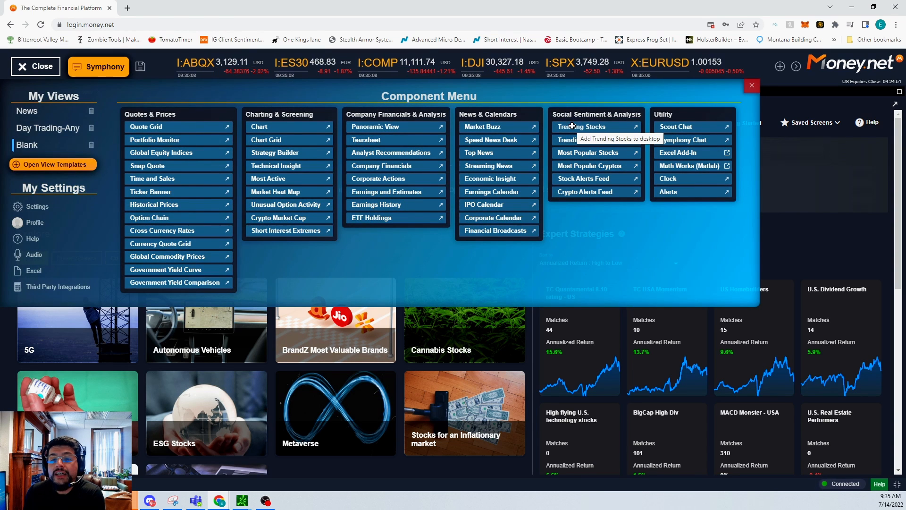
click(581, 126)
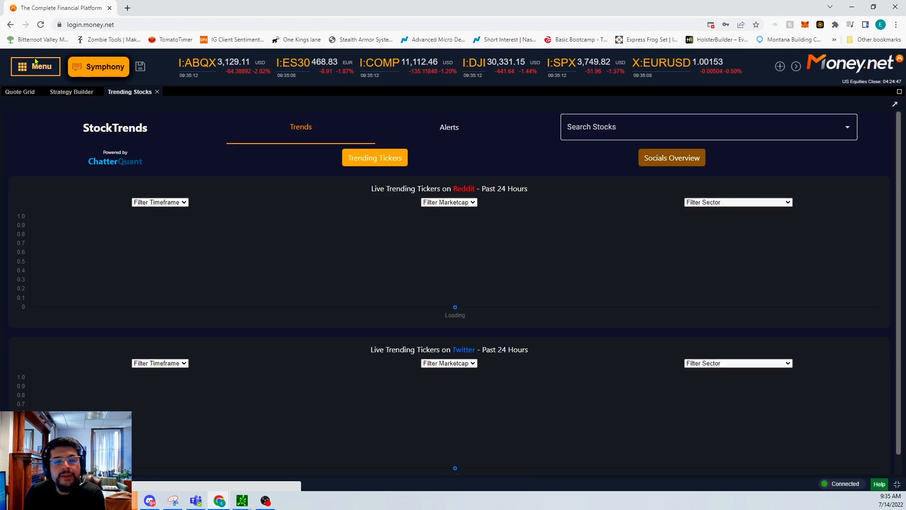
click(35, 66)
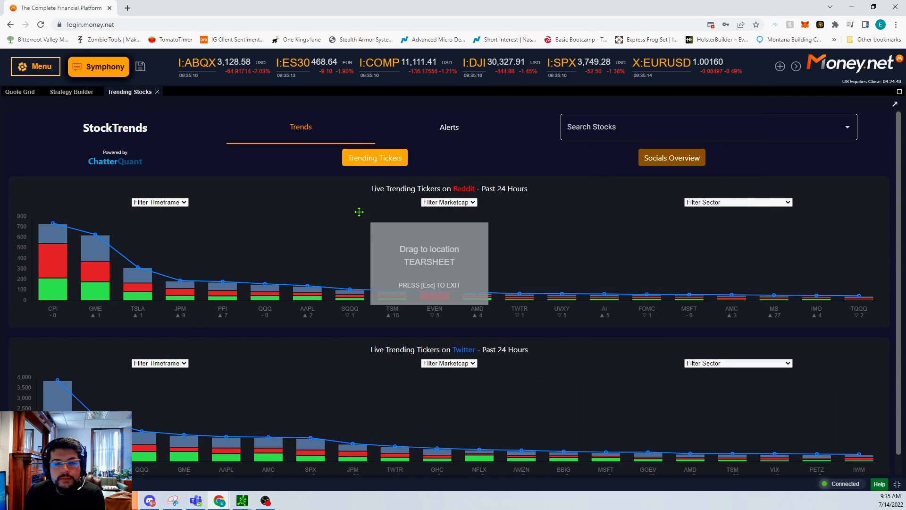
click(307, 310)
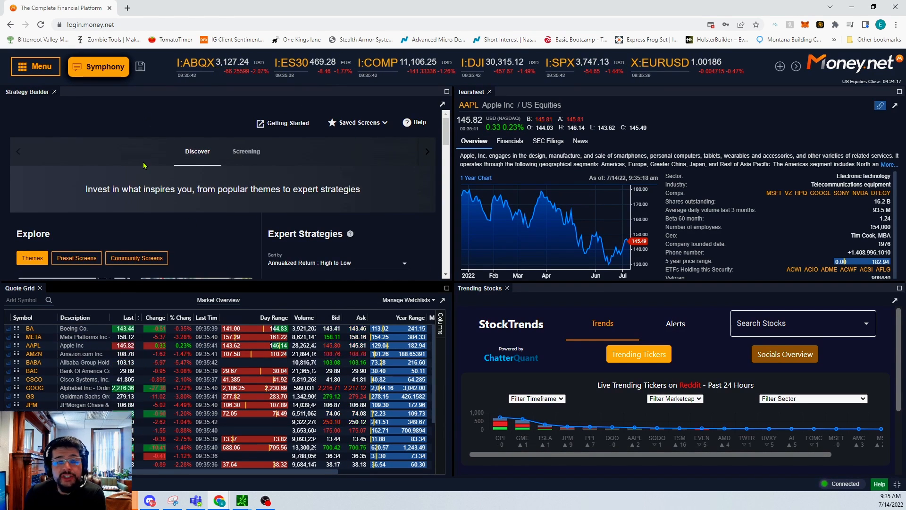
Scroll the Strategy Builder Themes list toward the Stocks for an Inflationary market theme.
scroll(down, 3)
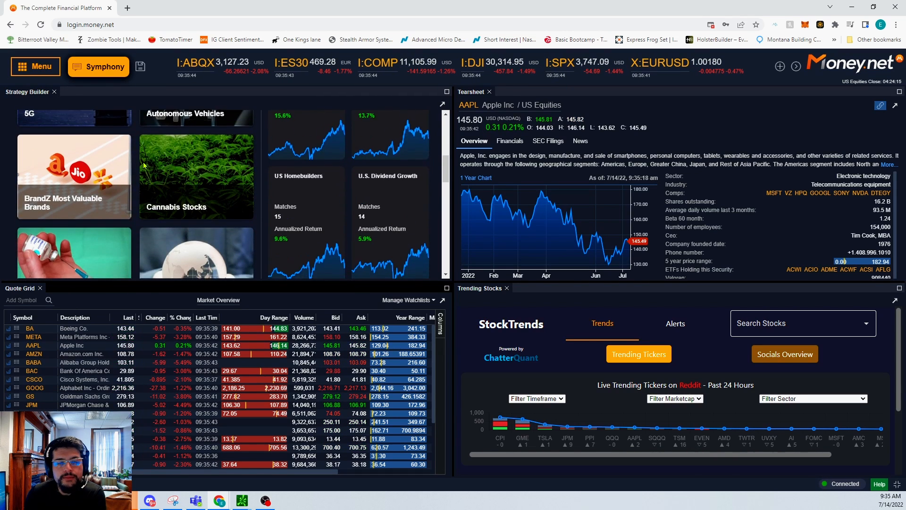
scroll(down, 3)
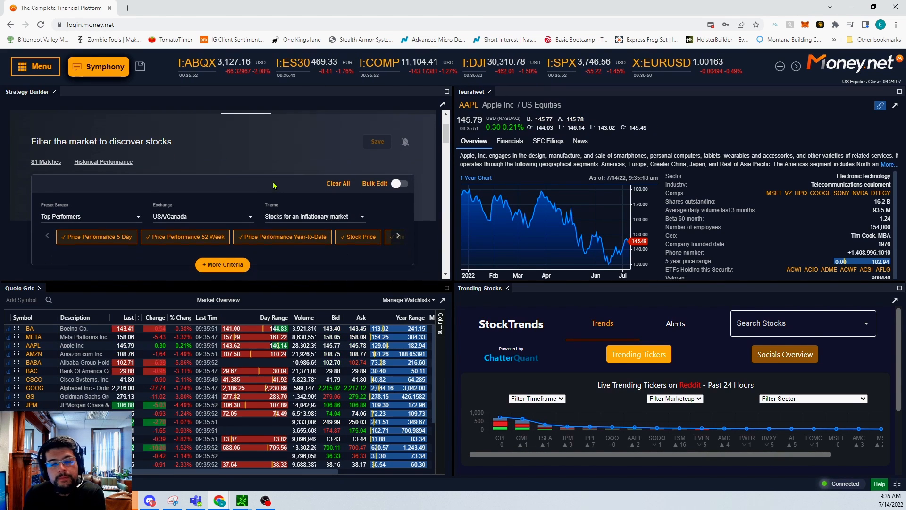
scroll(down, 3)
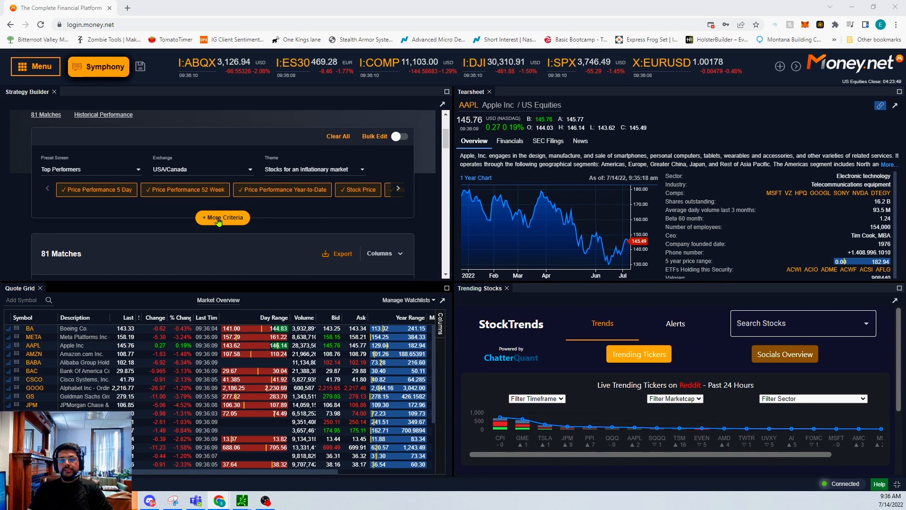
Add a Sector & Industry criterion covering all sectors, keeping 81 matches.
click(222, 217)
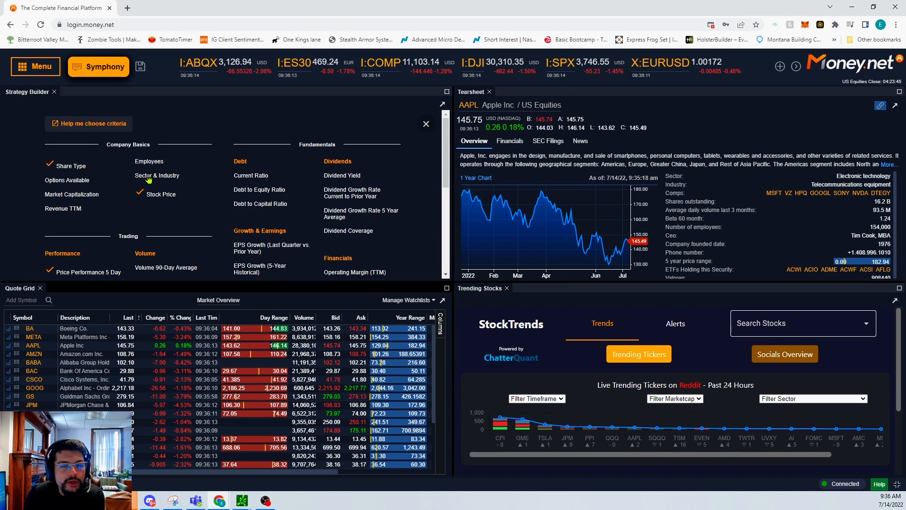
click(157, 176)
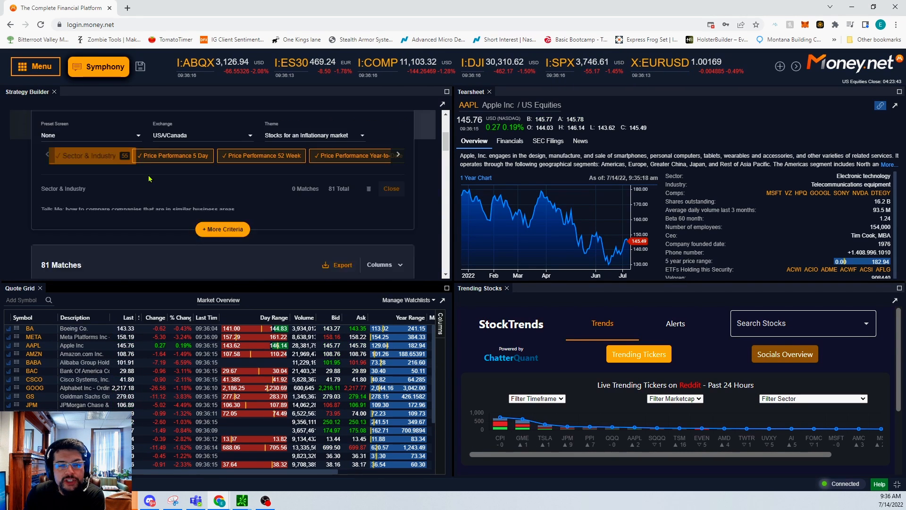
click(88, 156)
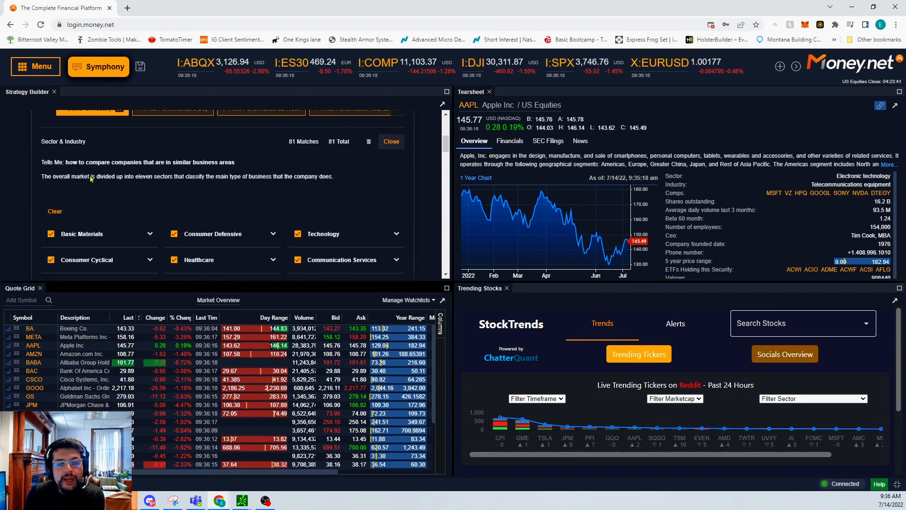
scroll(down, 3)
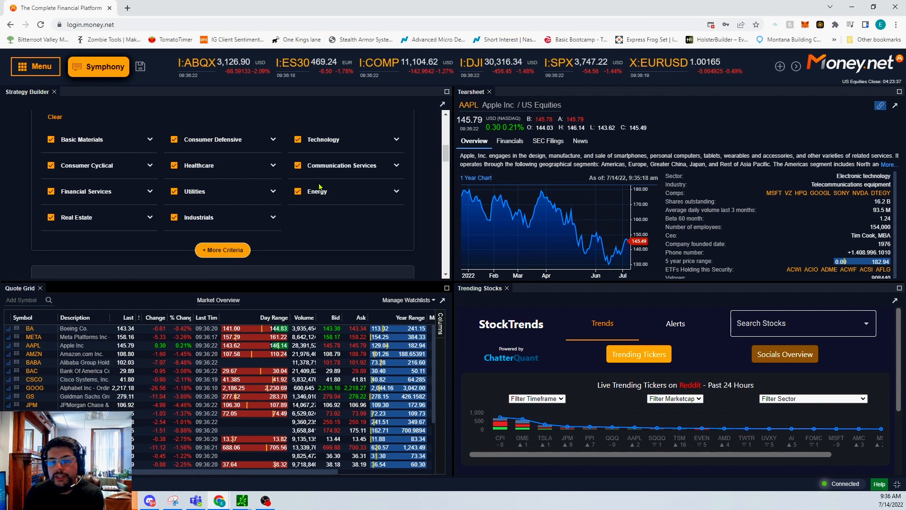
click(222, 249)
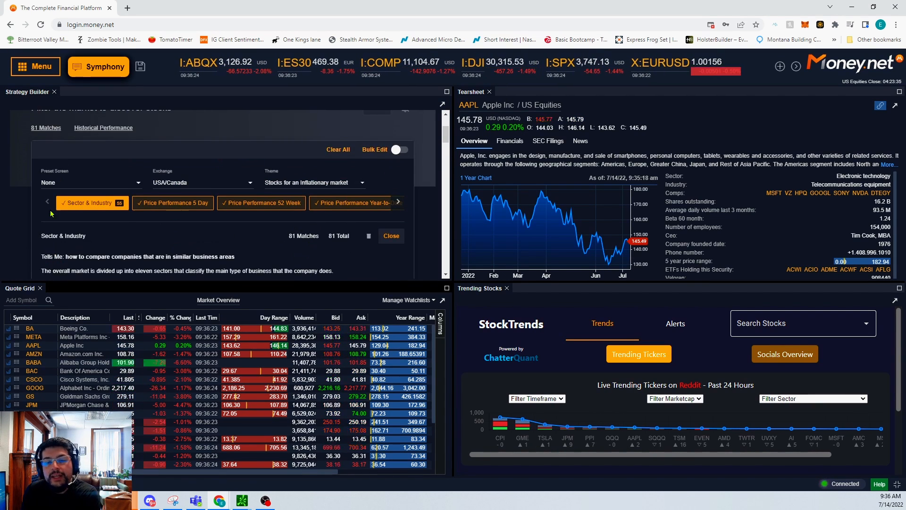
scroll(down, 3)
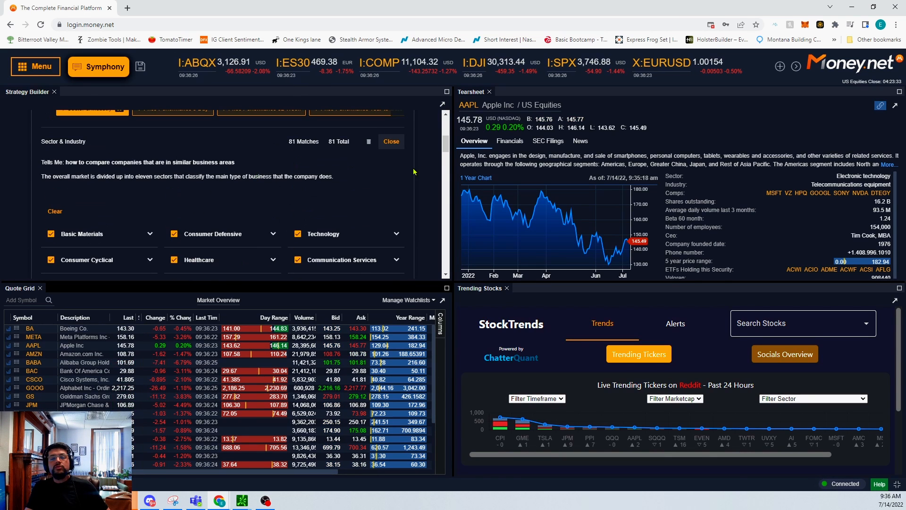
click(390, 142)
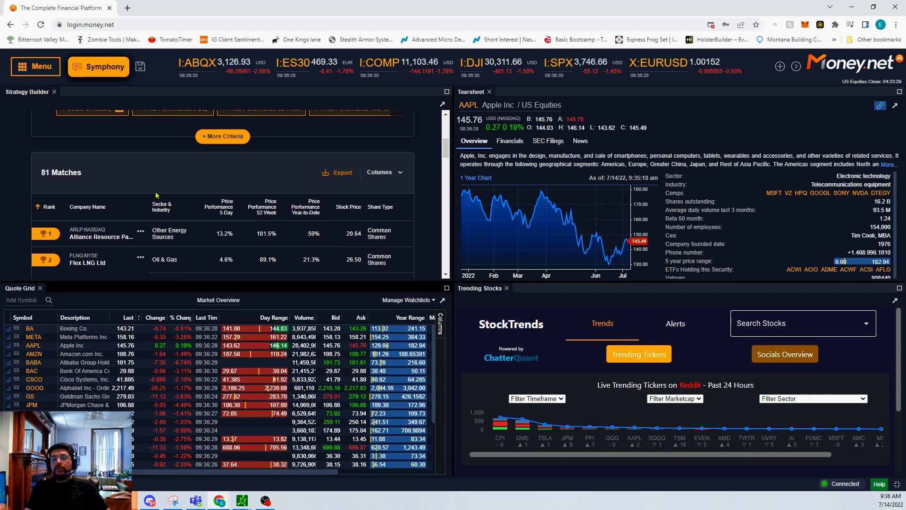
Create Watchlist1 via Manage Watchlists and display it in the quote grid.
scroll(down, 3)
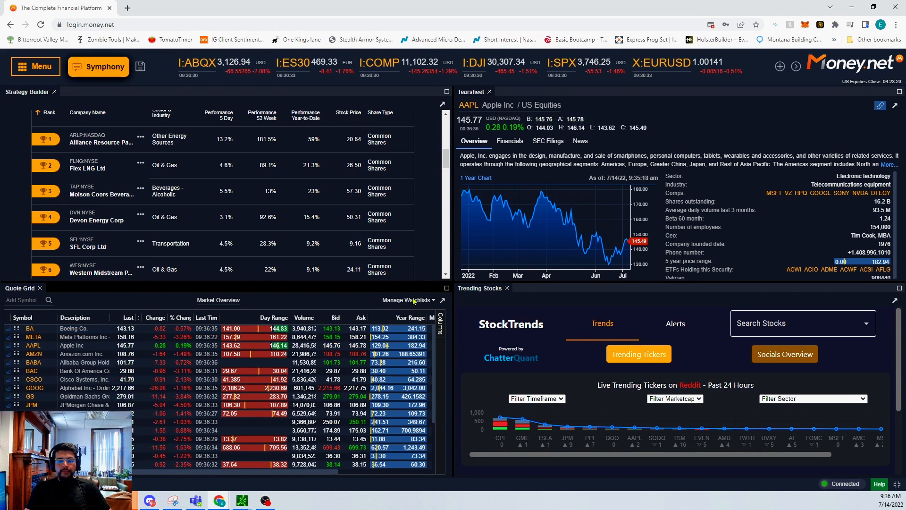
click(408, 300)
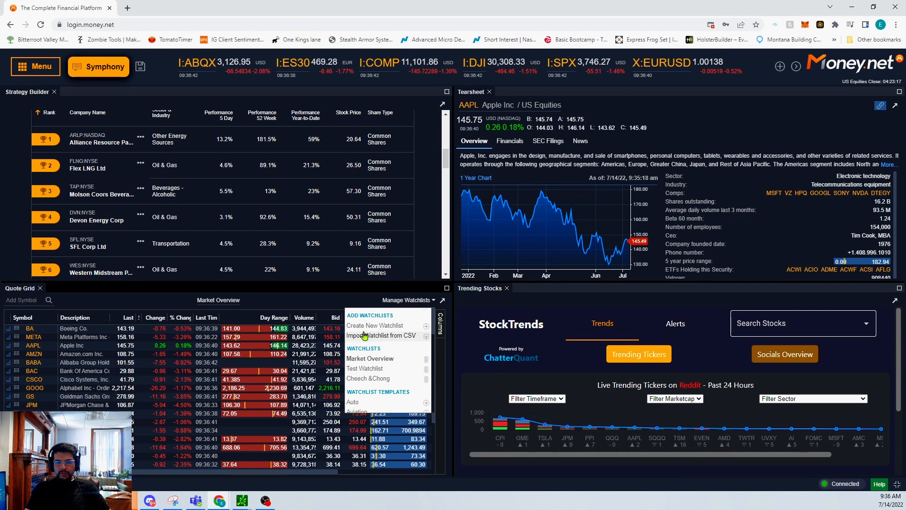
click(373, 326)
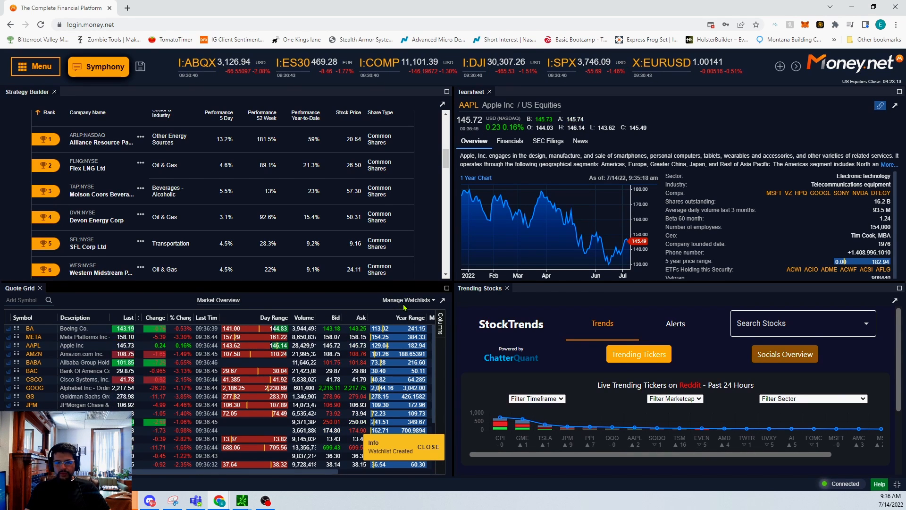
click(406, 300)
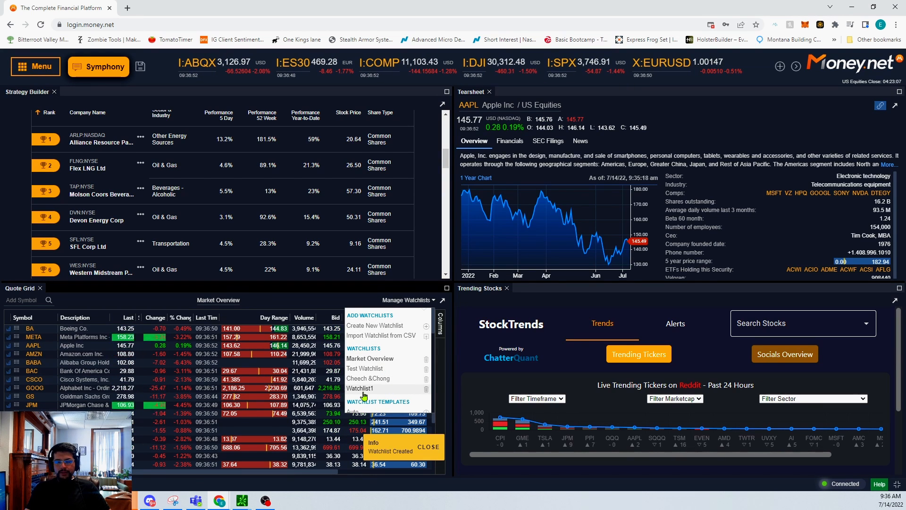
click(360, 387)
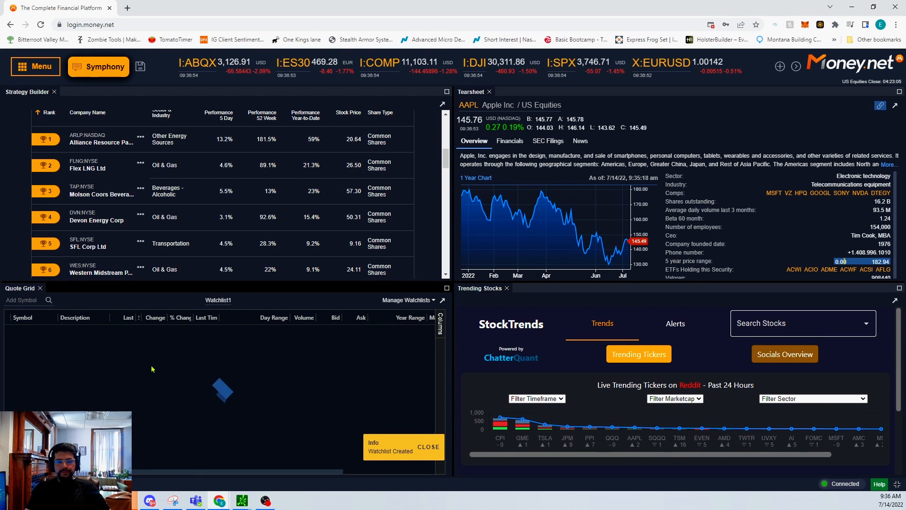
click(428, 446)
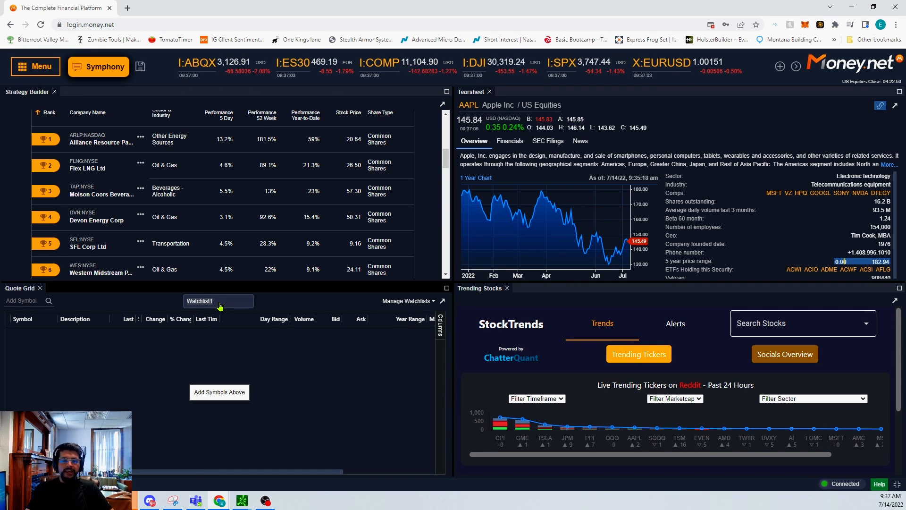
Rename the watchlist to 'Recession play book', fixing the spelling via a suggestion.
click(218, 300)
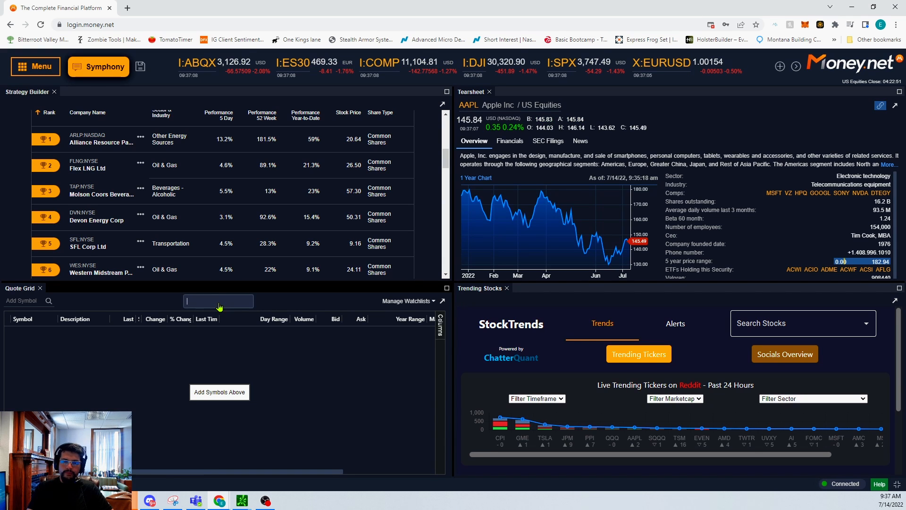
text(Recd)
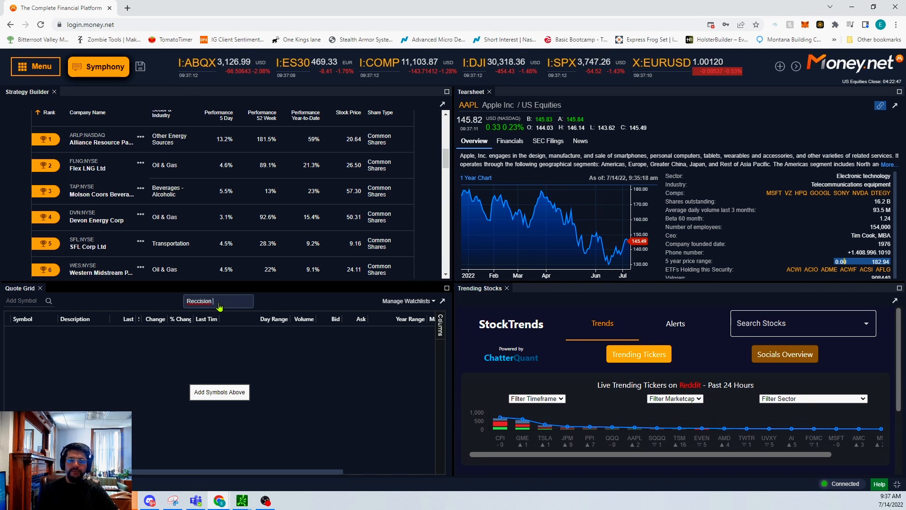
text(play lis)
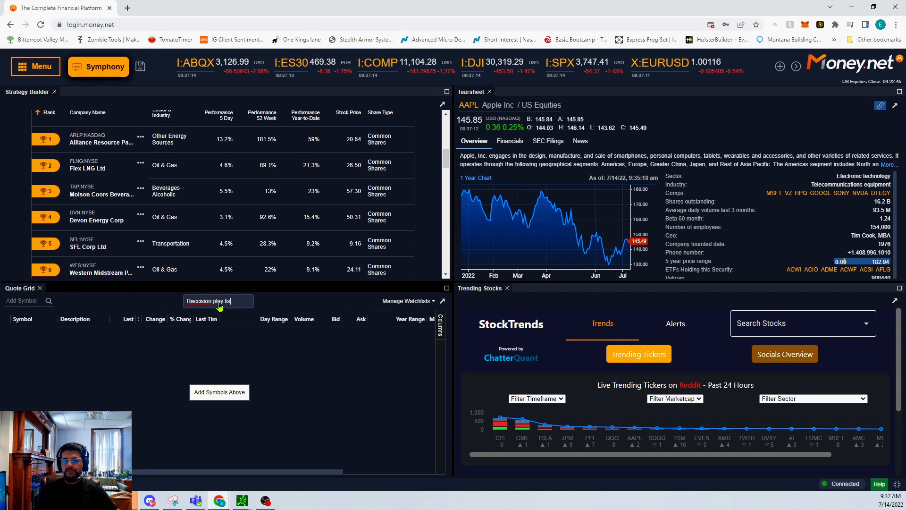
text(boo)
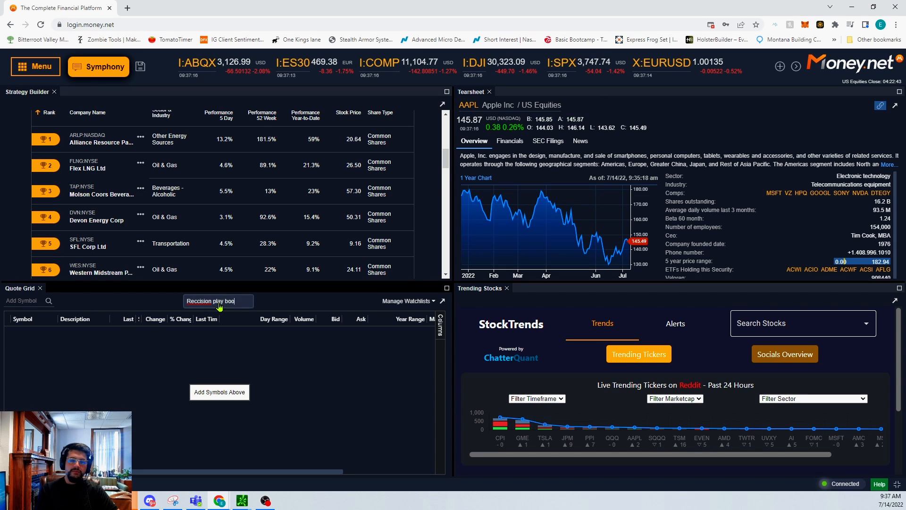
right_click(218, 300)
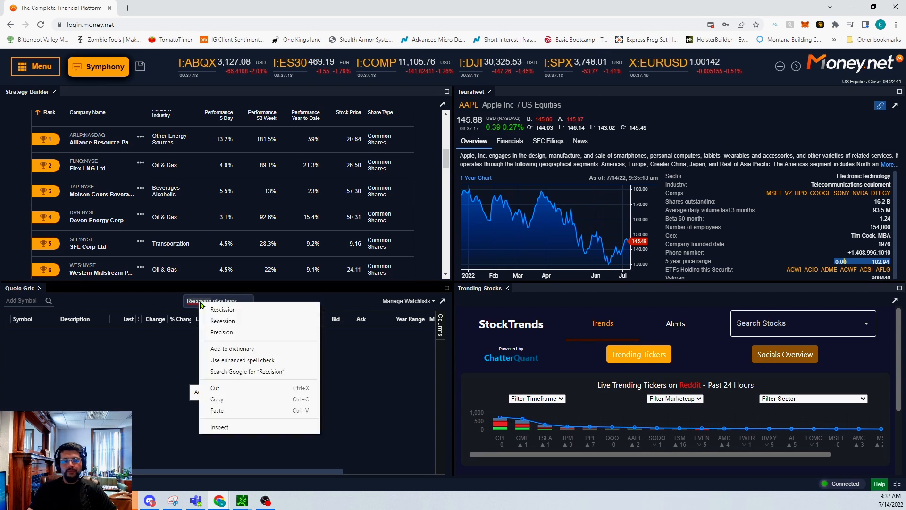
click(204, 244)
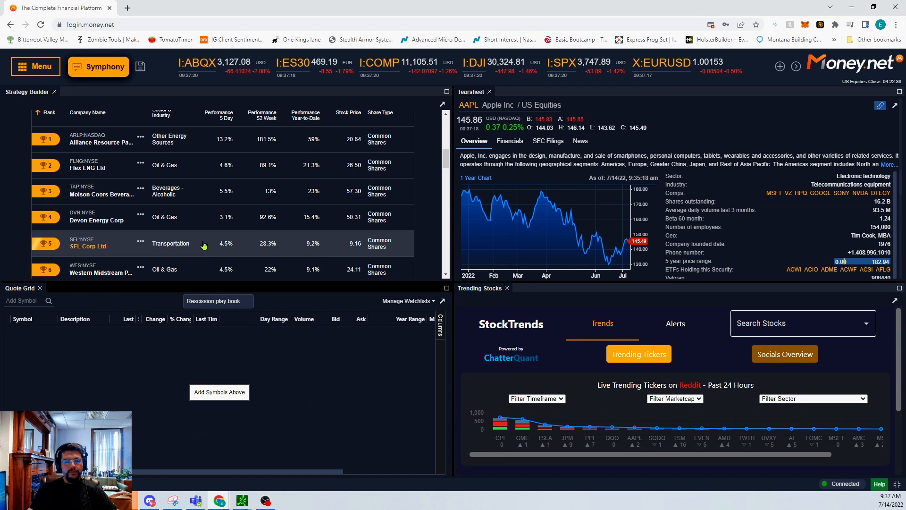
click(22, 301)
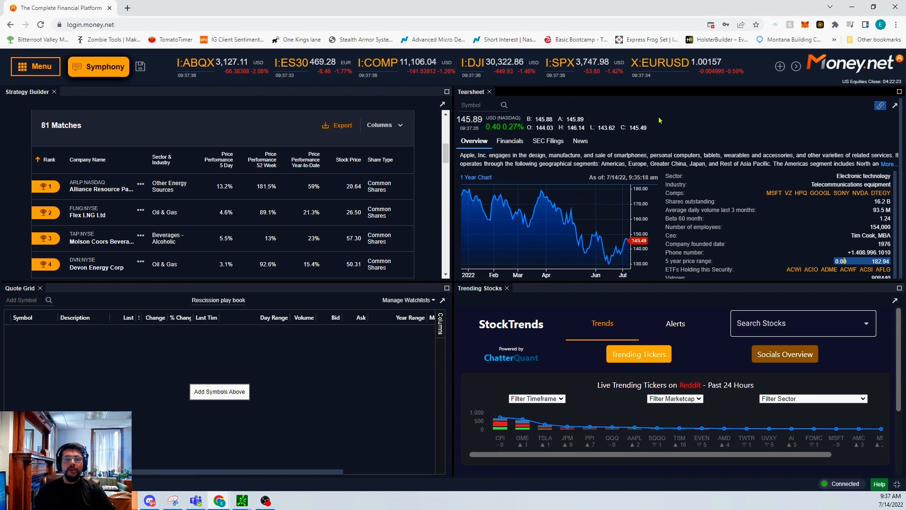
Load ARLP into the tearsheet and review its financials and analyst recommendations.
text(arlp)
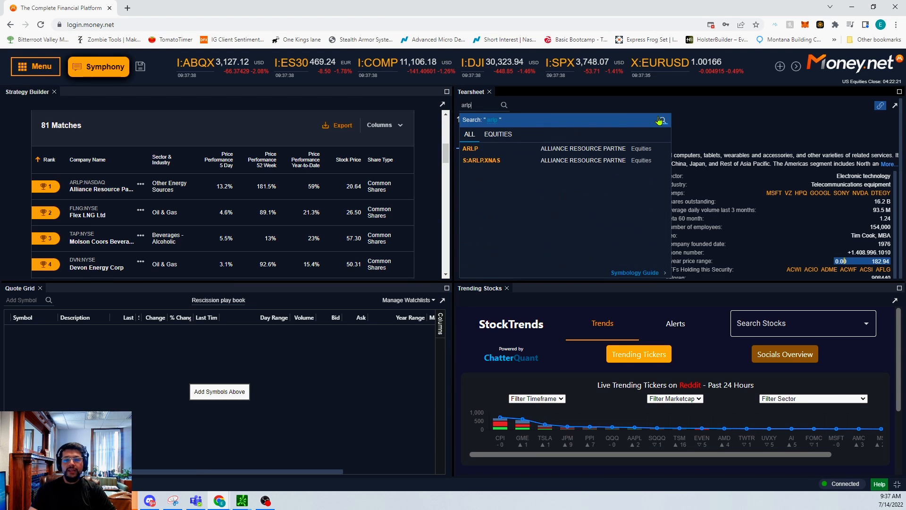
click(470, 148)
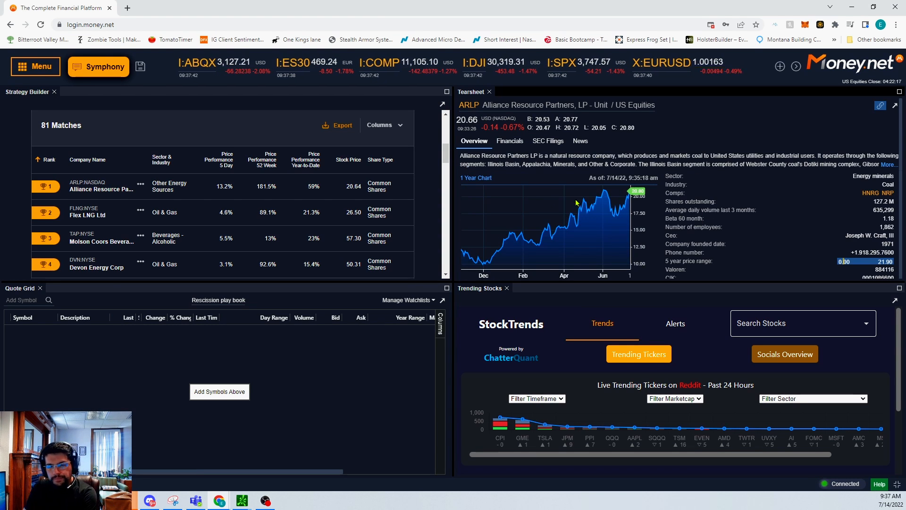
mouse_move(563, 189)
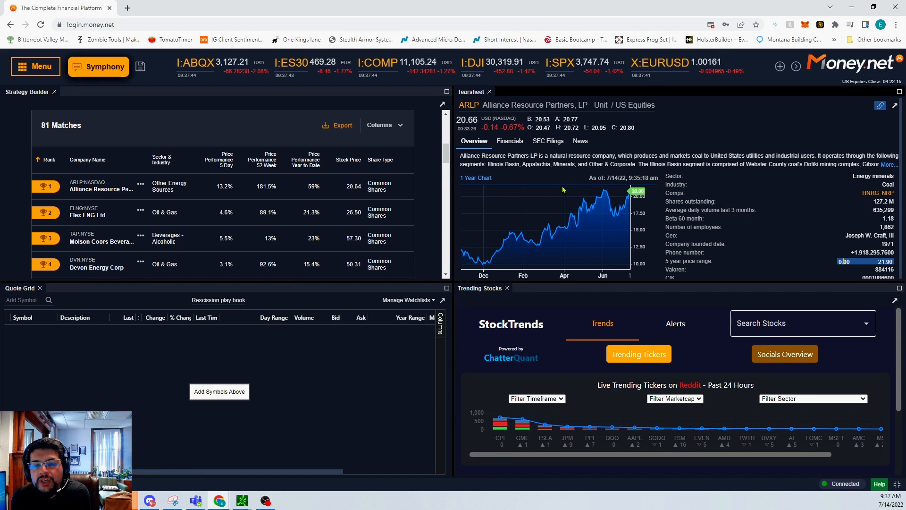
mouse_move(513, 163)
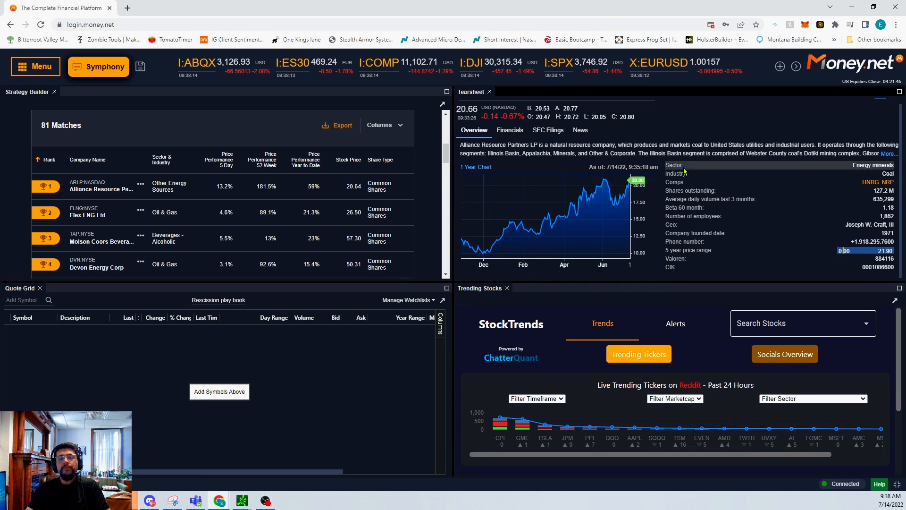
scroll(down, 3)
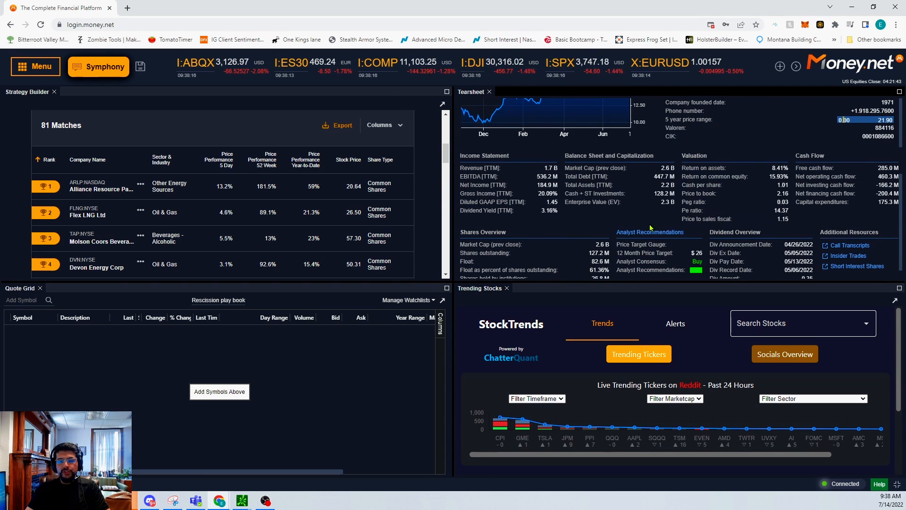
mouse_move(586, 212)
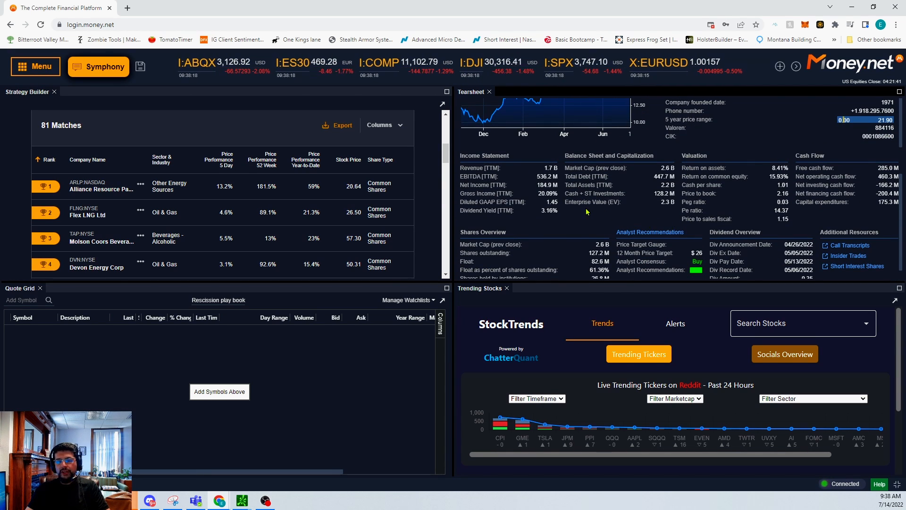
mouse_move(639, 231)
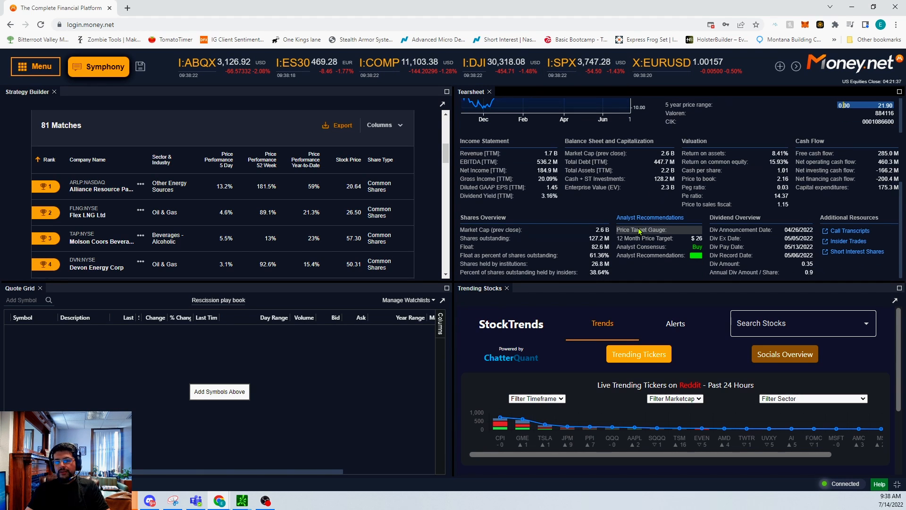
mouse_move(879, 196)
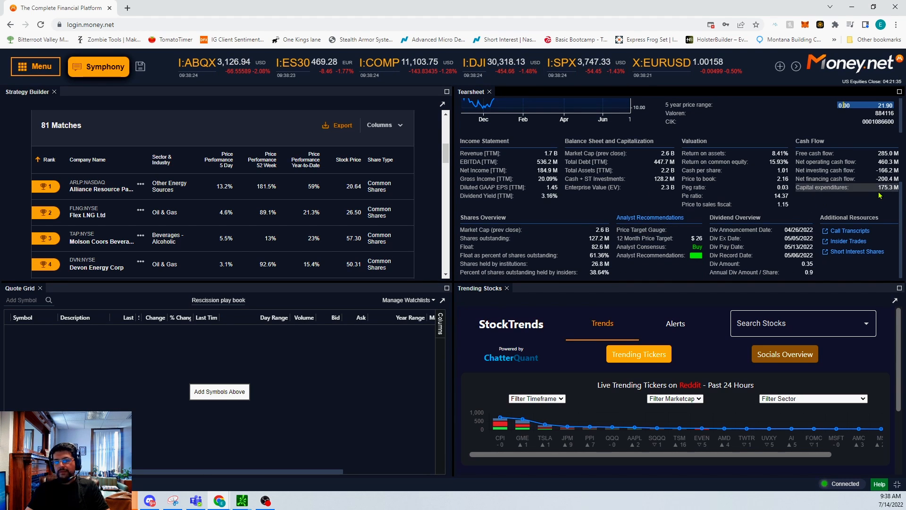
mouse_move(866, 160)
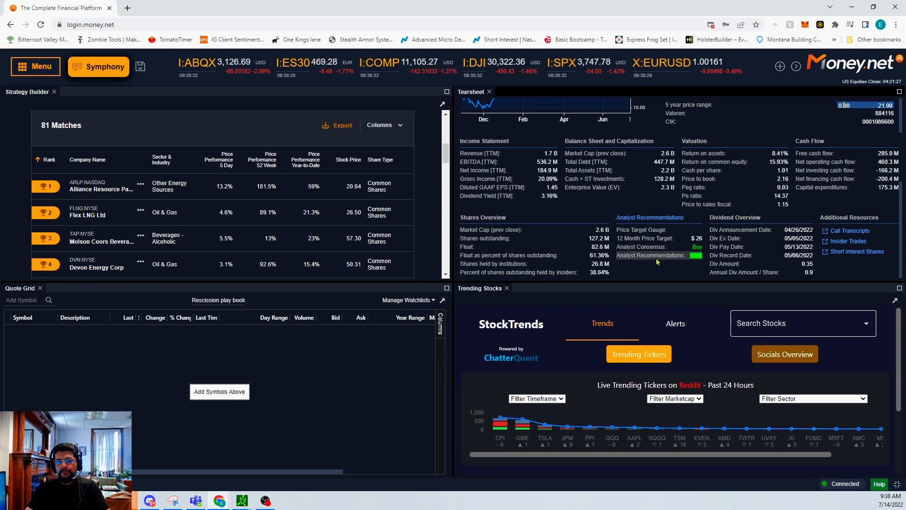
mouse_move(688, 242)
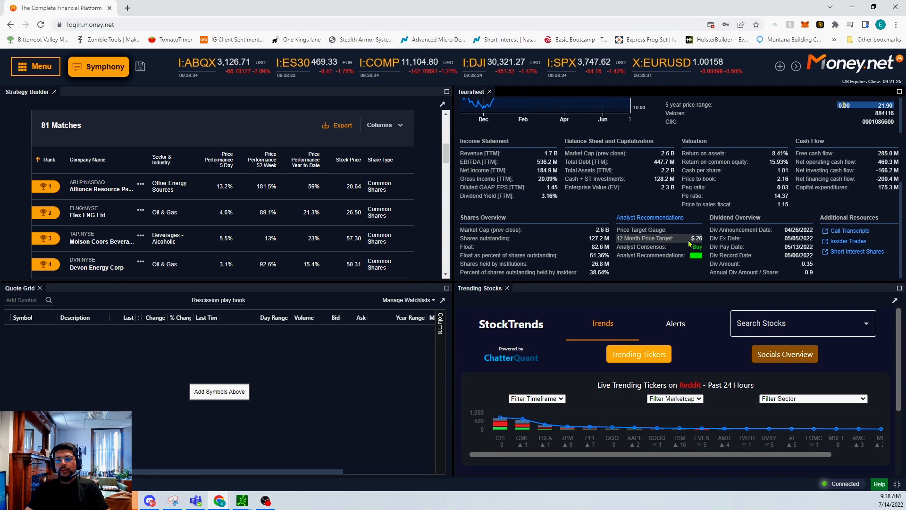
click(101, 186)
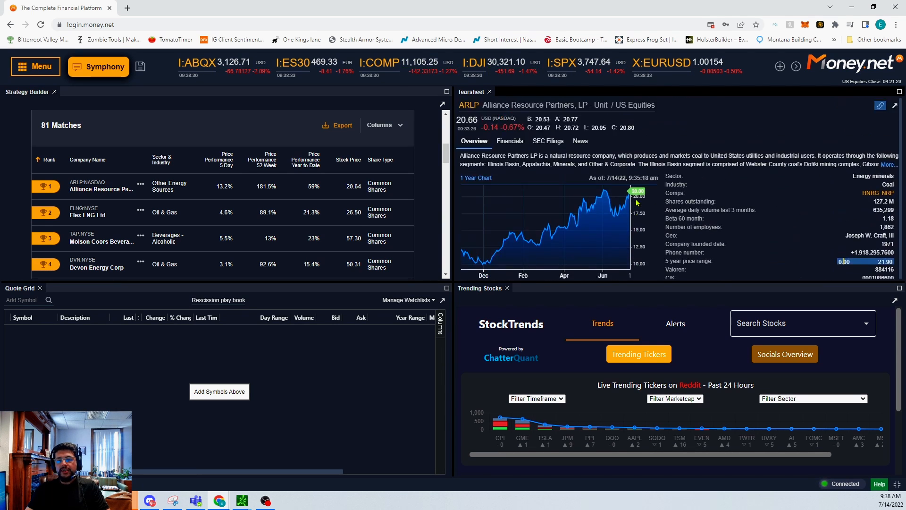
mouse_move(692, 245)
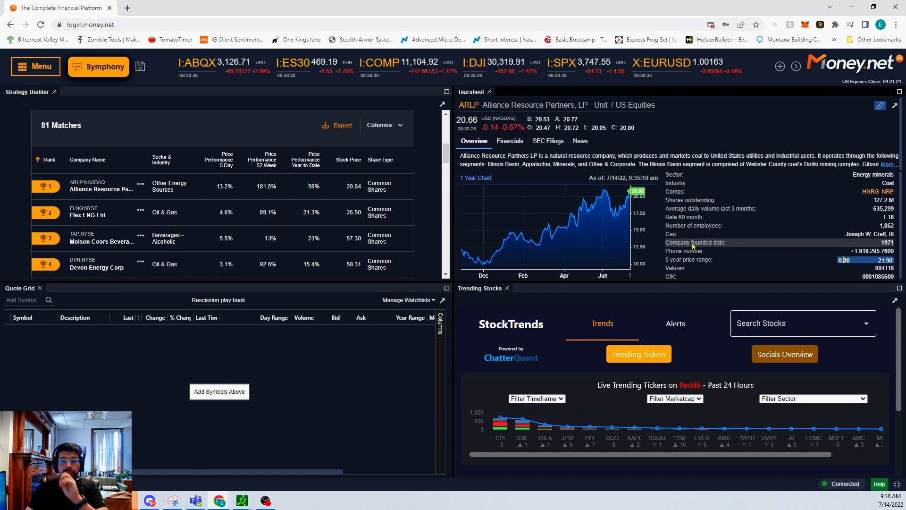
scroll(down, 3)
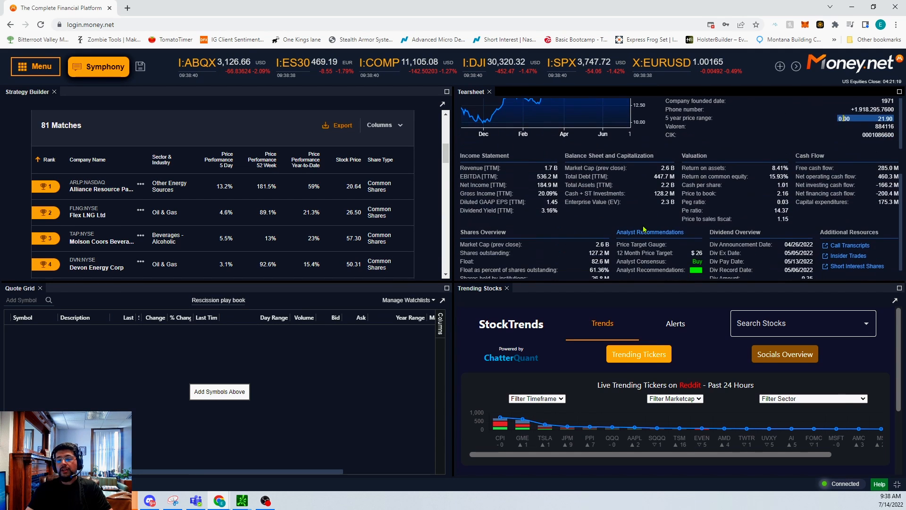
Dock a Chart panel beside the quote grid showing ARLP's one-year history as candles.
click(101, 185)
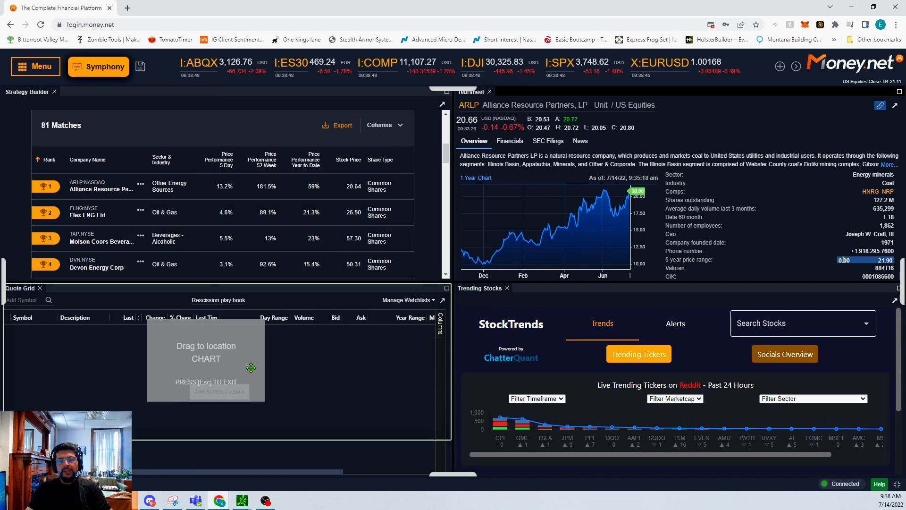
click(251, 368)
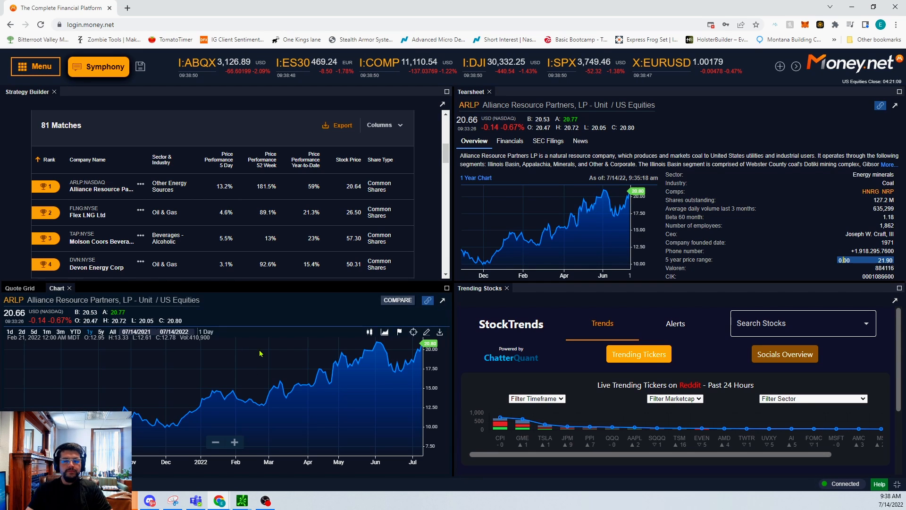
click(384, 331)
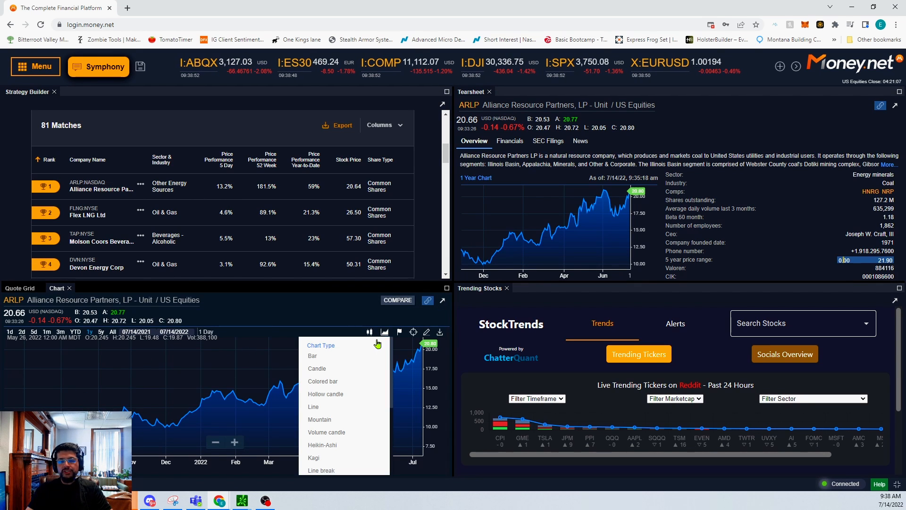
mouse_move(322, 445)
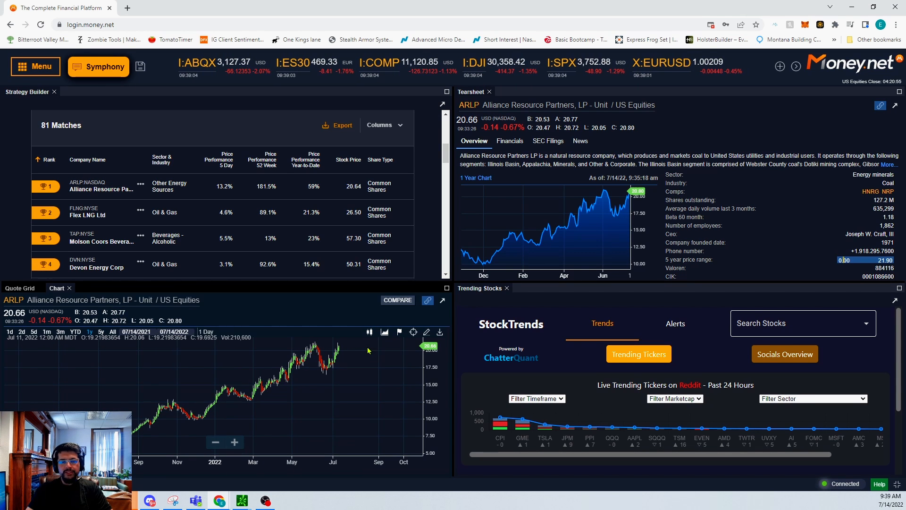
mouse_move(407, 383)
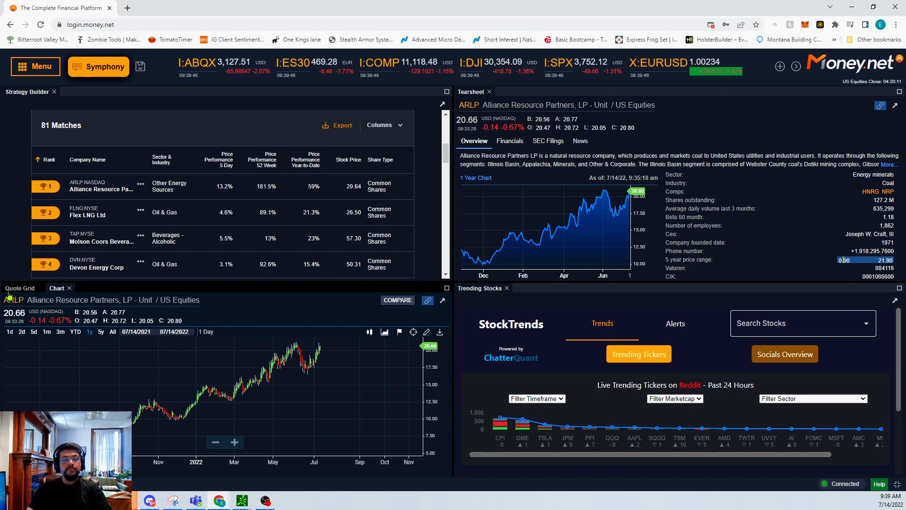
Add ARLP as the first symbol in the Recession play book watchlist.
click(19, 287)
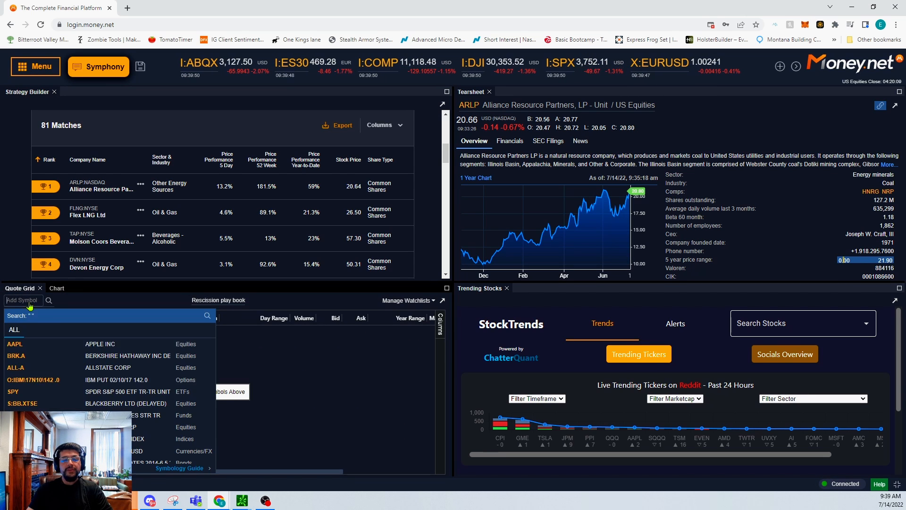
text(a)
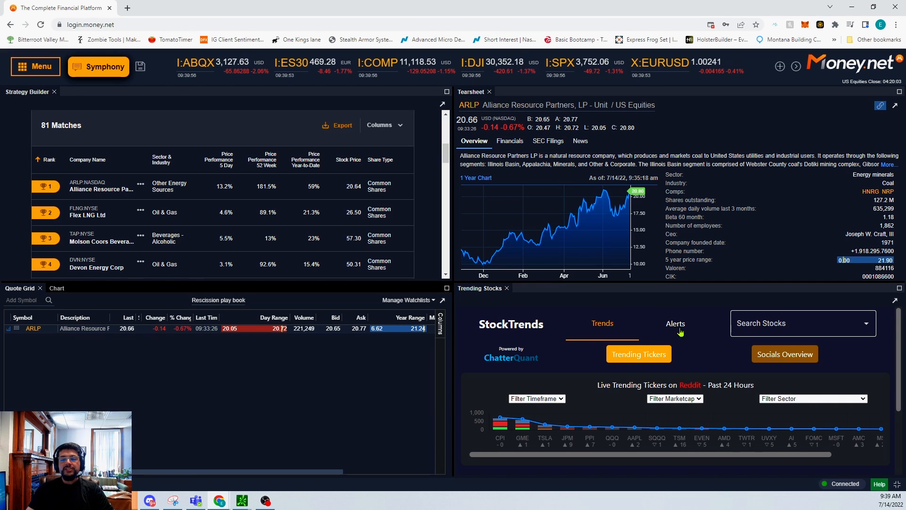
Load Alliance Resource Partners (ARLP) in StockTrends and review its posts and social data chart.
click(803, 323)
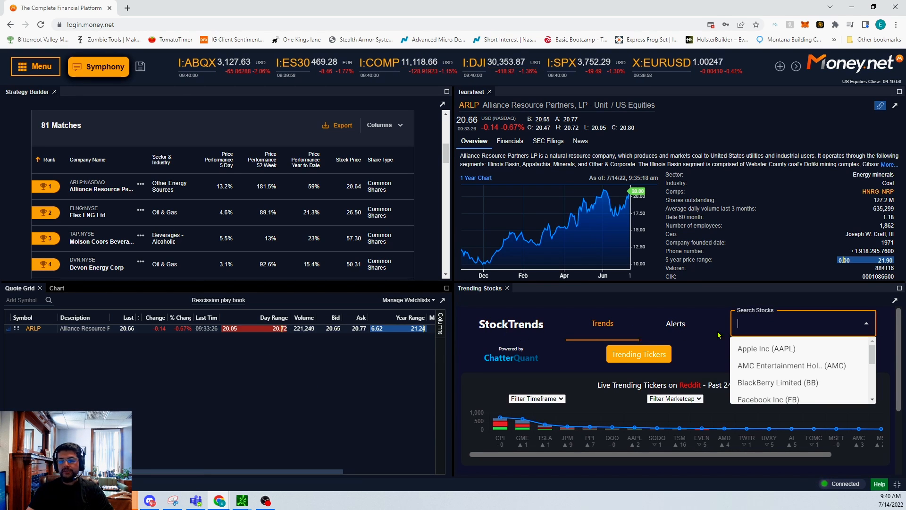
text(arl)
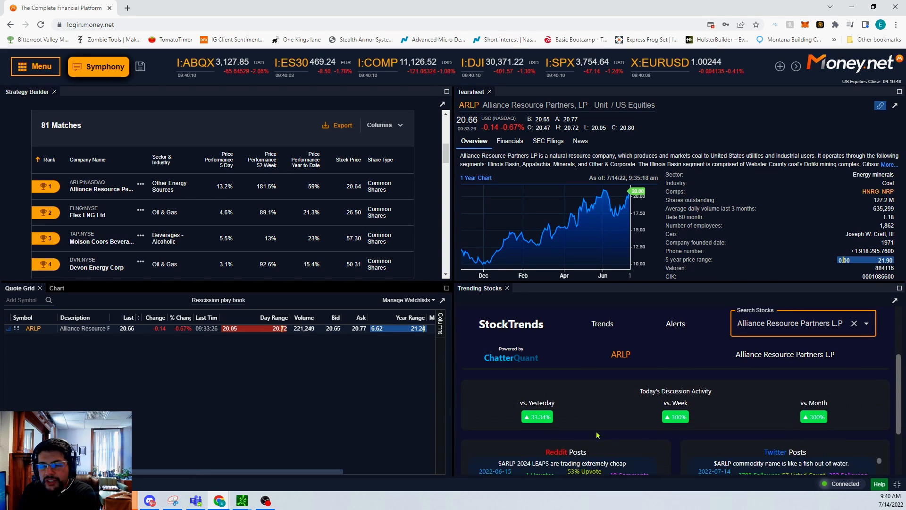
scroll(down, 3)
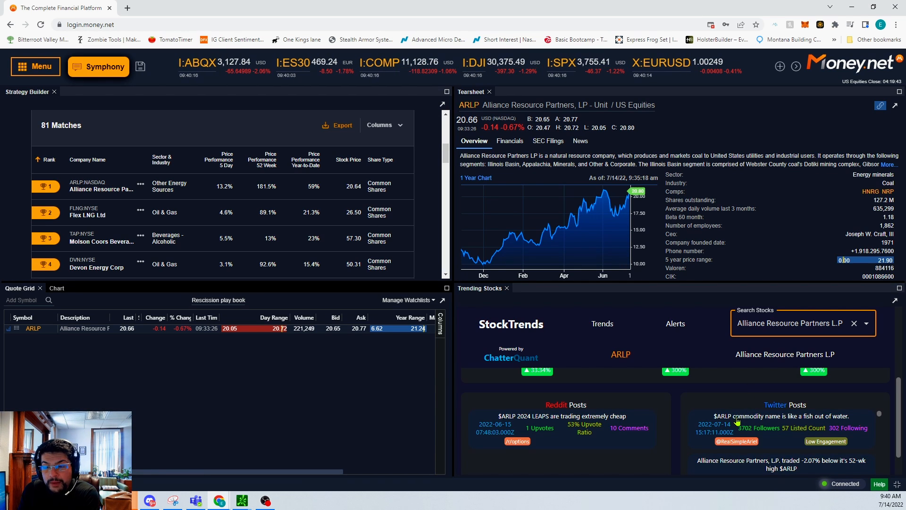
mouse_move(691, 432)
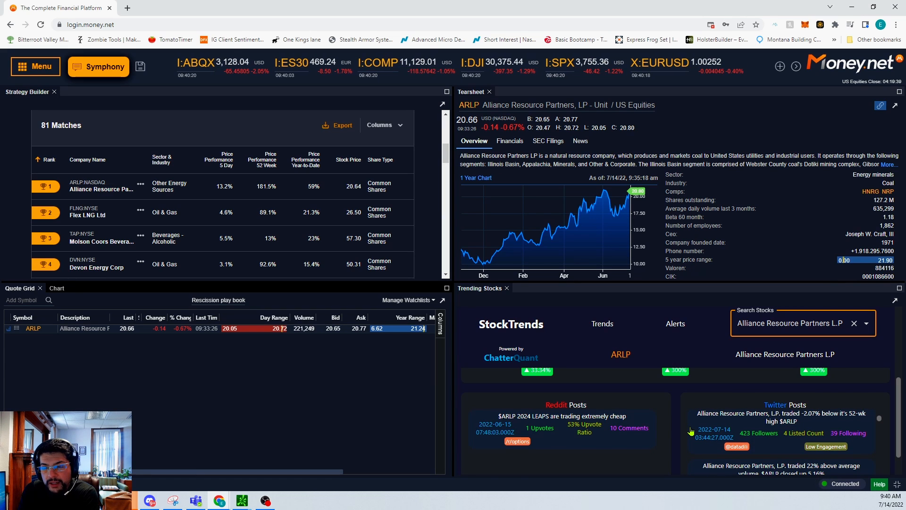
mouse_move(795, 451)
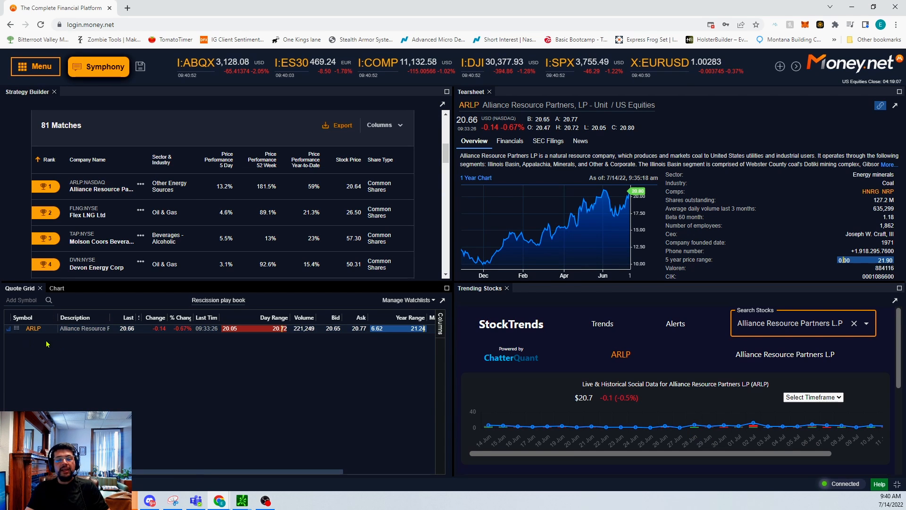
mouse_move(192, 421)
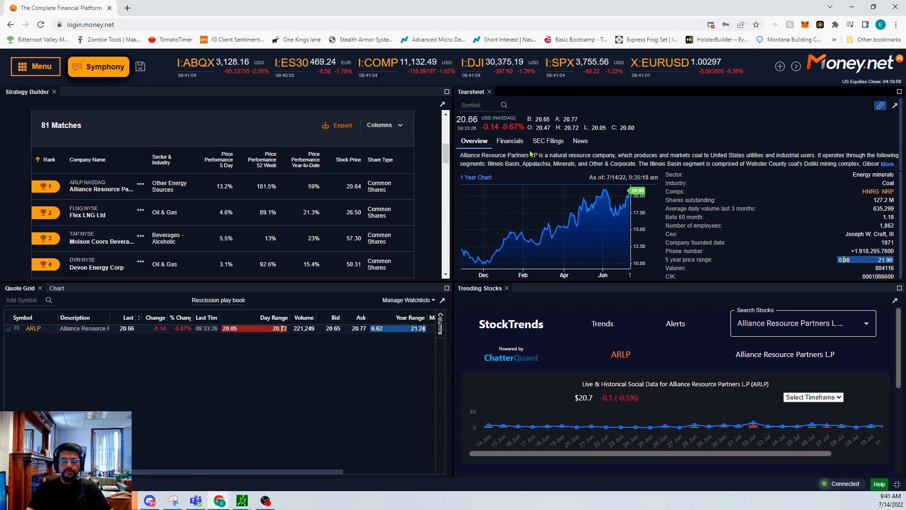
Load Flex Ltd (FLEX) into the tearsheet and review its financials and Strong Buy analyst rating.
click(88, 211)
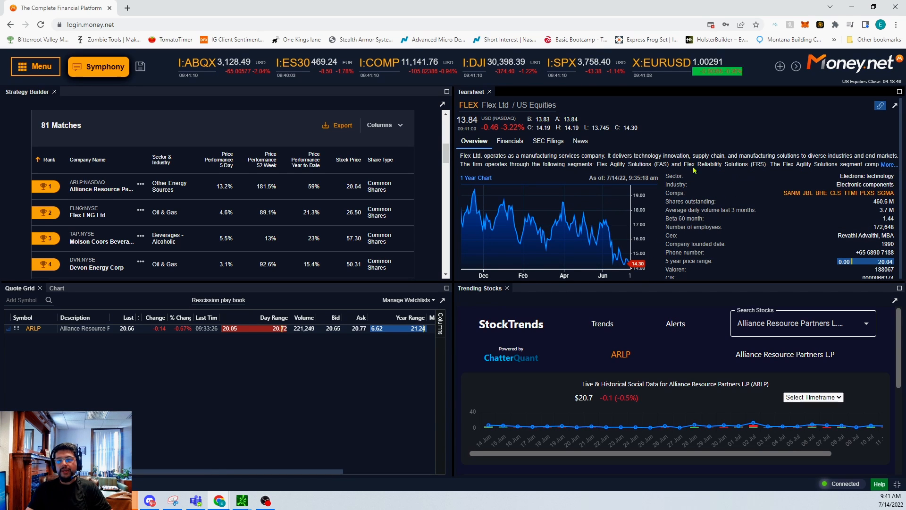
scroll(down, 3)
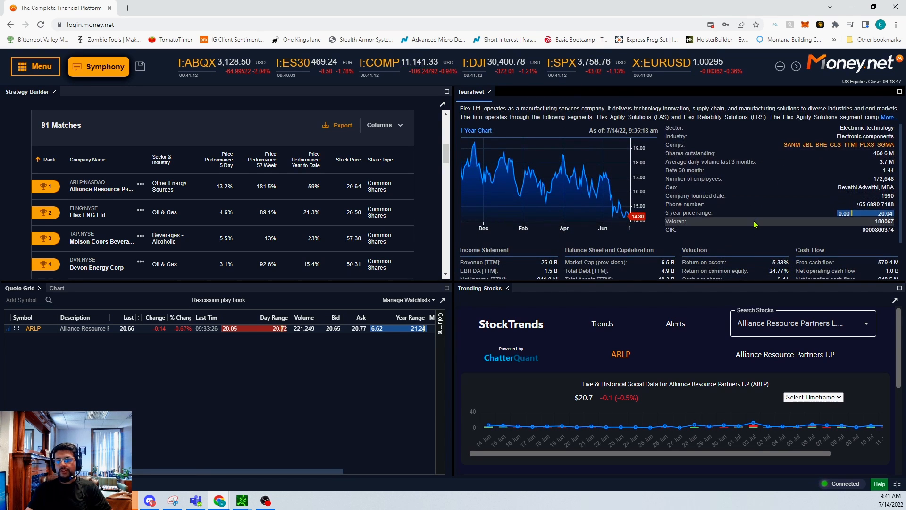
scroll(down, 3)
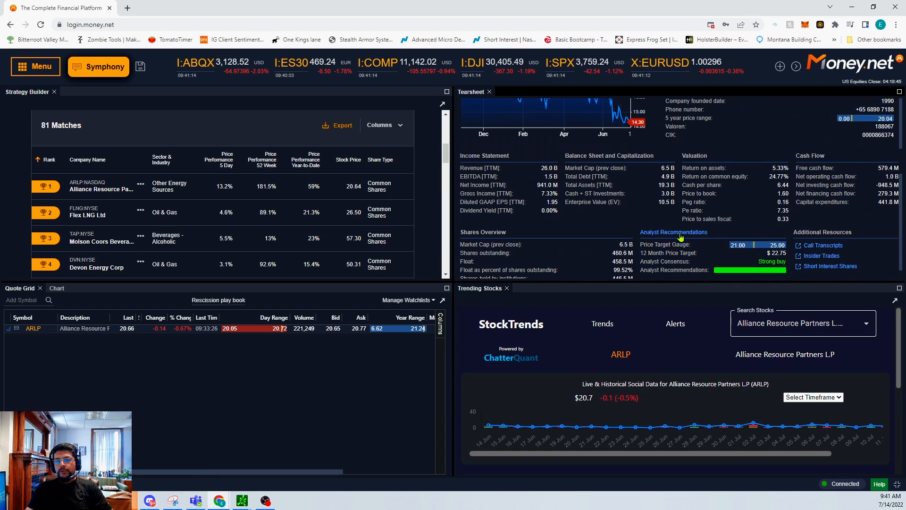
mouse_move(725, 177)
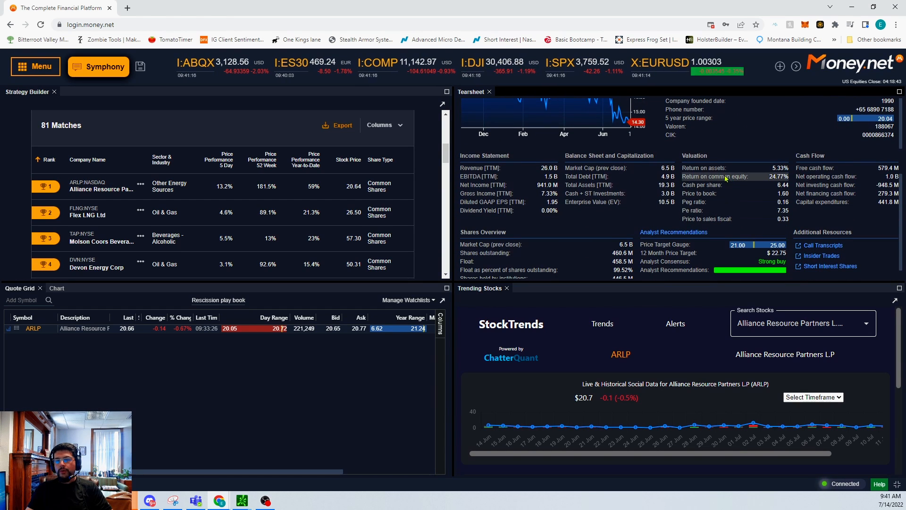
mouse_move(736, 168)
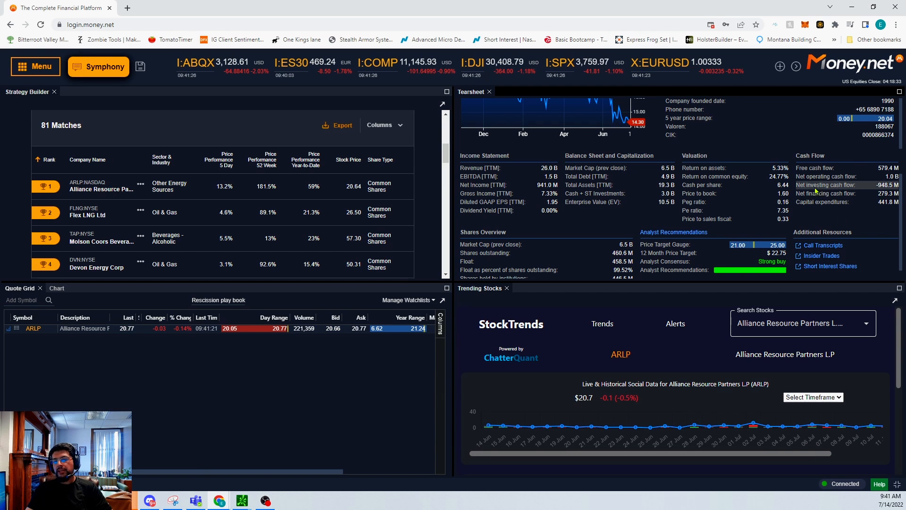
mouse_move(727, 228)
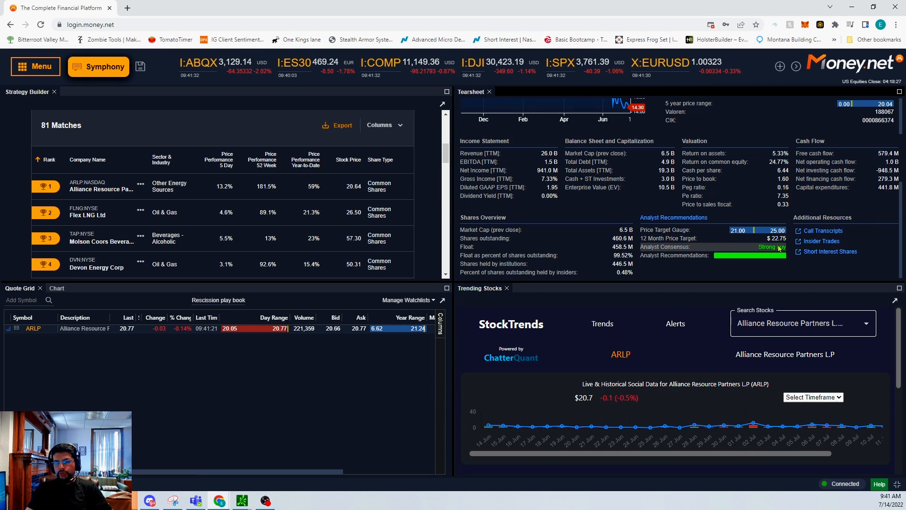
mouse_move(557, 209)
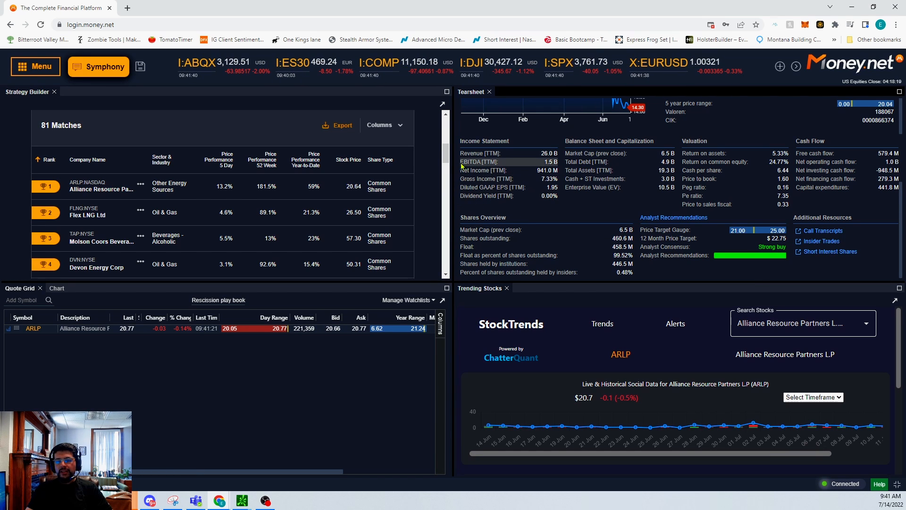
mouse_move(541, 195)
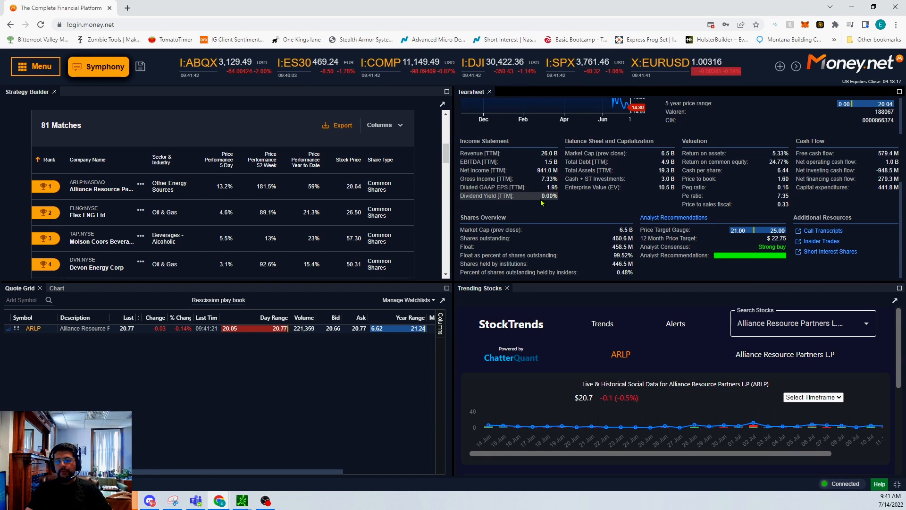
mouse_move(491, 230)
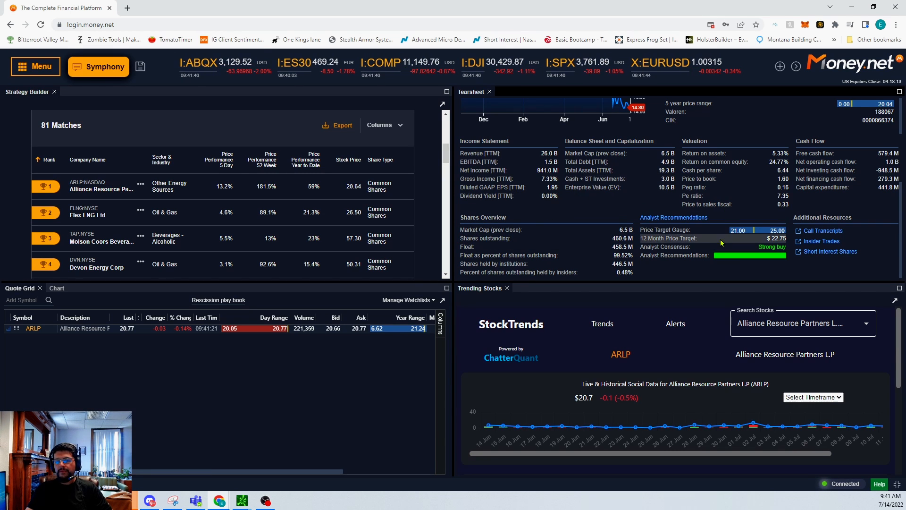
mouse_move(691, 228)
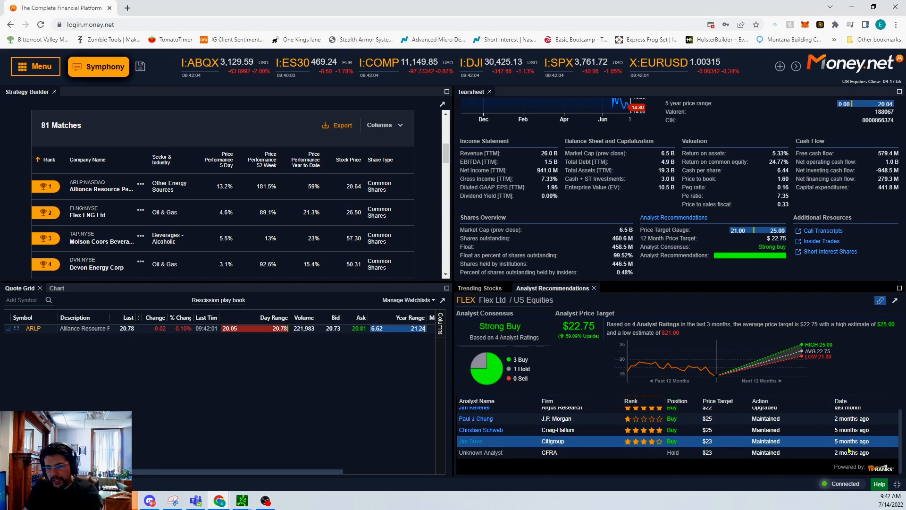
scroll(up, 3)
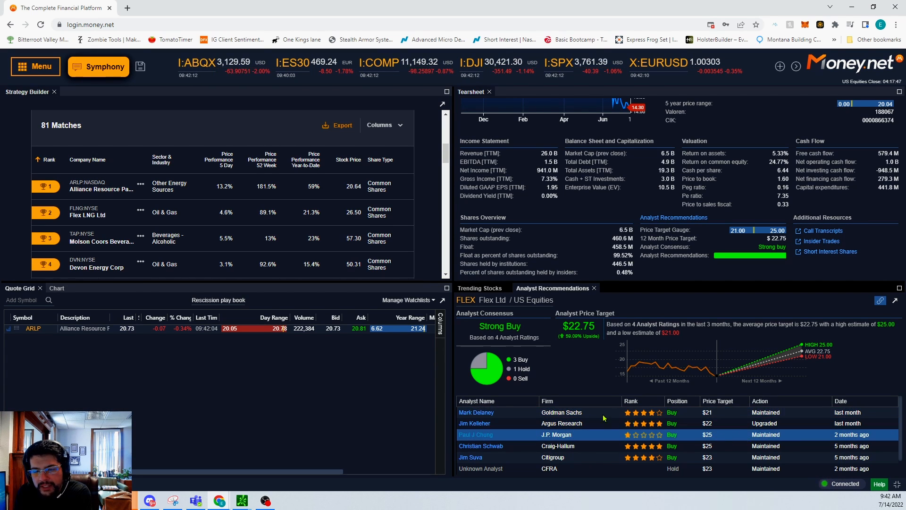
mouse_move(566, 444)
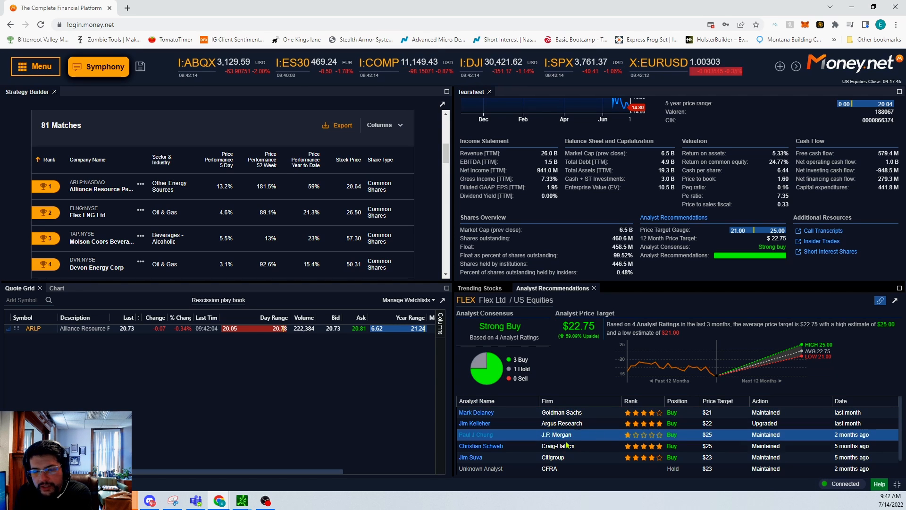
mouse_move(591, 439)
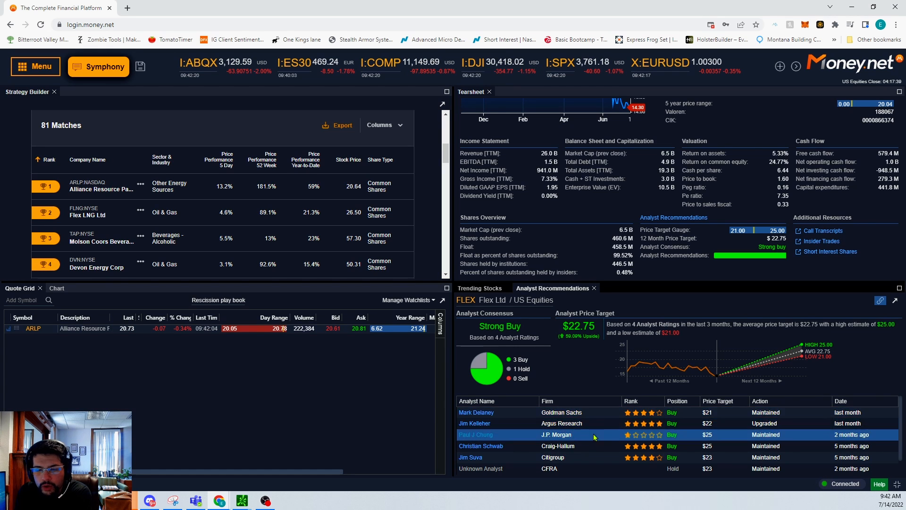
scroll(down, 3)
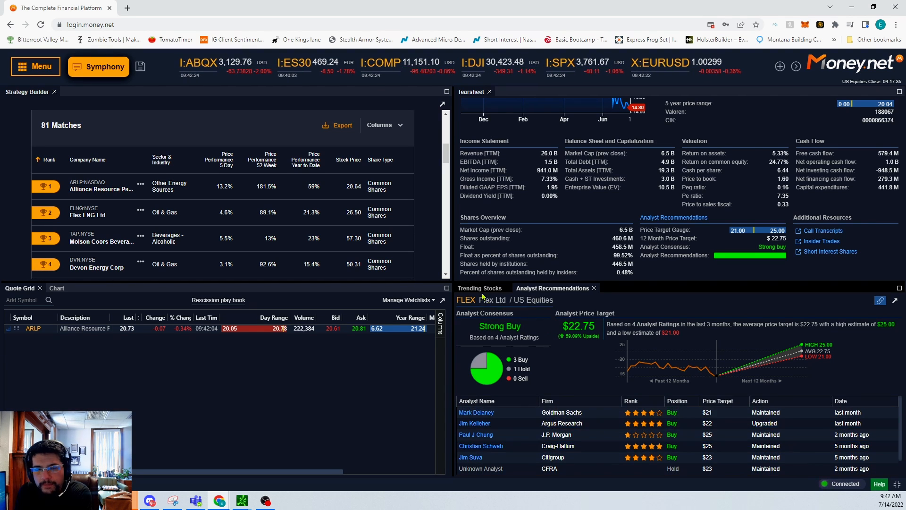
Show FLEX LNG Ltd (FLNG) social data in StockTrends and bring up Flex Ltd's price chart.
click(479, 288)
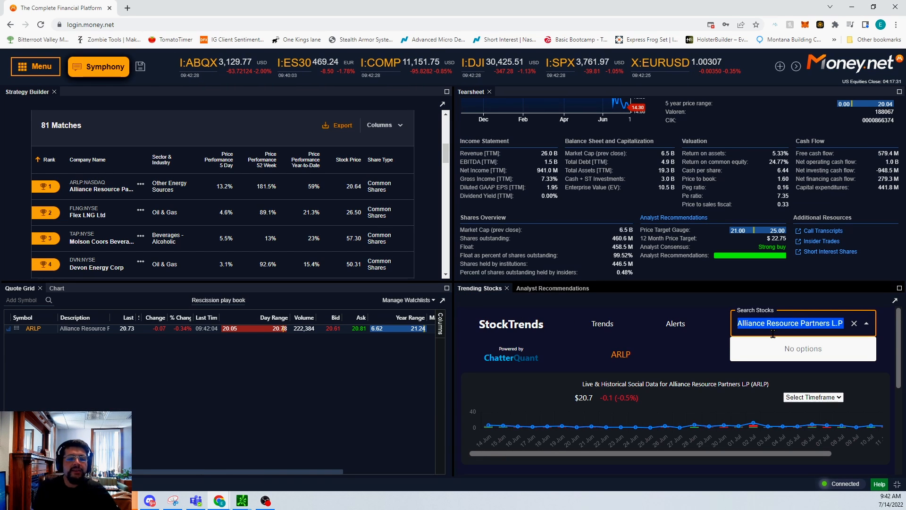
text(flng)
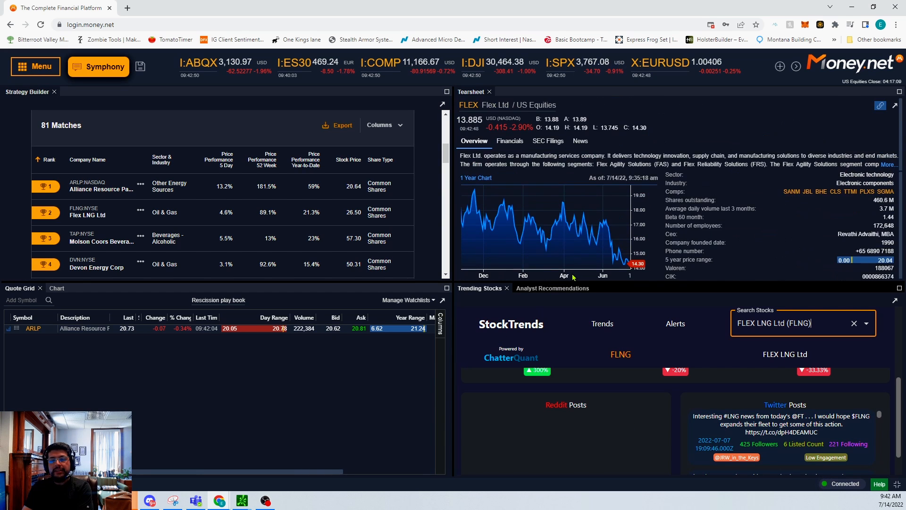
scroll(down, 3)
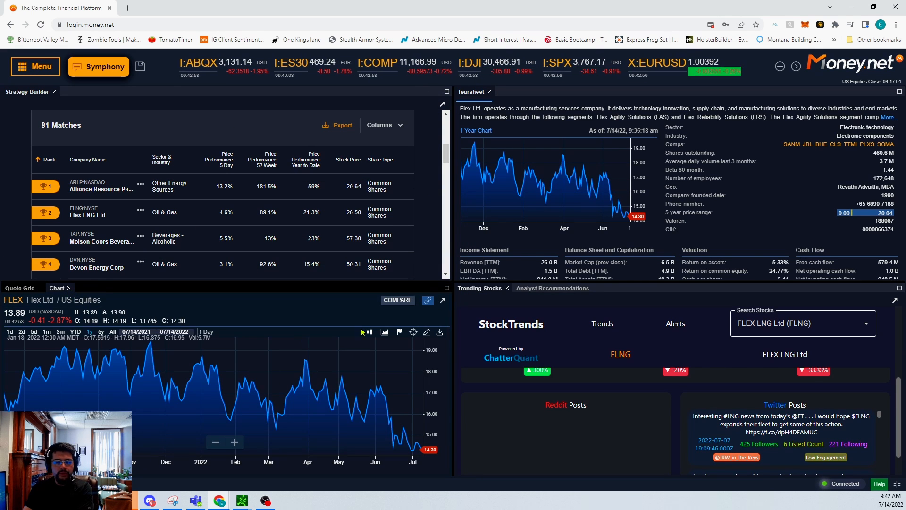
Switch the Flex Ltd chart to candlesticks over a multi-year range with drawing tools shown.
click(384, 331)
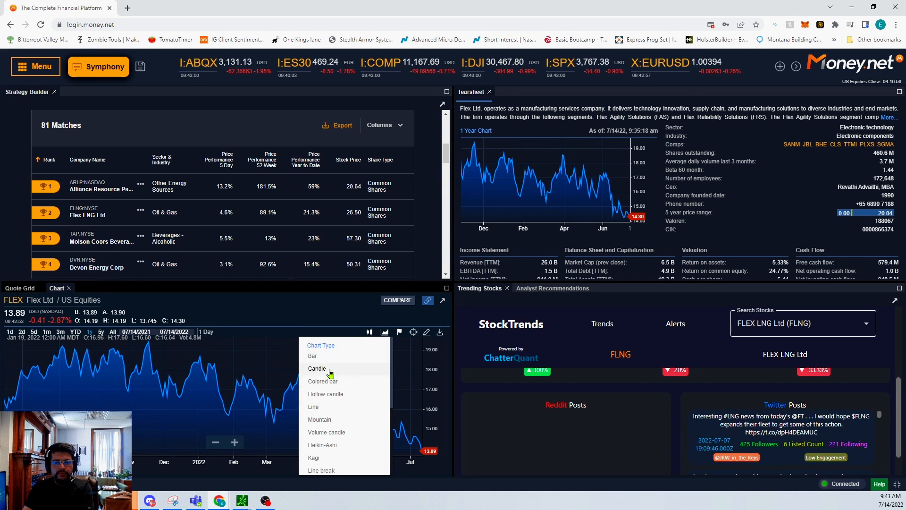
click(317, 368)
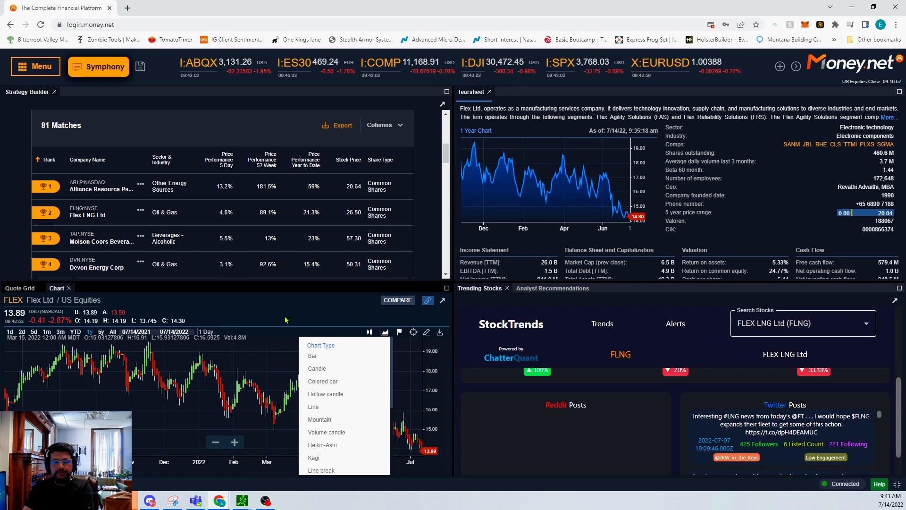
click(316, 369)
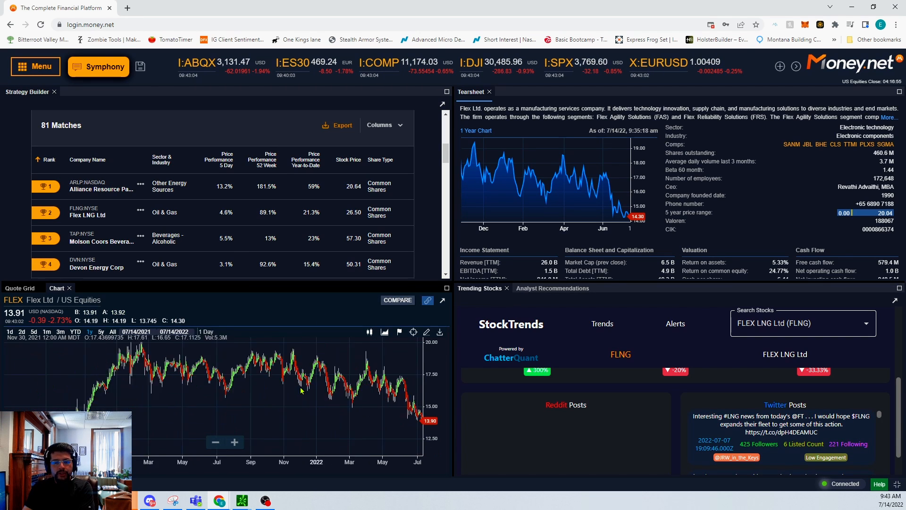
click(112, 331)
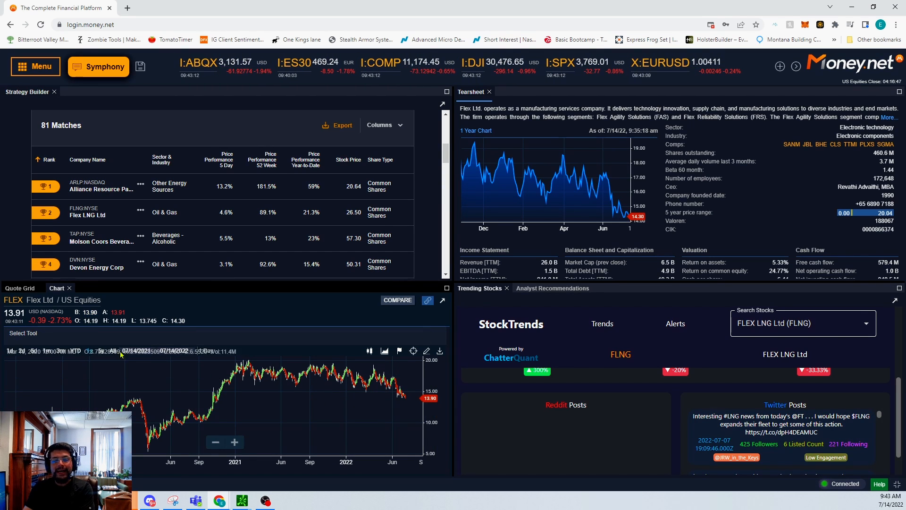
click(22, 333)
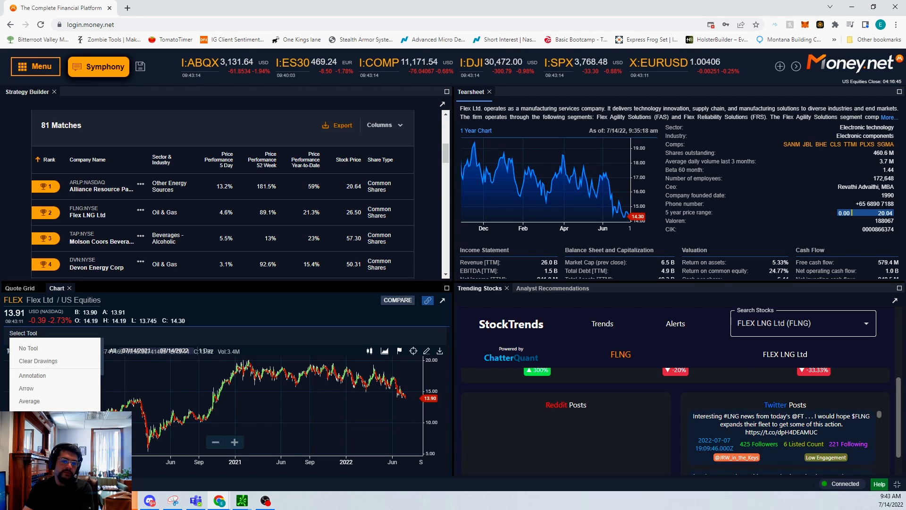
scroll(down, 3)
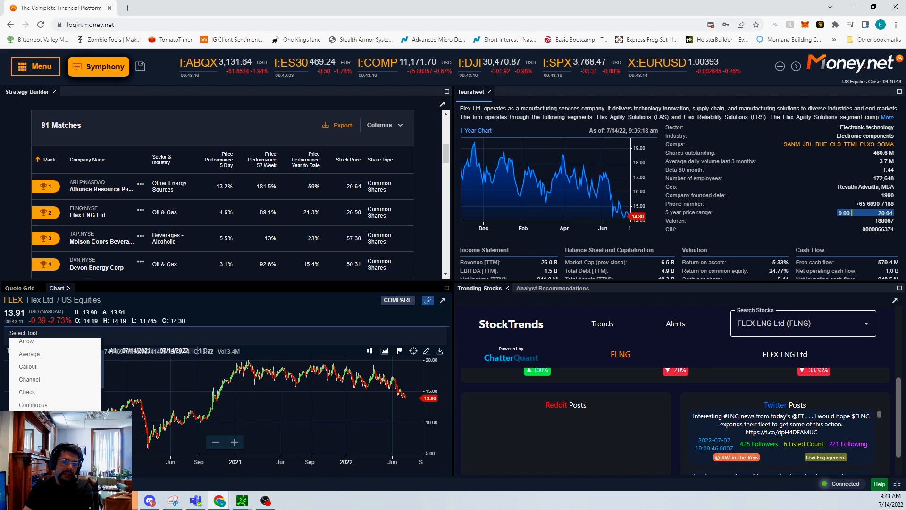
scroll(down, 3)
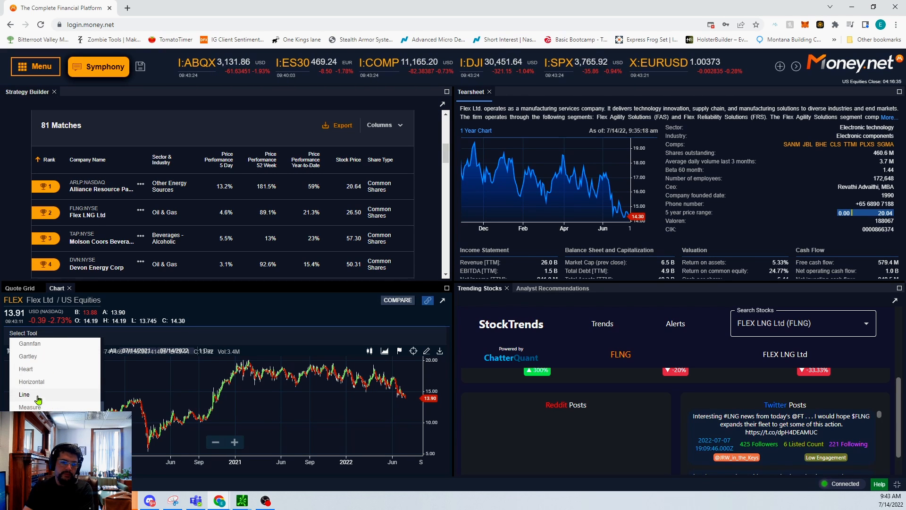
click(25, 394)
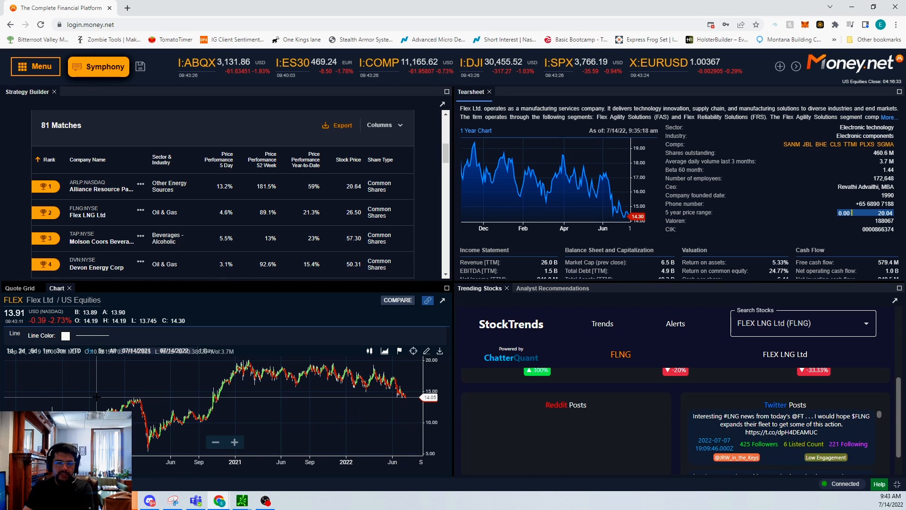
mouse_move(344, 398)
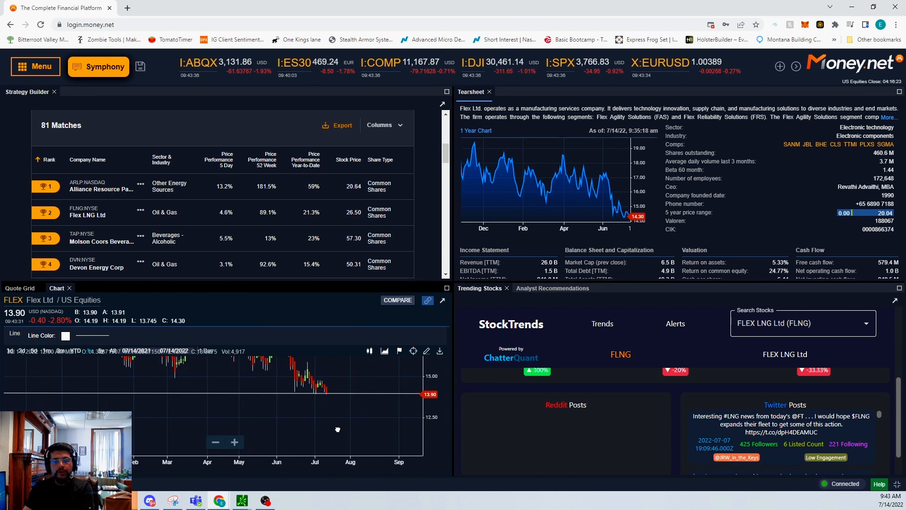
mouse_move(337, 426)
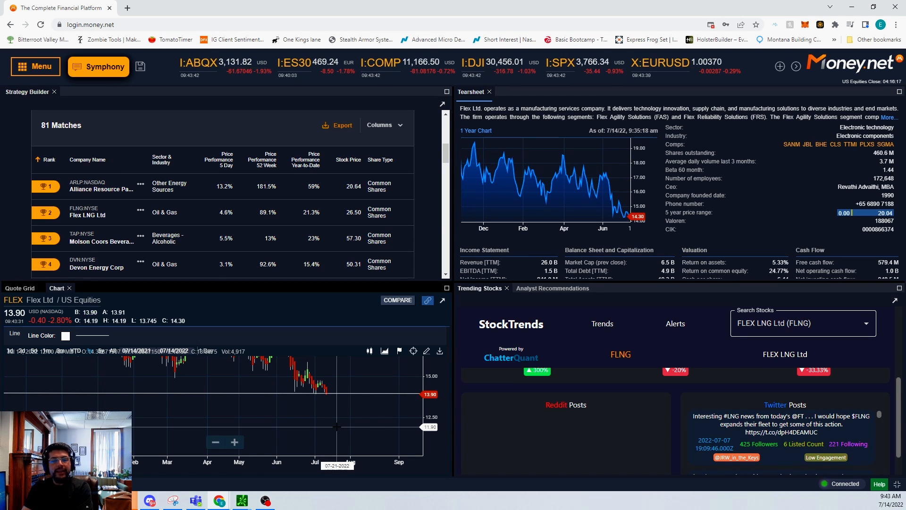
mouse_move(338, 427)
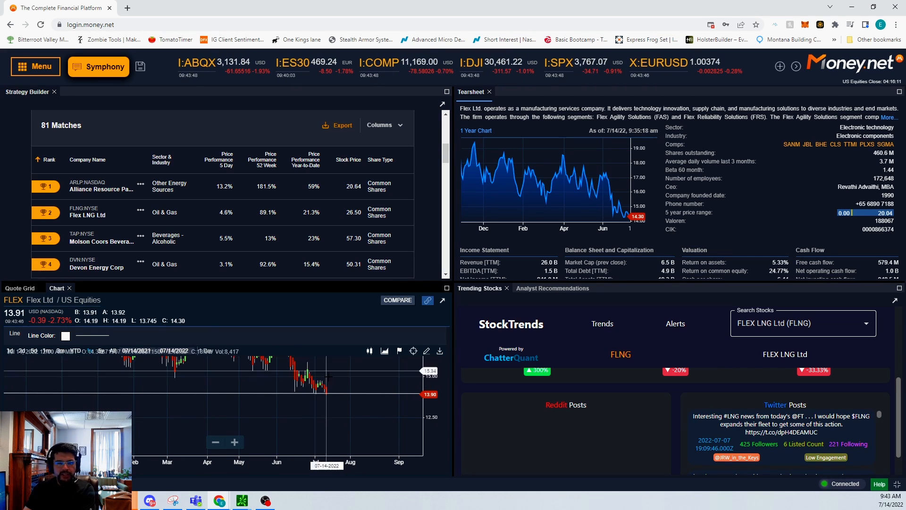
mouse_move(343, 428)
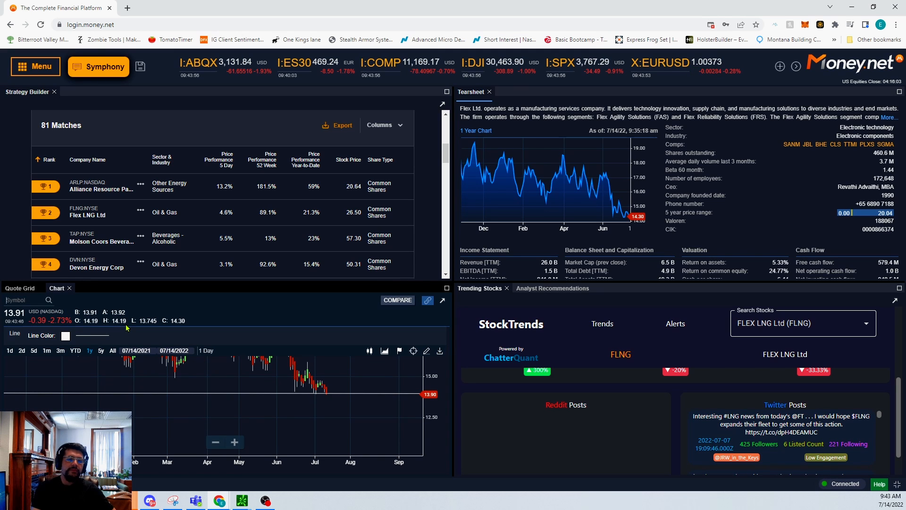
Load FLEX LNG Ltd (FLNG) into the chart panel as a one-year candlestick chart.
text(flng)
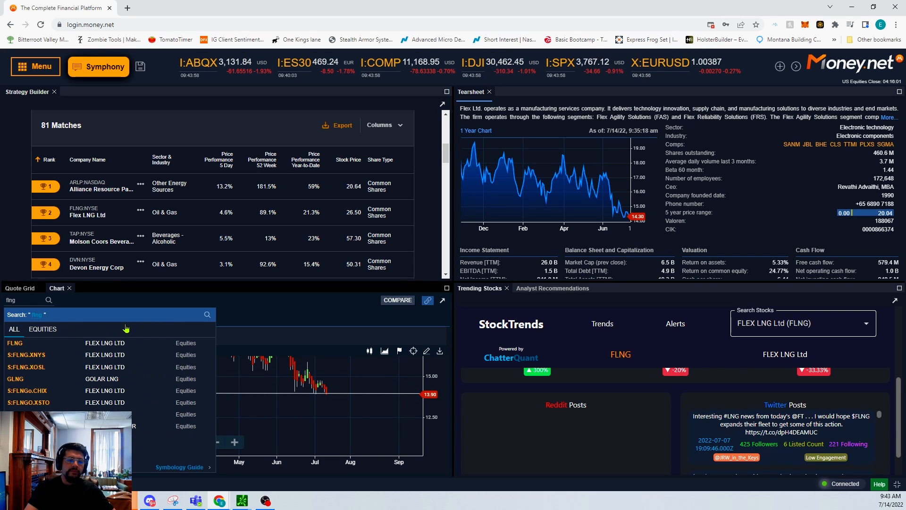
click(14, 343)
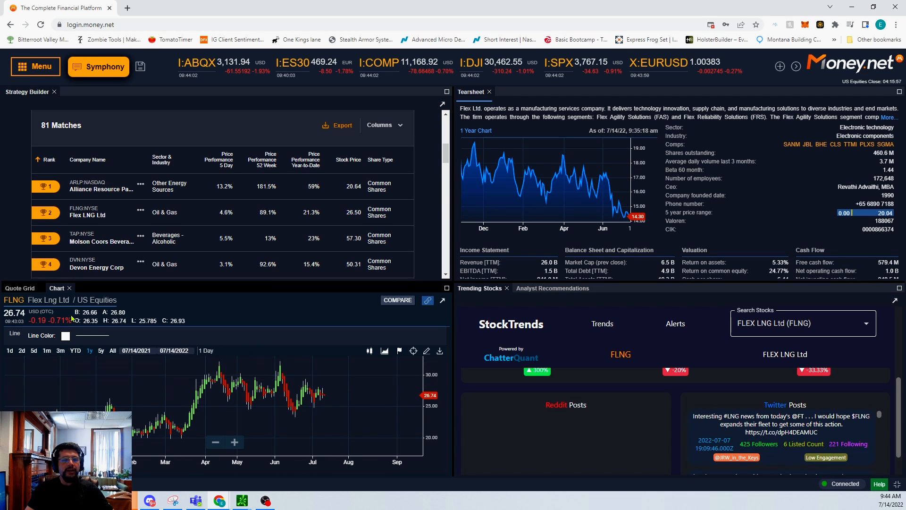
mouse_move(8, 305)
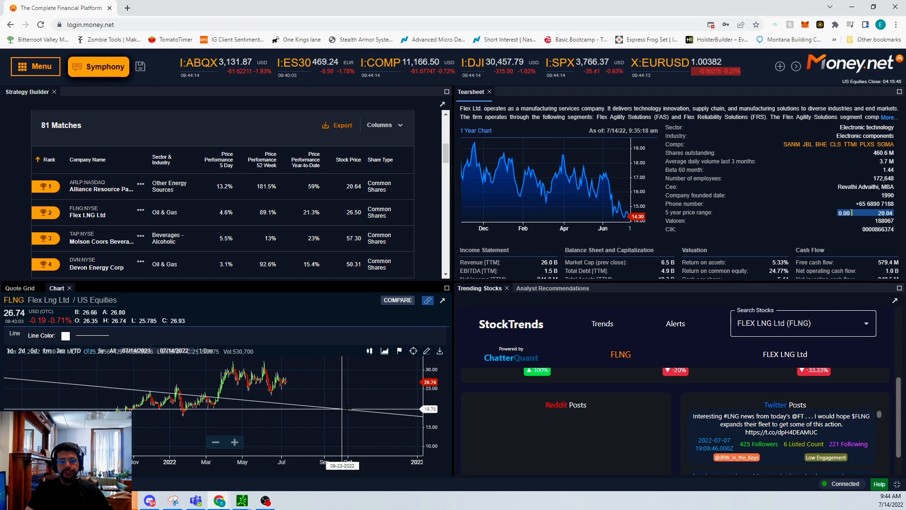
mouse_move(376, 387)
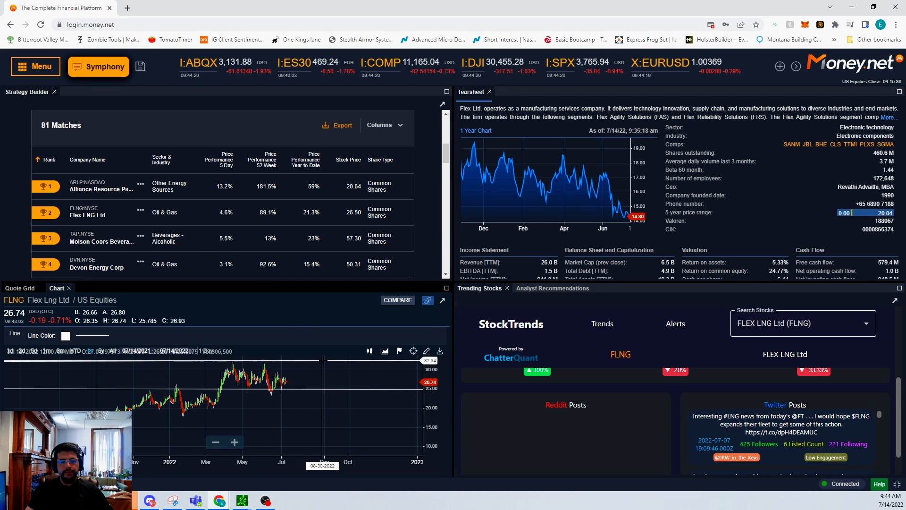
mouse_move(312, 416)
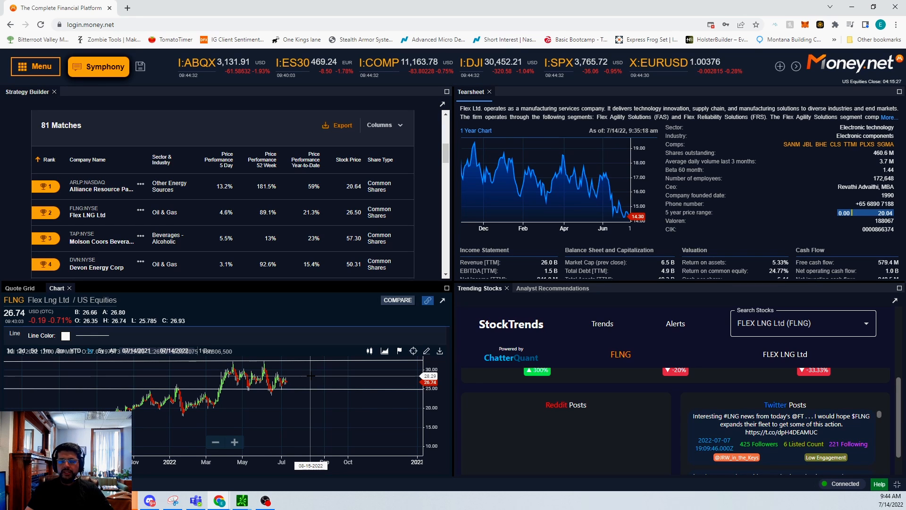
mouse_move(294, 368)
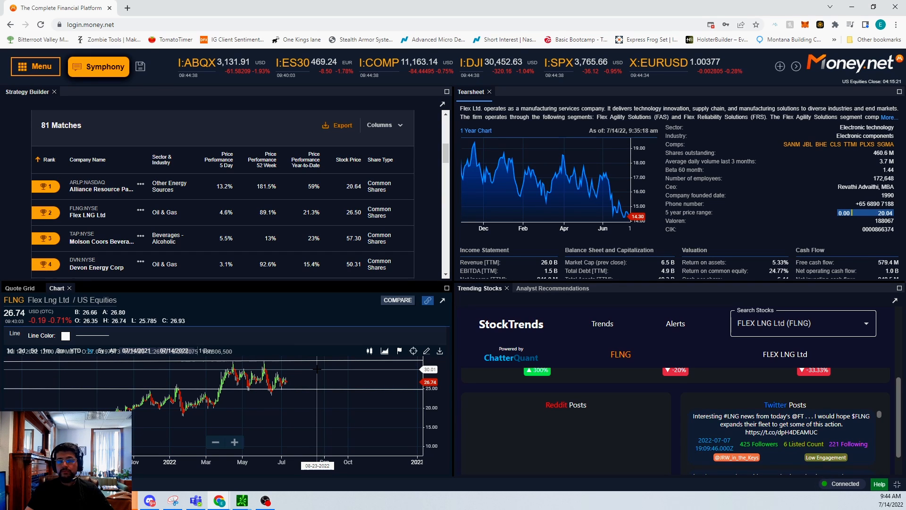
mouse_move(322, 376)
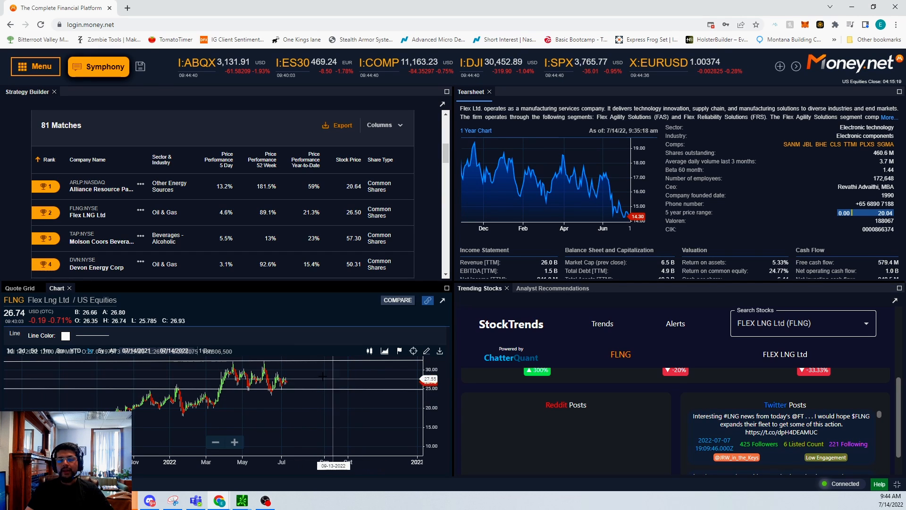
mouse_move(299, 376)
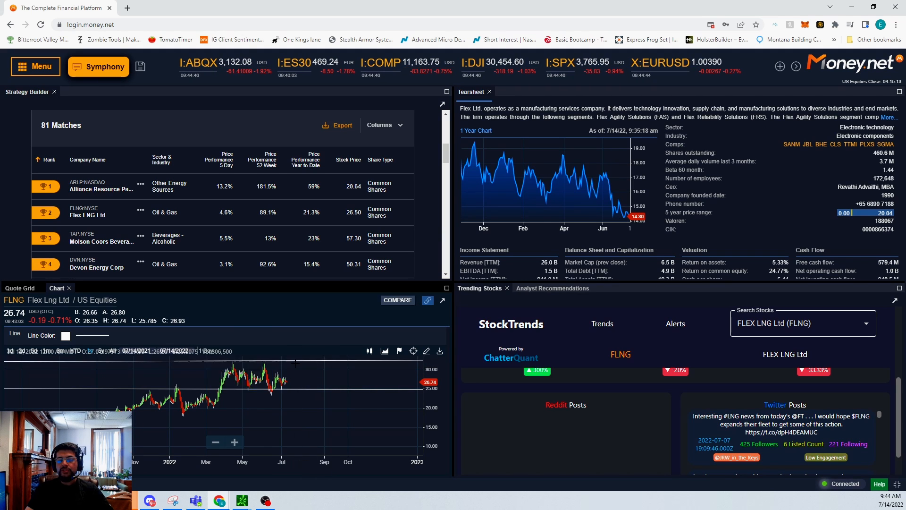
mouse_move(351, 416)
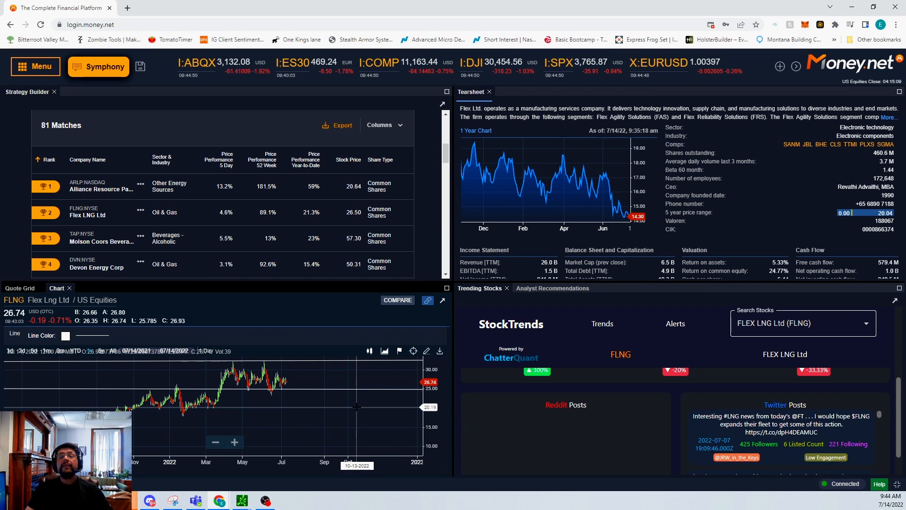
mouse_move(370, 402)
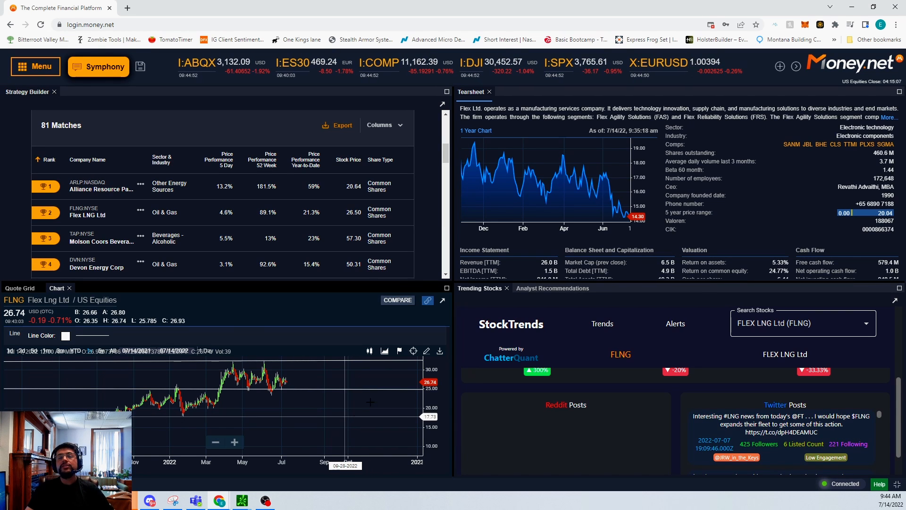
mouse_move(381, 383)
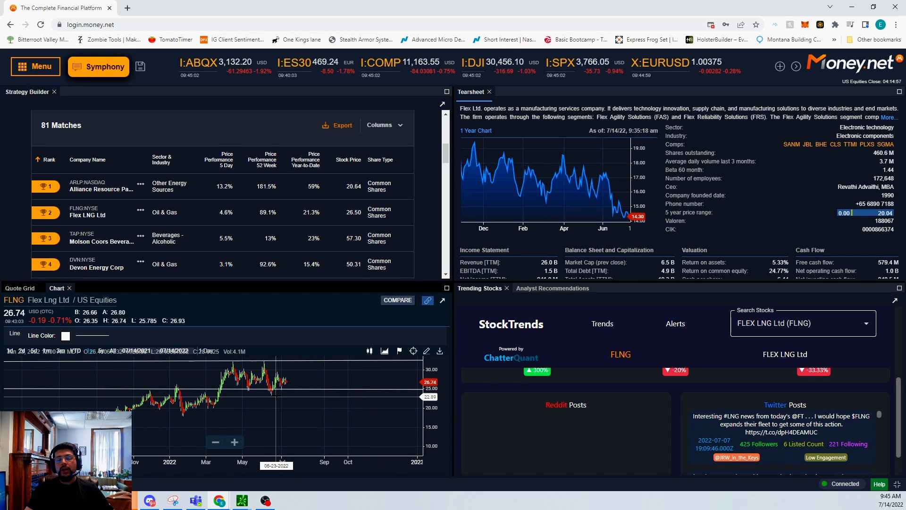
mouse_move(306, 370)
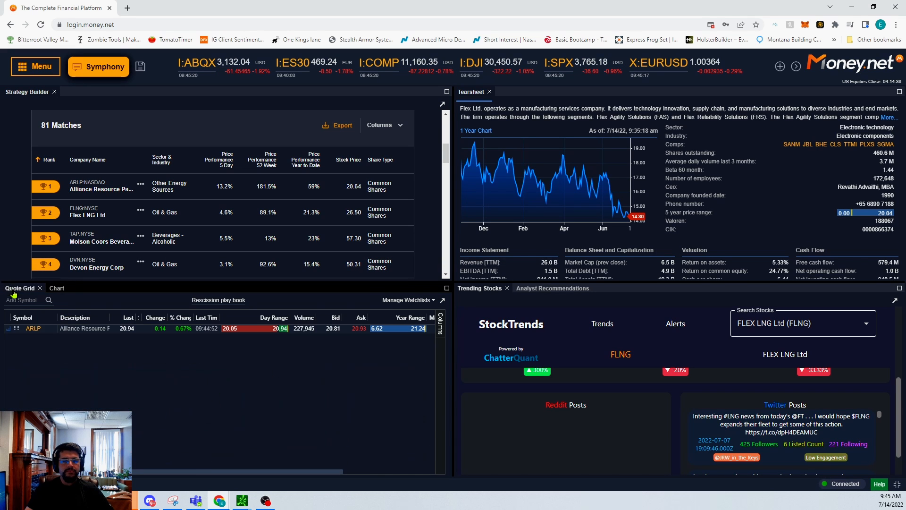
Add FLNG (Flex Lng Ltd) to the Recession play book quote grid above ARLP.
click(21, 300)
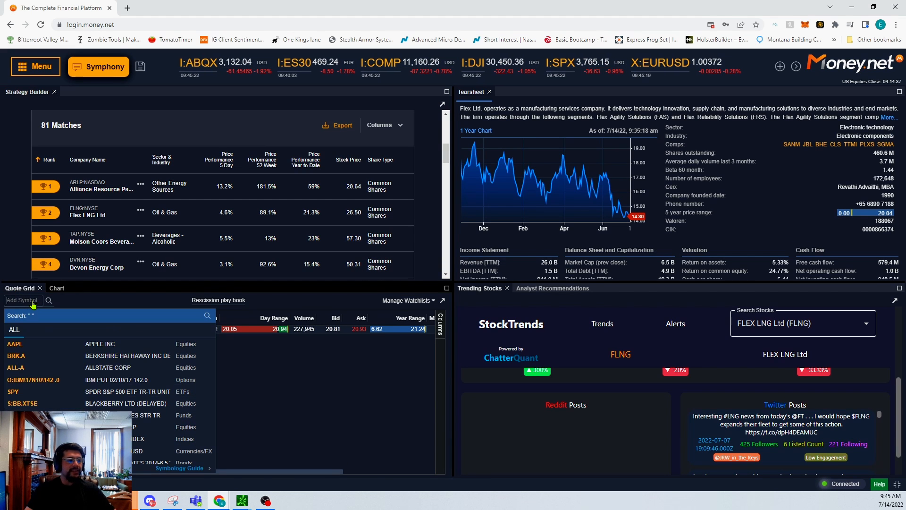
text(FLNG)
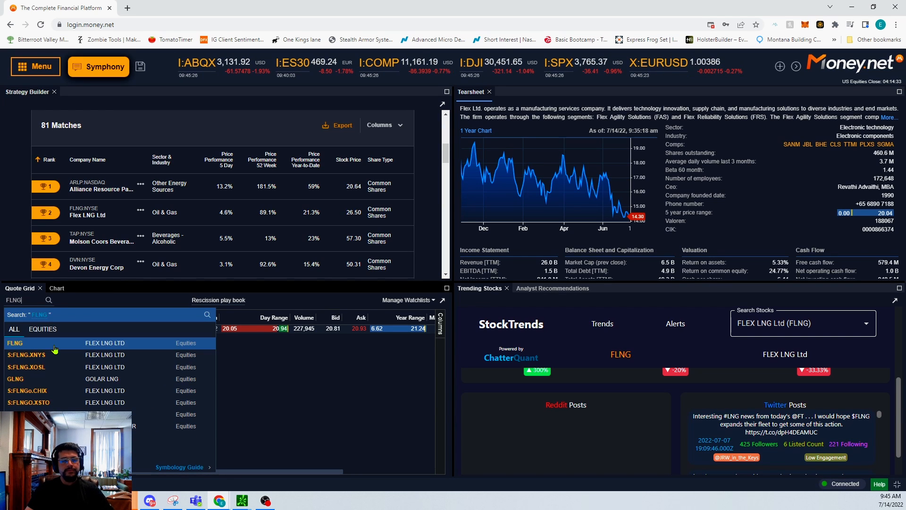
click(14, 342)
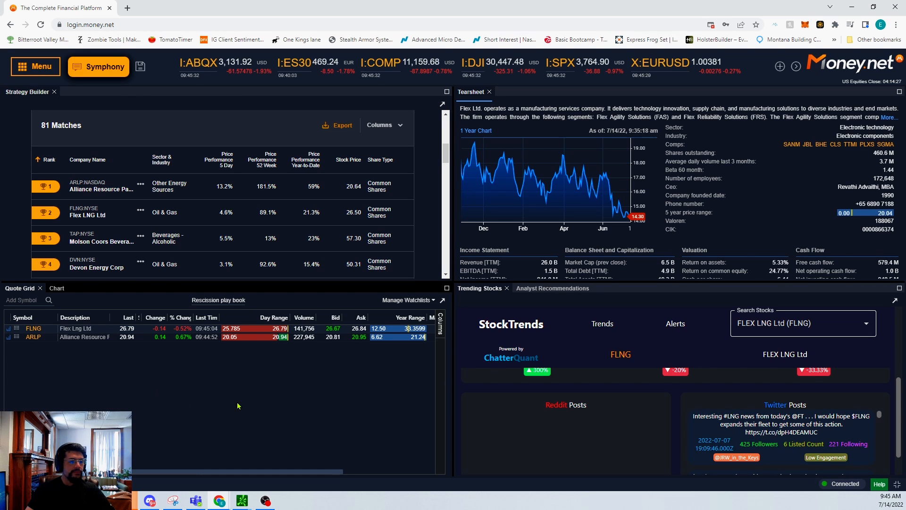
mouse_move(277, 419)
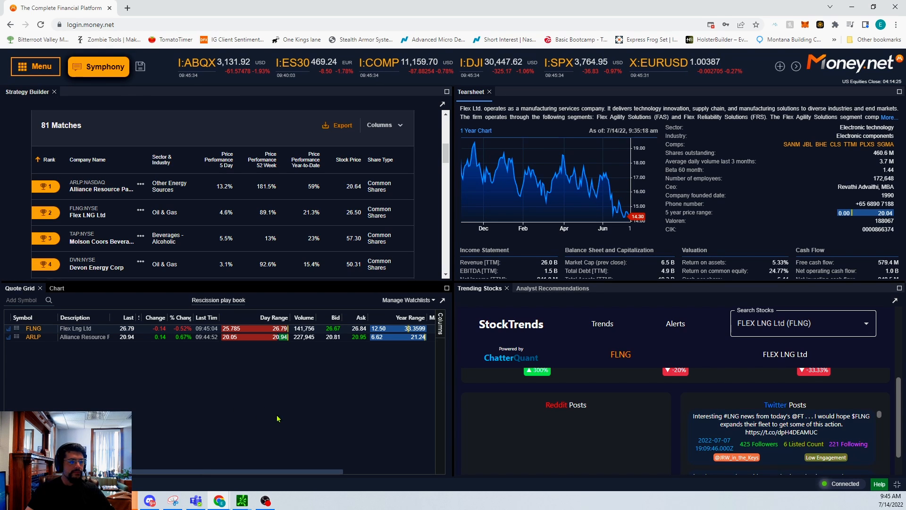
mouse_move(271, 411)
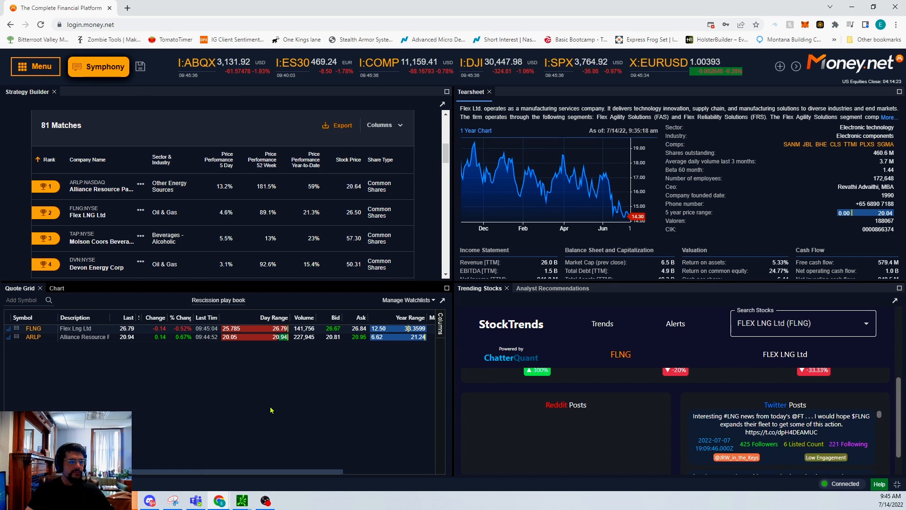
mouse_move(242, 400)
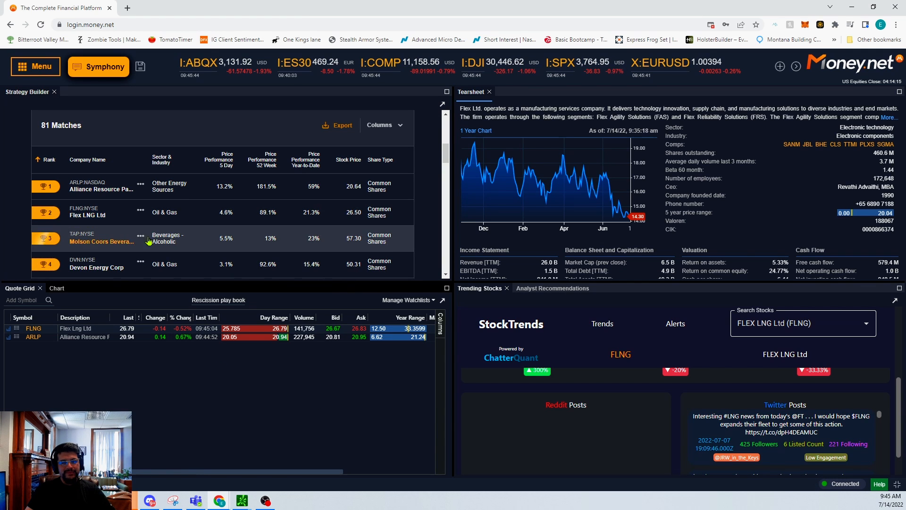
mouse_move(507, 155)
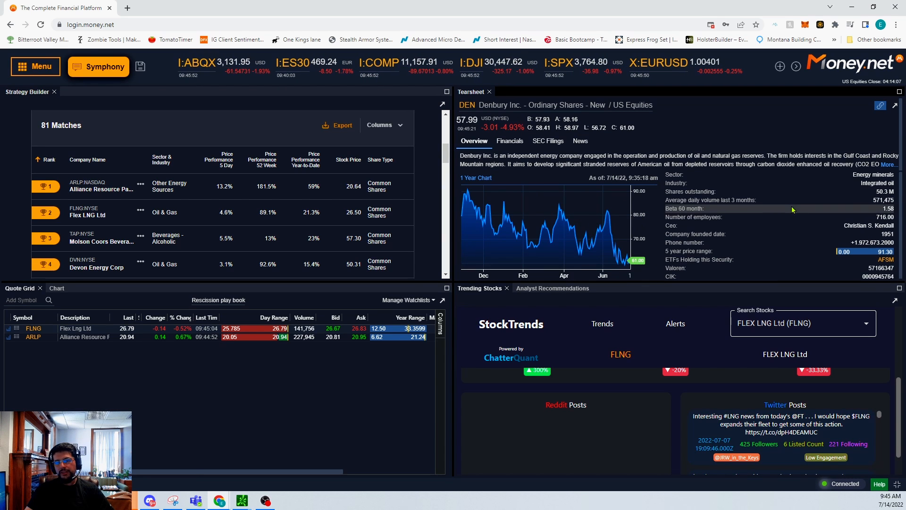
Scroll Denbury's tearsheet to its income statement and Strong Buy analyst consensus.
scroll(down, 3)
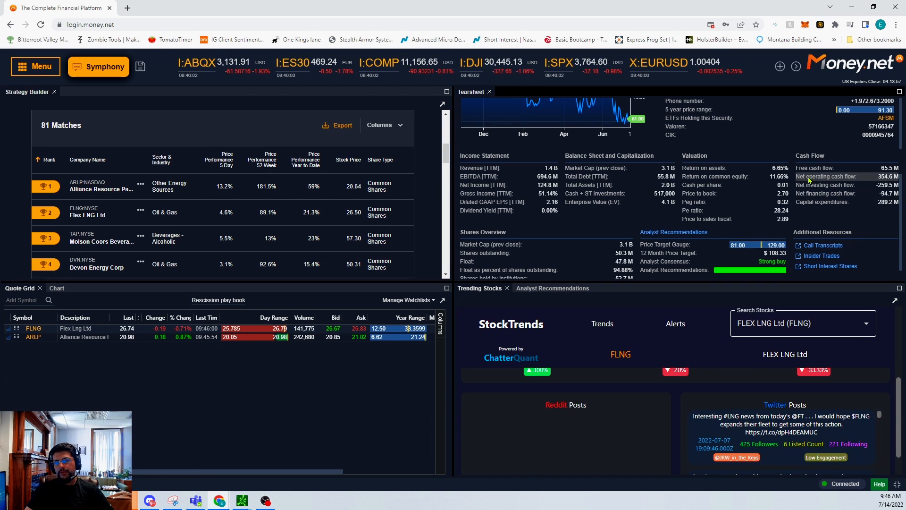
mouse_move(869, 214)
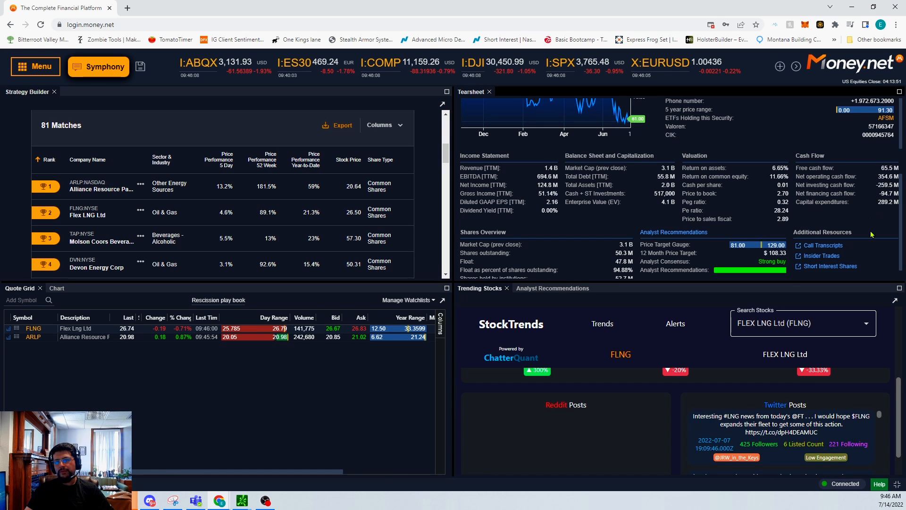
mouse_move(796, 219)
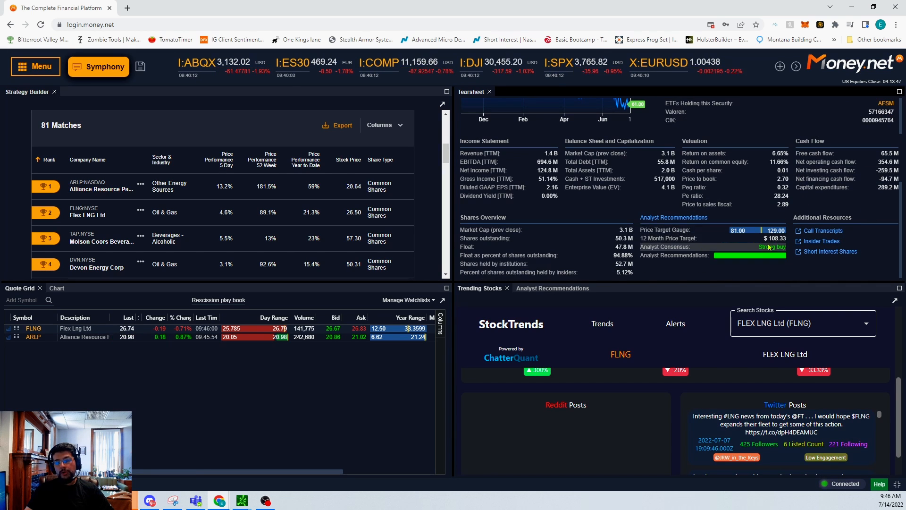
mouse_move(745, 242)
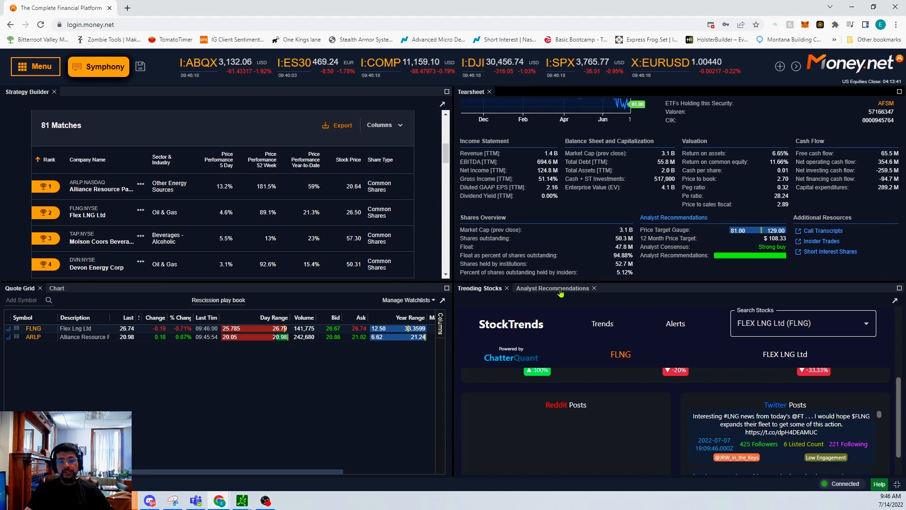
Load Denbury (DEN) into the Analyst Recommendations panel.
click(553, 288)
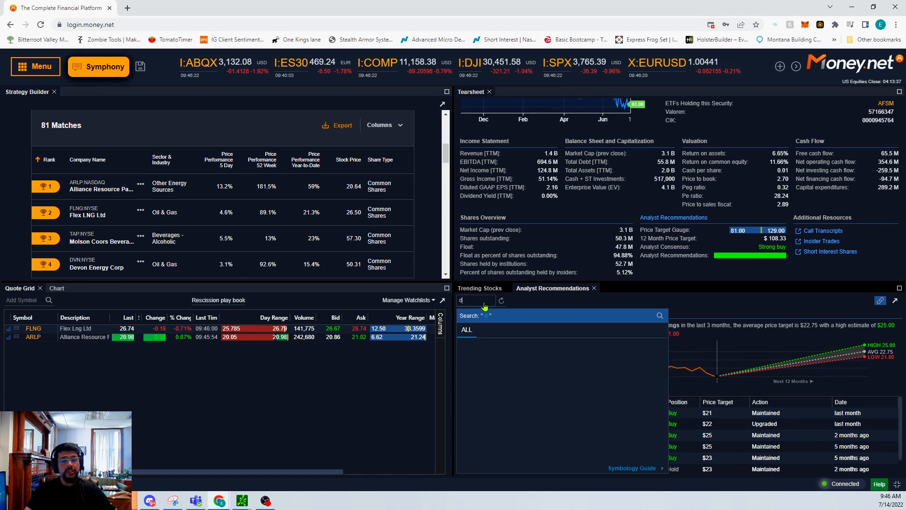
text(en)
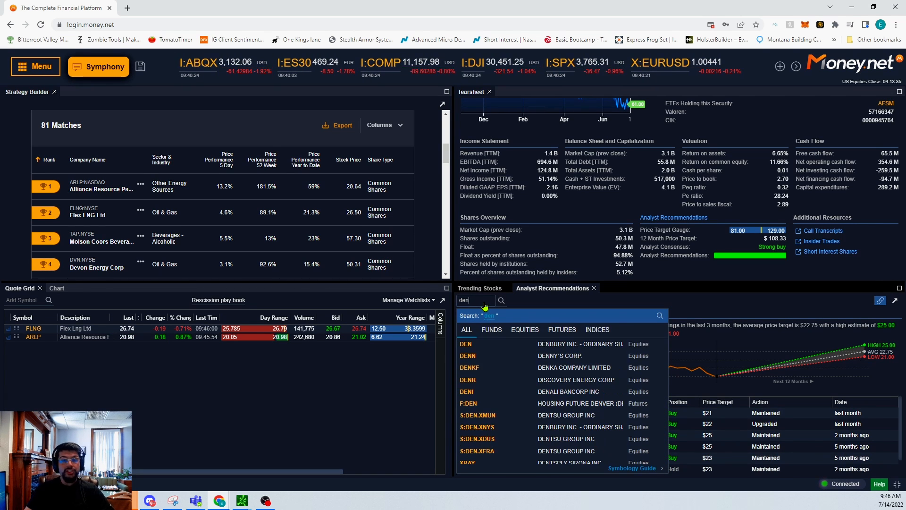
click(465, 344)
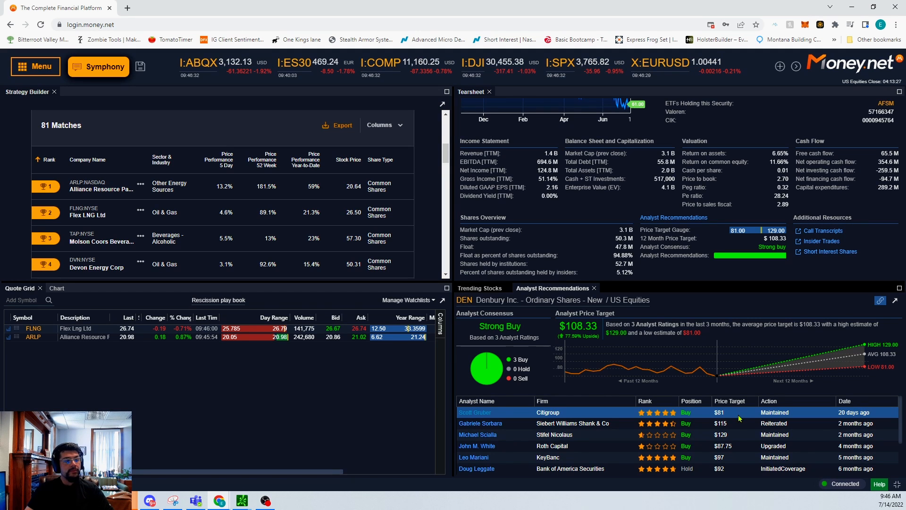
mouse_move(625, 430)
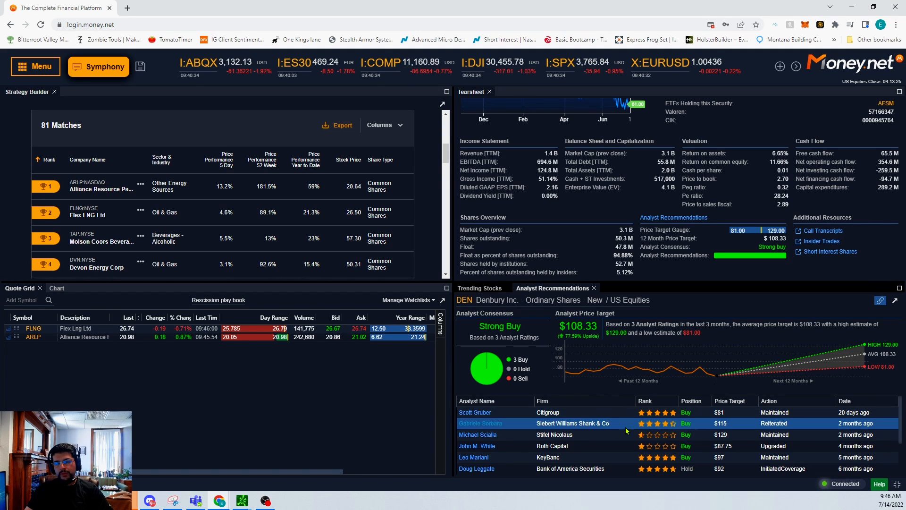
mouse_move(689, 426)
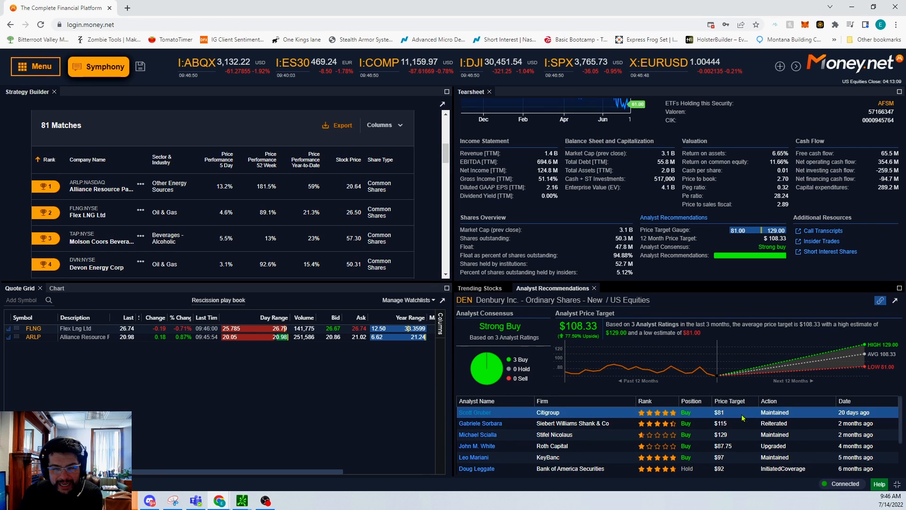
Review Denbury's analyst ratings and view Gabriele Sorbara's performance profile.
scroll(down, 3)
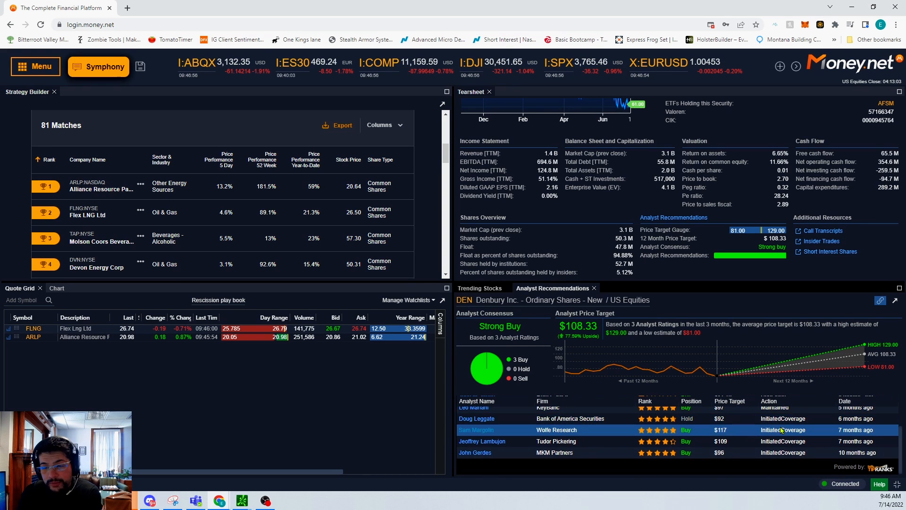
scroll(up, 3)
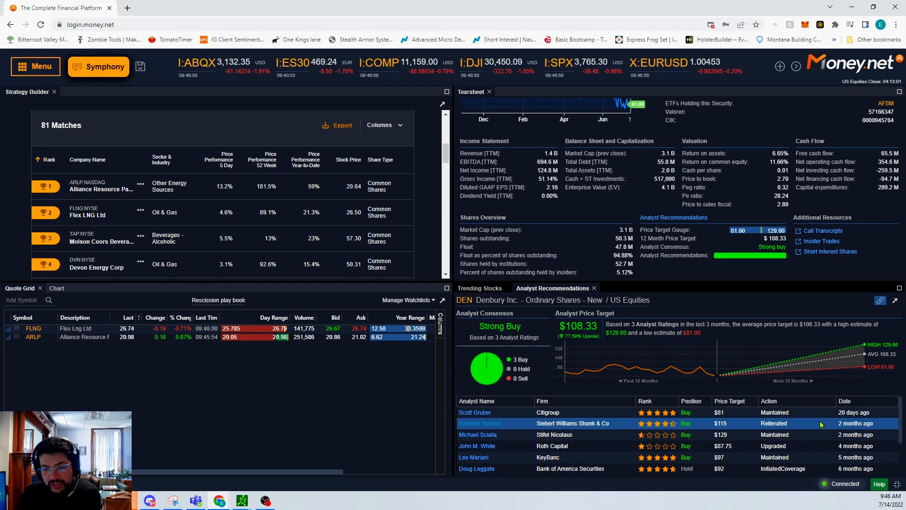
click(503, 413)
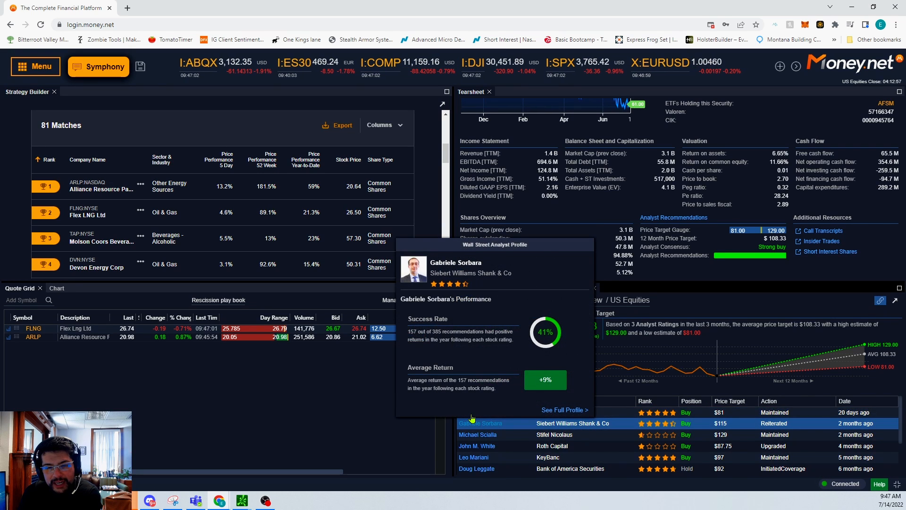
mouse_move(475, 412)
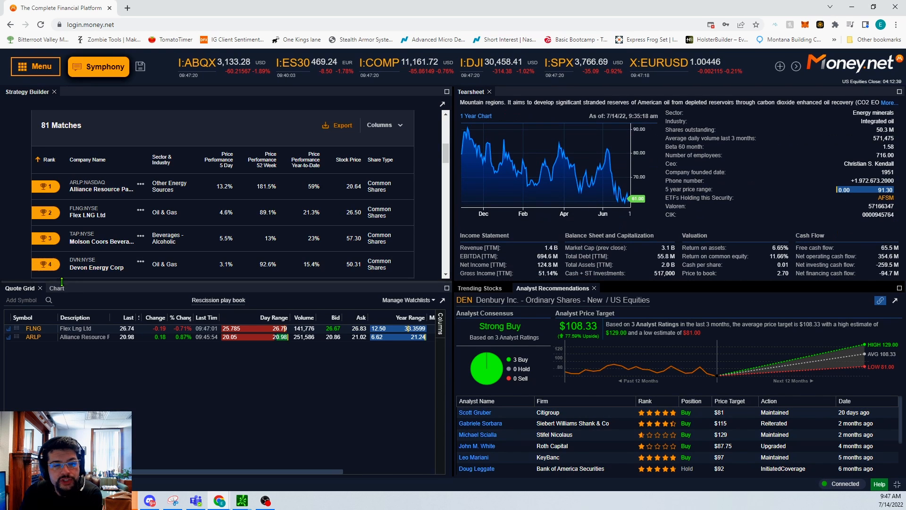
Load Denbury (DEN) into the chart panel as a candlestick chart, replacing FLEX LNG.
click(55, 288)
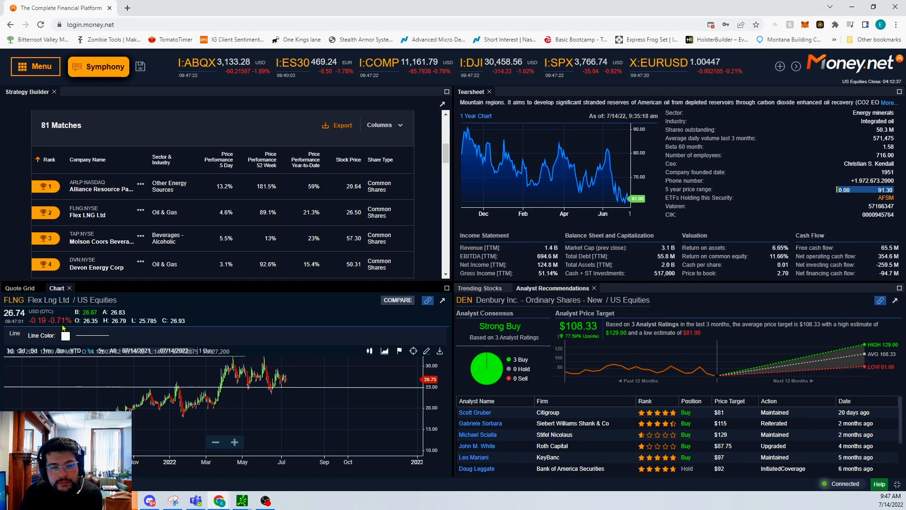
click(23, 300)
text(DEN)
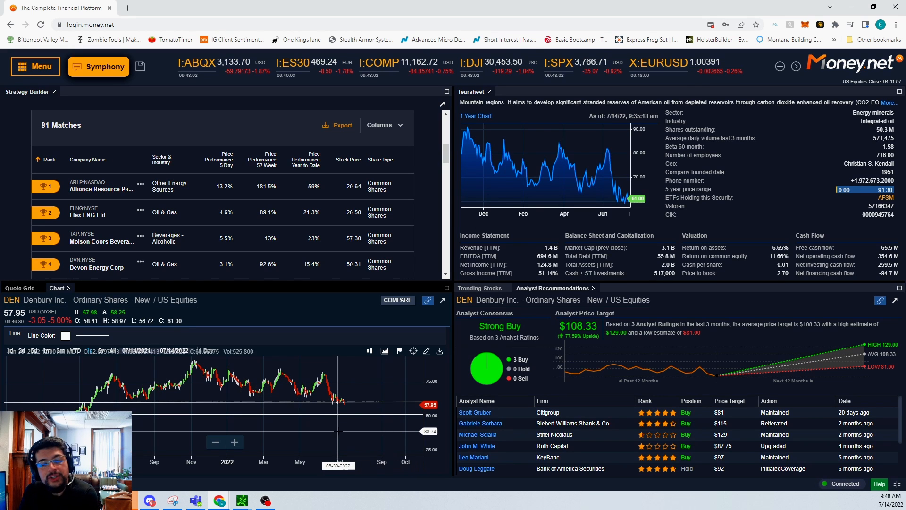
mouse_move(341, 380)
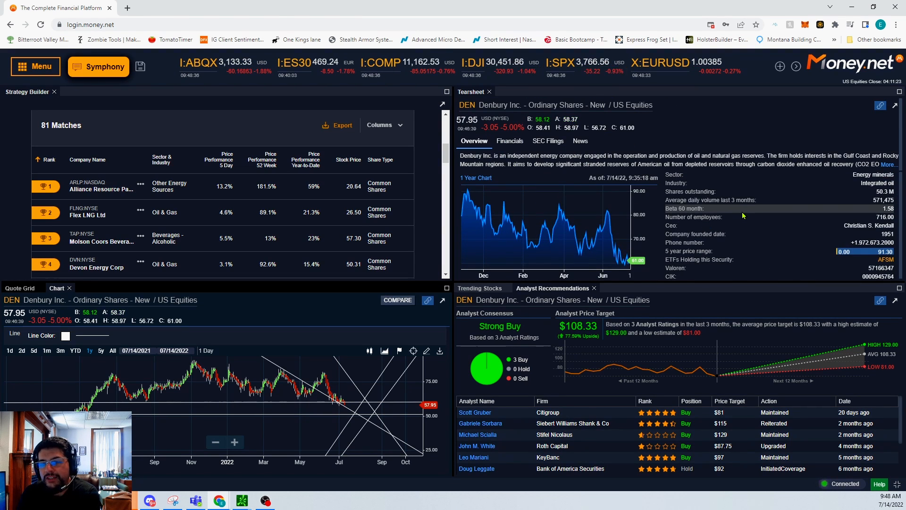
mouse_move(742, 215)
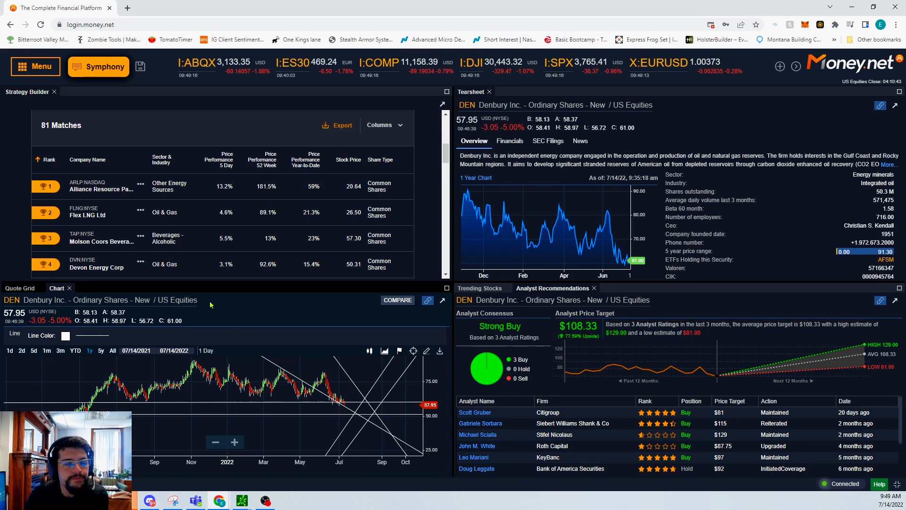
mouse_move(238, 302)
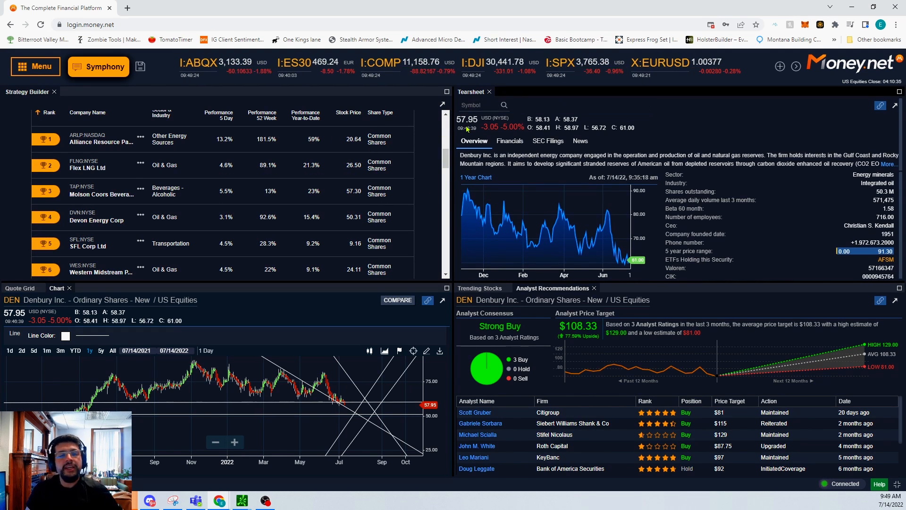
Load Devon Energy (DVN) into the tearsheet and review its financials and cash flow.
text(dev)
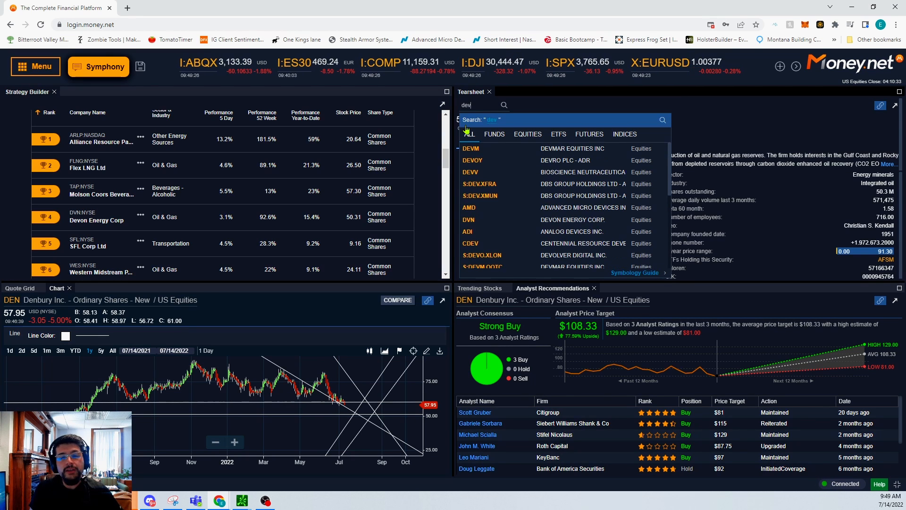
key(Backspace)
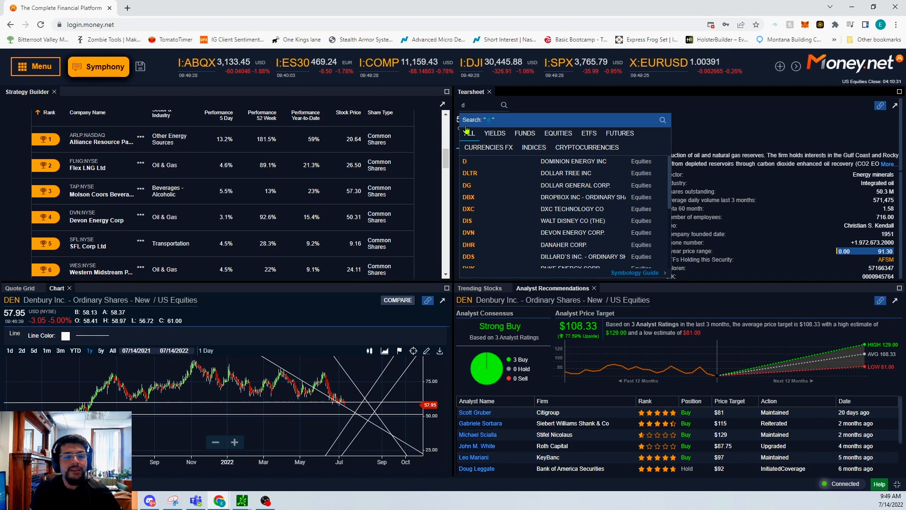
click(468, 232)
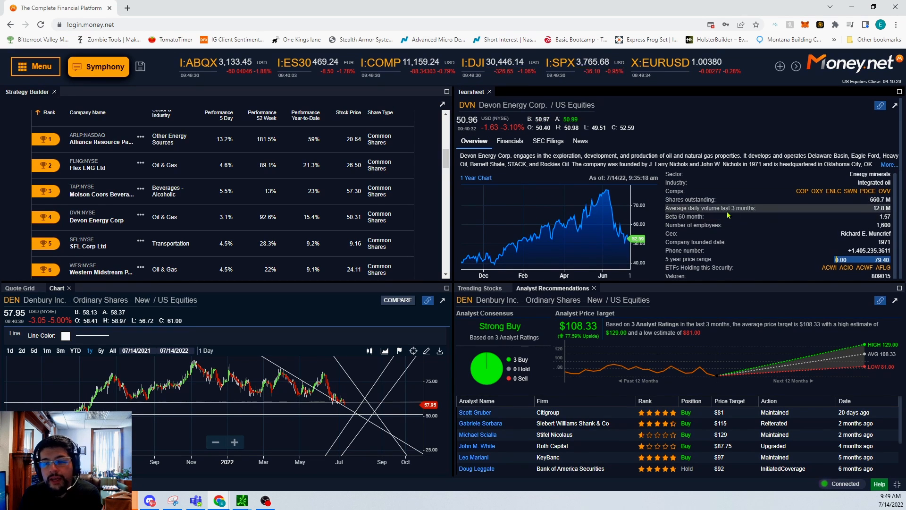
scroll(down, 3)
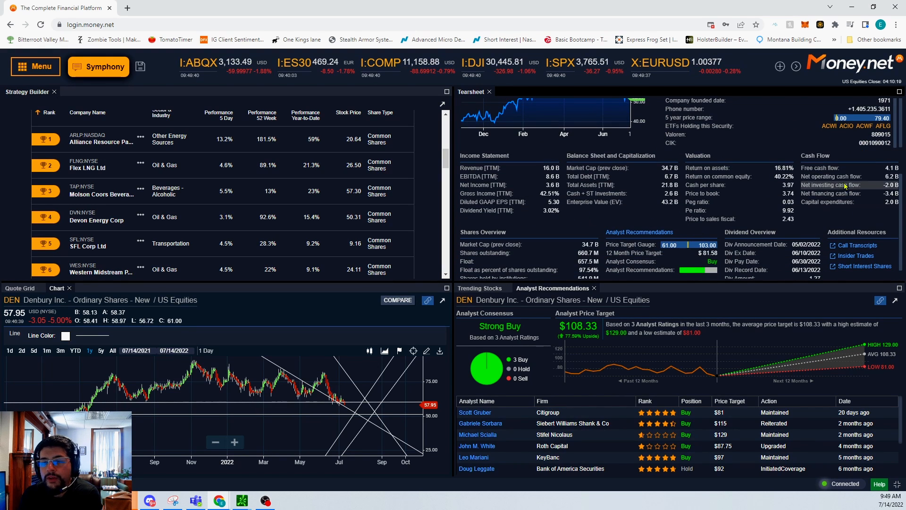
mouse_move(861, 217)
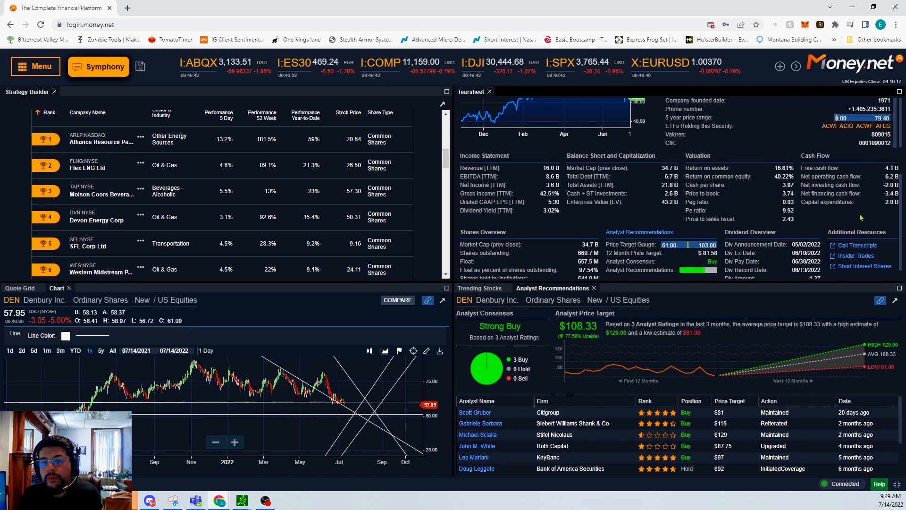
mouse_move(843, 181)
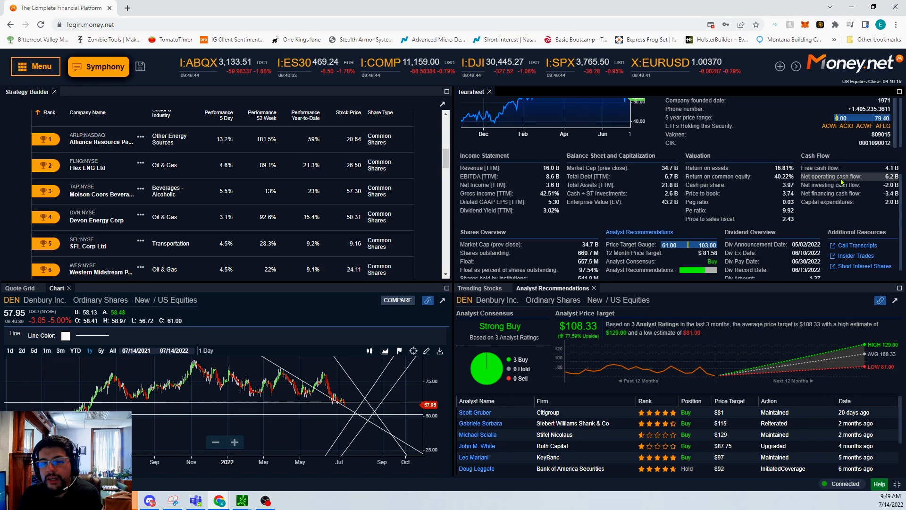
mouse_move(848, 226)
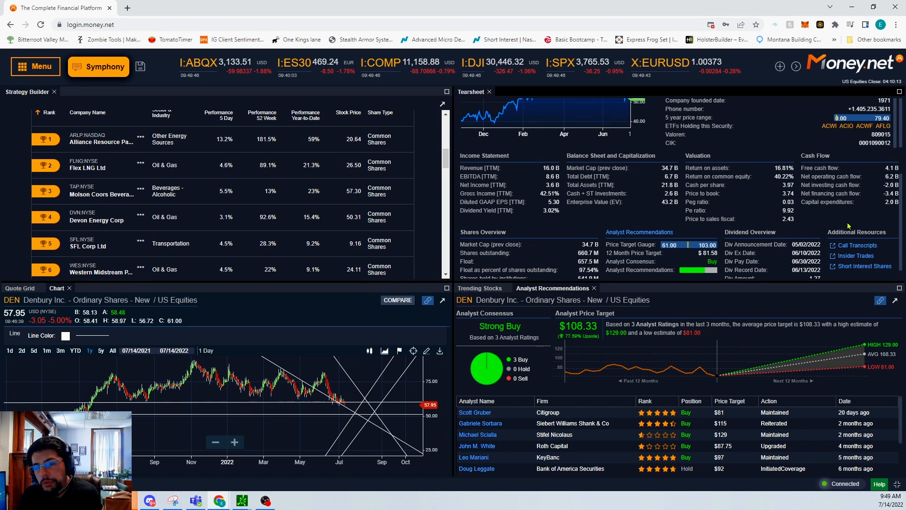
mouse_move(744, 168)
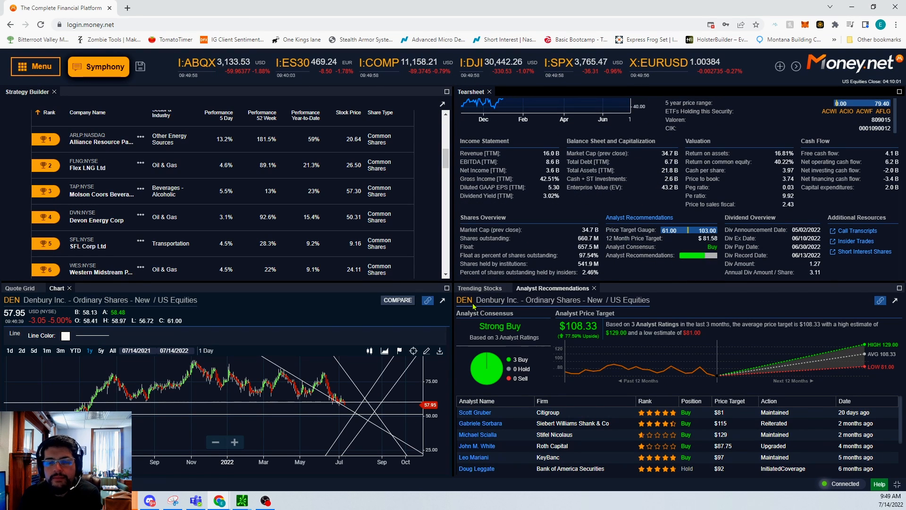
Switch analyst ratings to DVN and review the J.P. Morgan and Barclays rows.
click(474, 301)
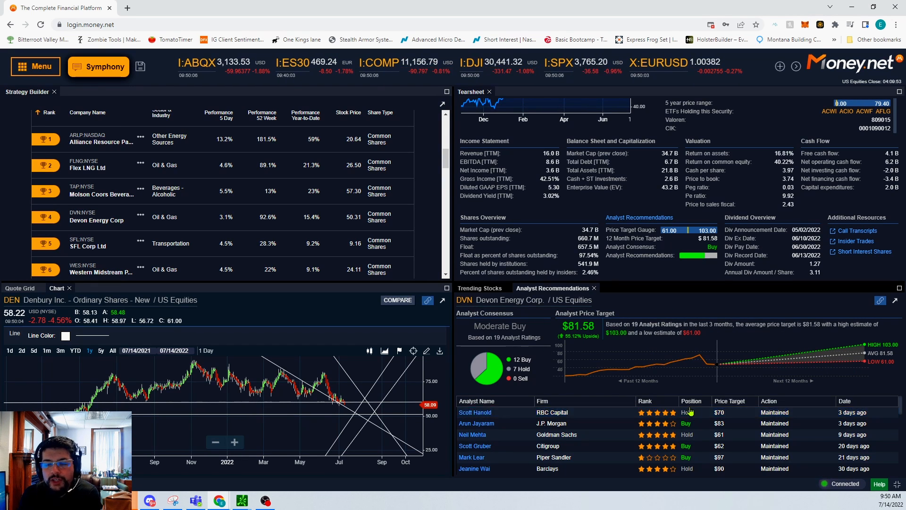
click(543, 423)
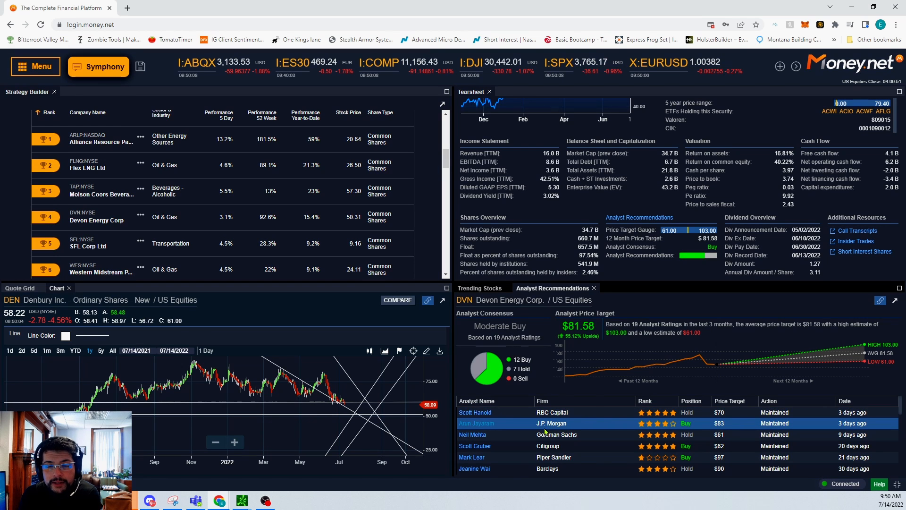
click(476, 423)
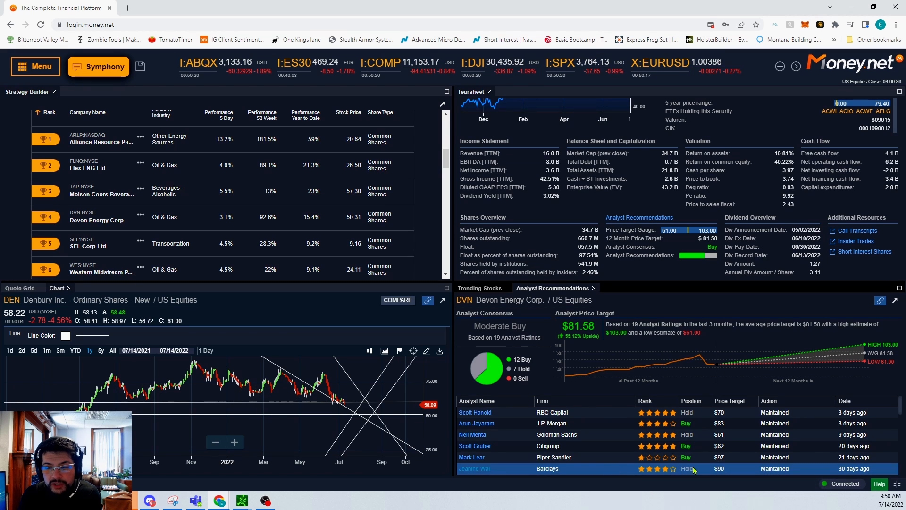
click(474, 469)
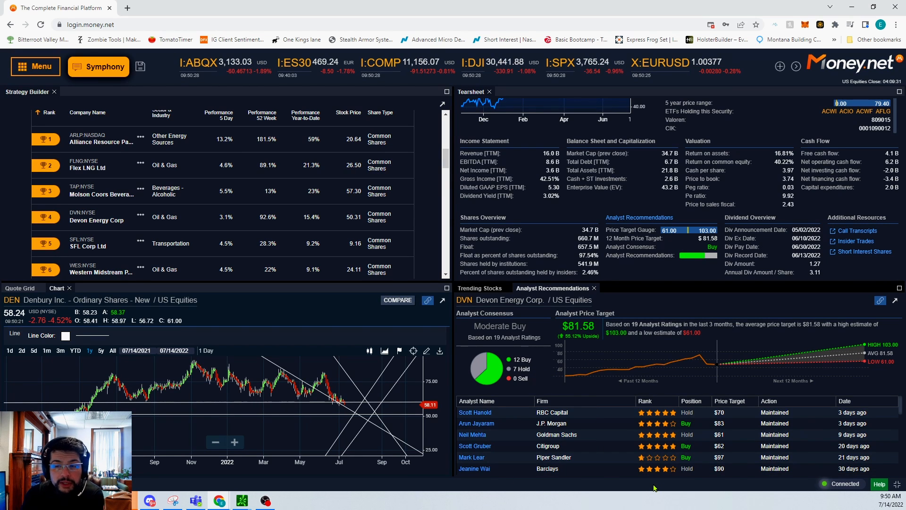
mouse_move(624, 392)
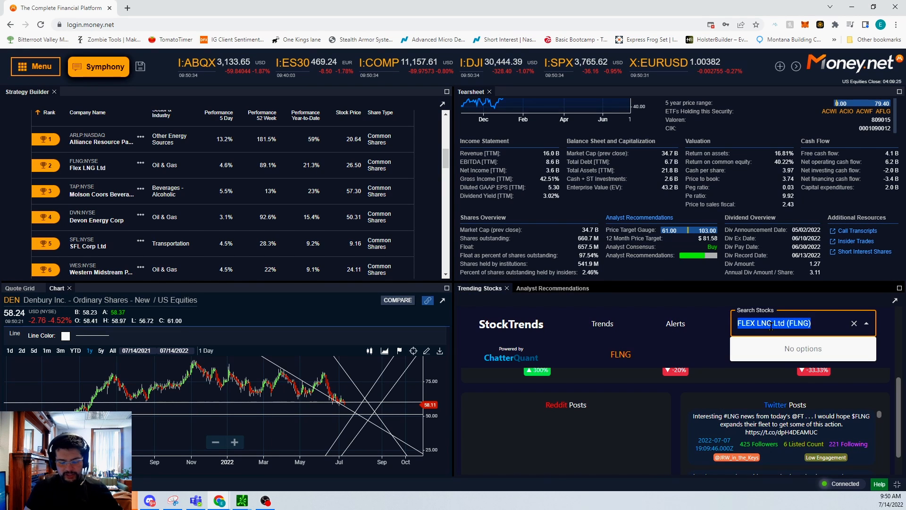
Load Devon Energy Corporation (DVN) in Trending Stocks and scroll through its Reddit and Twitter posts.
text(dvn)
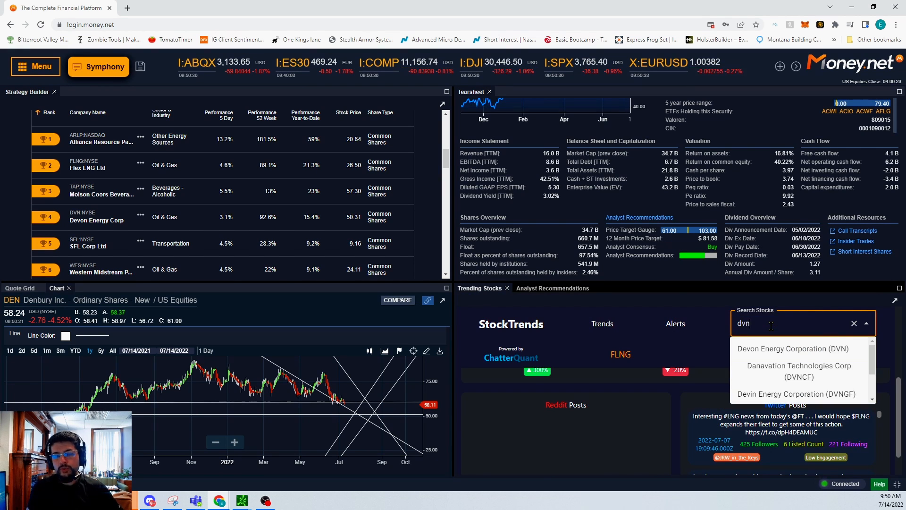
click(792, 349)
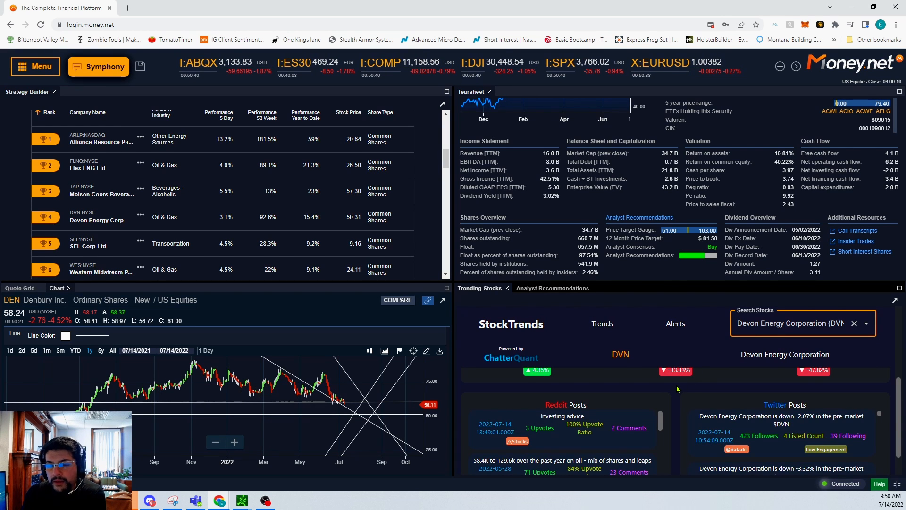
scroll(down, 3)
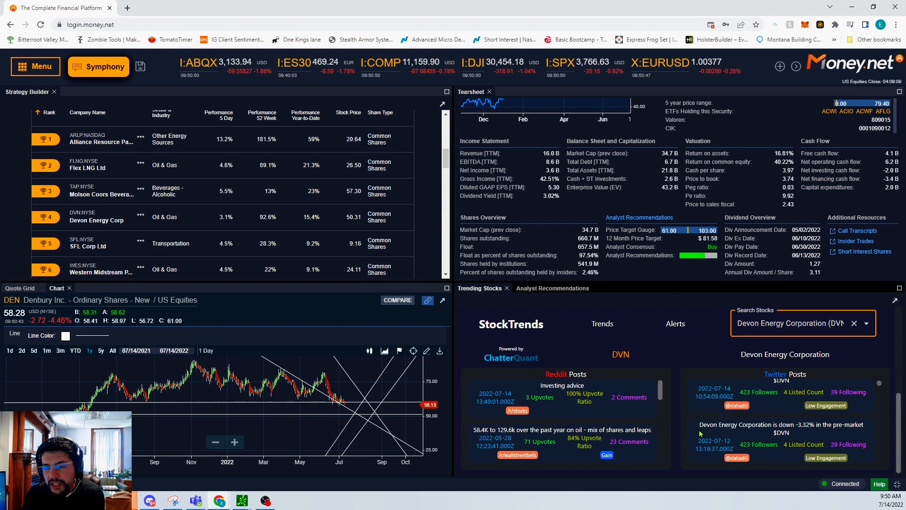
scroll(down, 3)
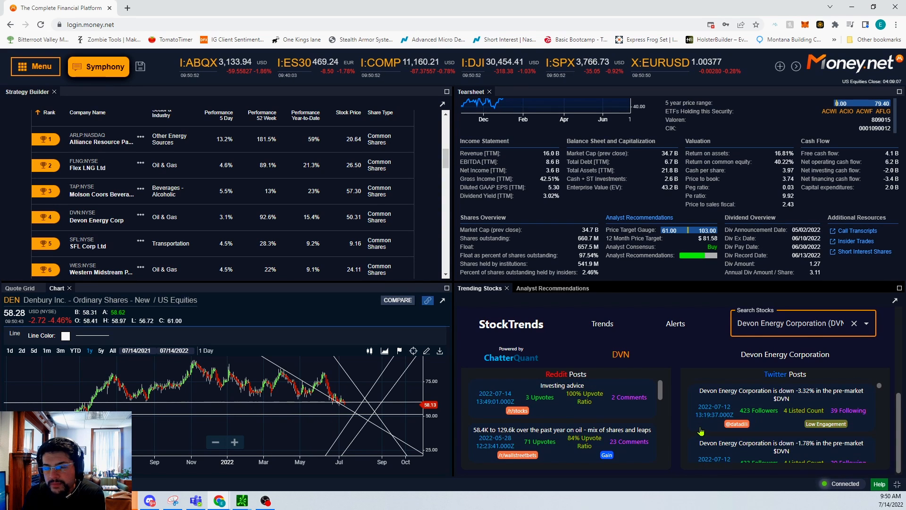
scroll(down, 3)
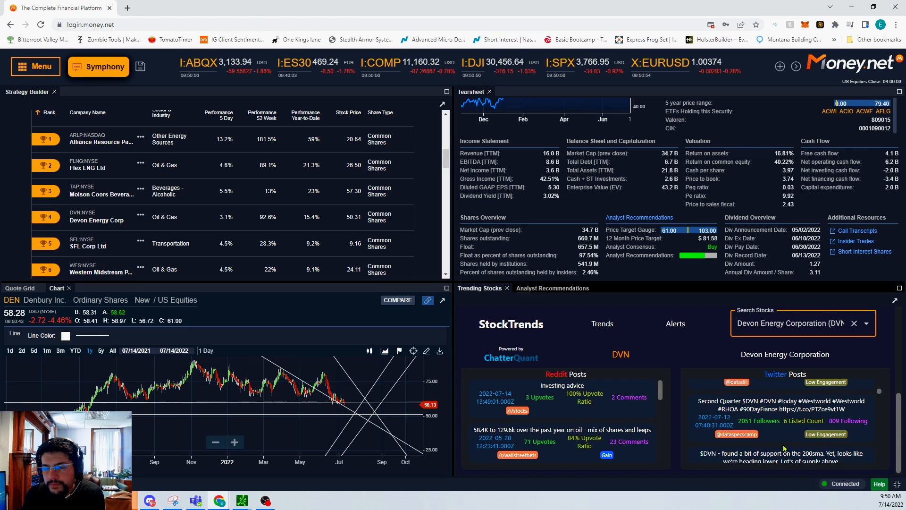
scroll(down, 3)
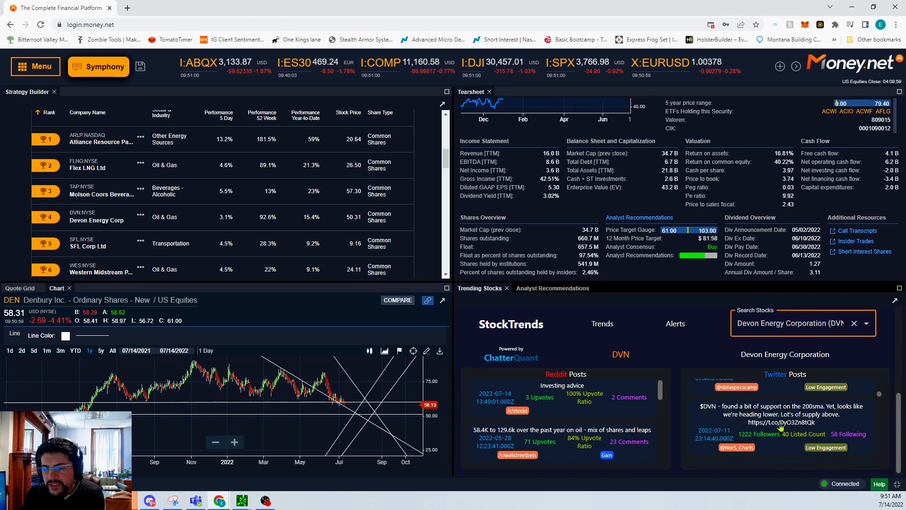
scroll(down, 3)
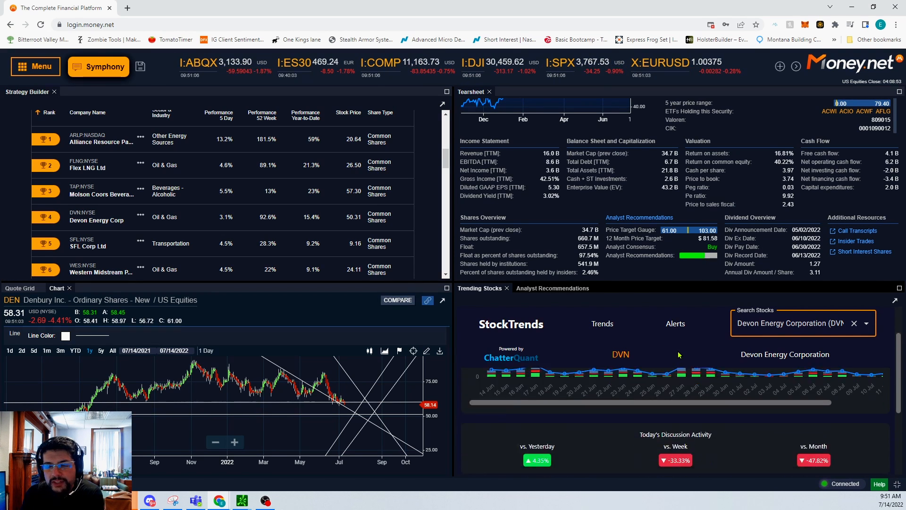
scroll(down, 3)
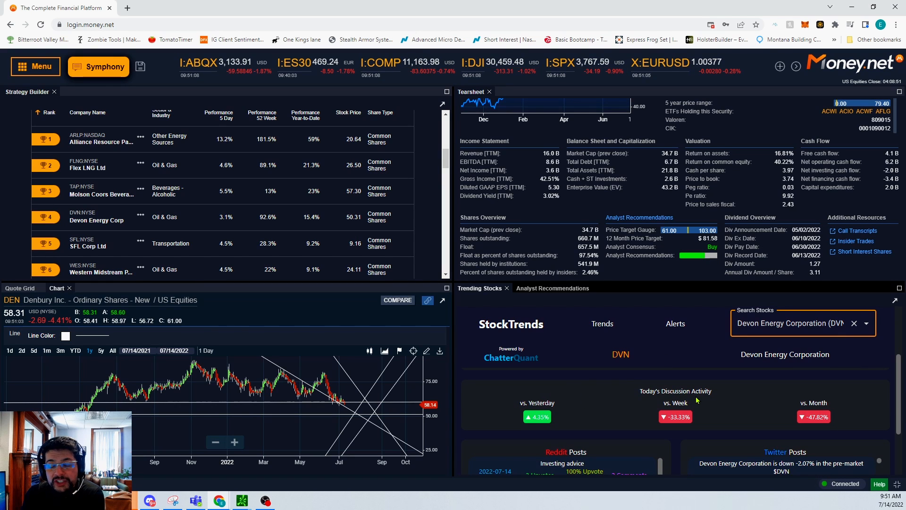
mouse_move(557, 413)
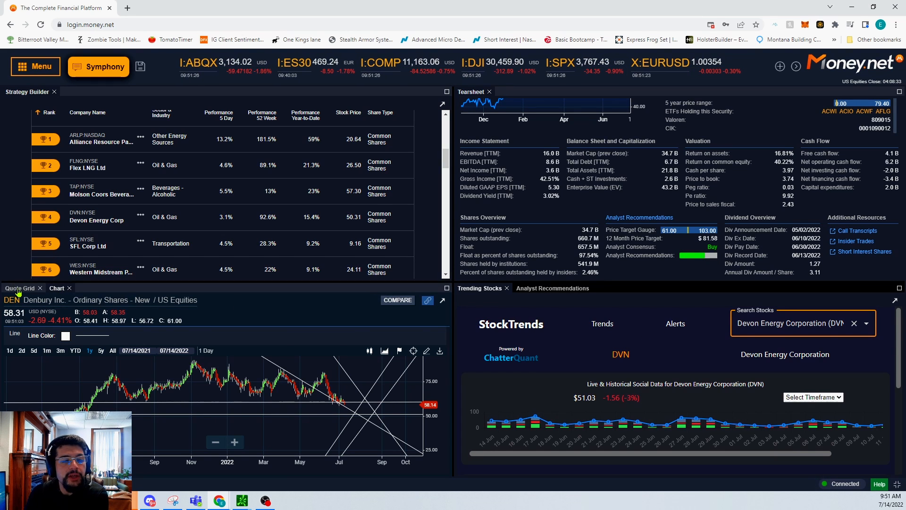
Search dvn in the quote grid's Add Symbol field to add Devon Energy.
click(20, 287)
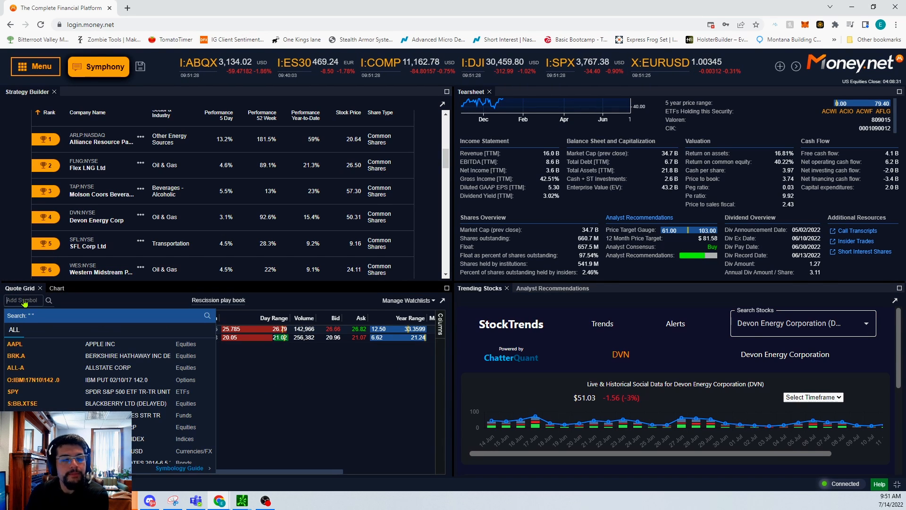
text(dvn)
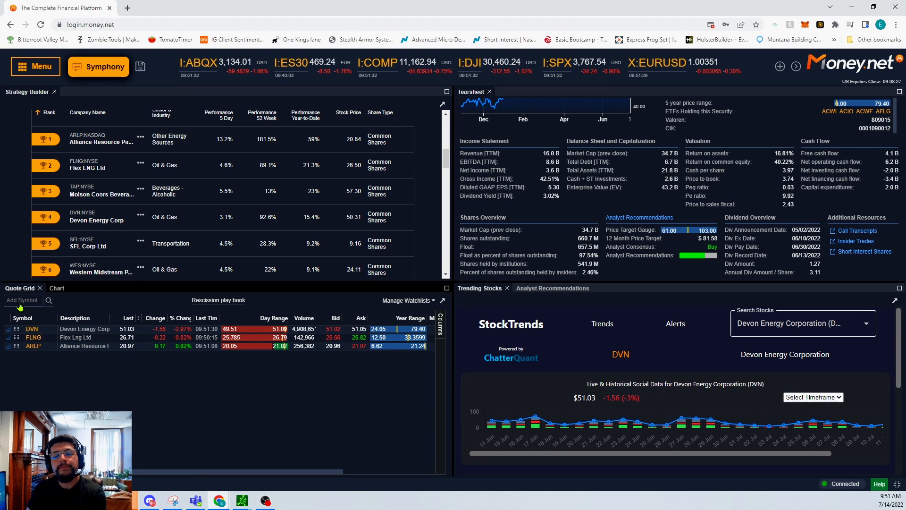
mouse_move(477, 354)
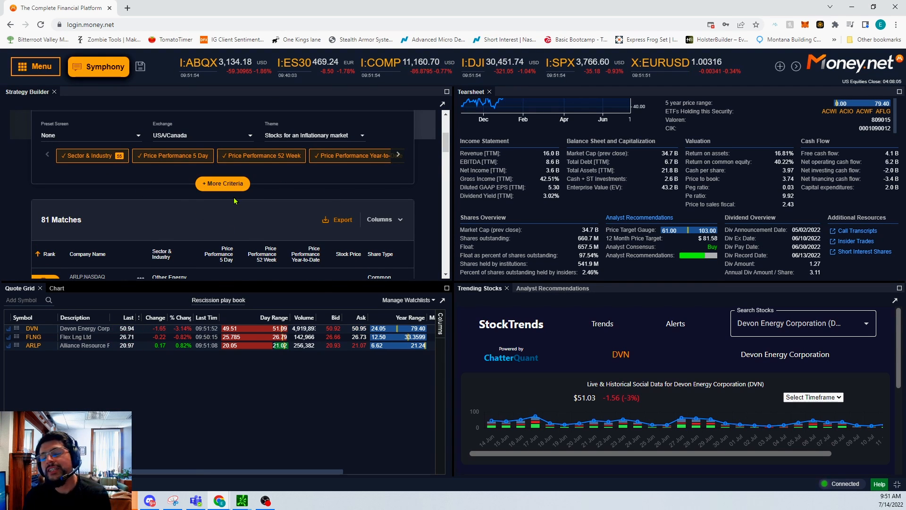
mouse_move(259, 208)
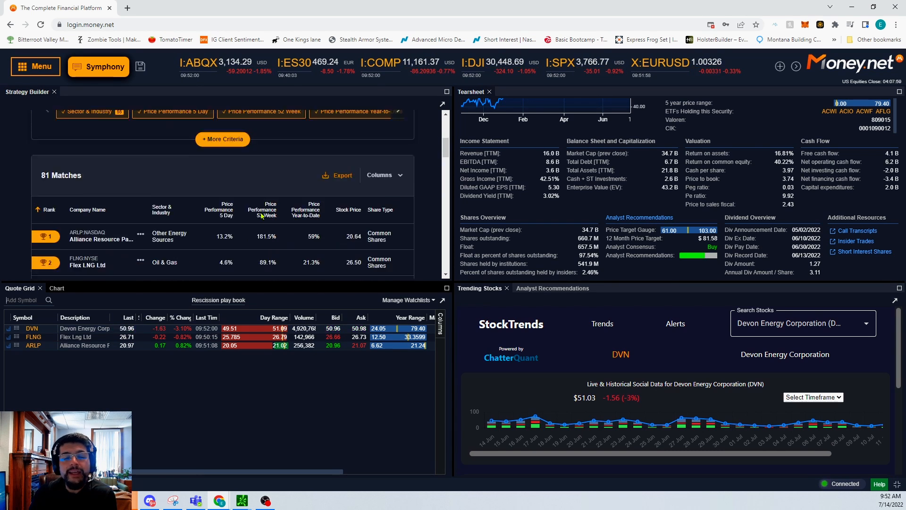
Clear all sectors in the Sector & Industry criterion and keep only Real Estate.
scroll(down, 3)
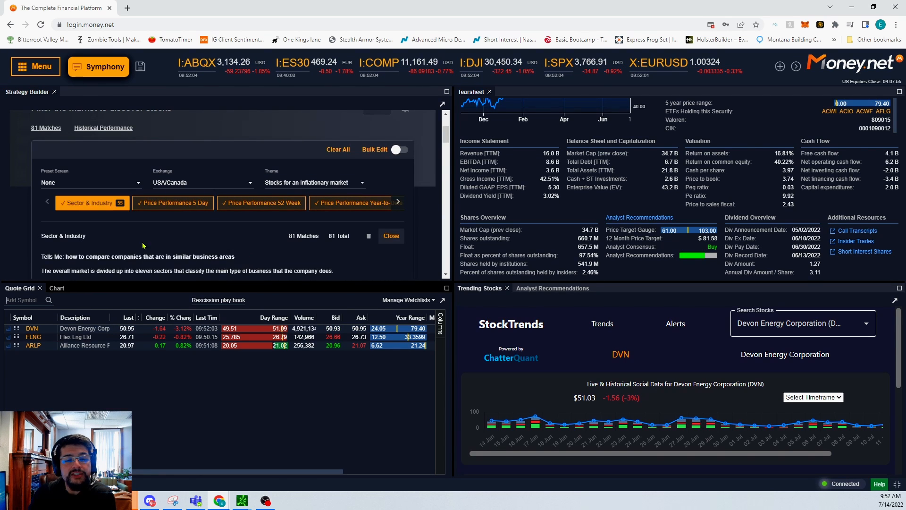
click(87, 202)
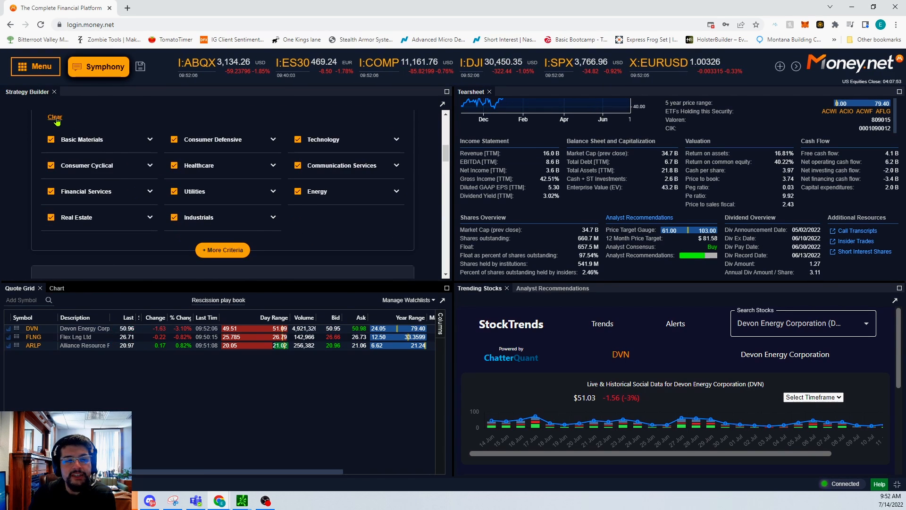
click(55, 117)
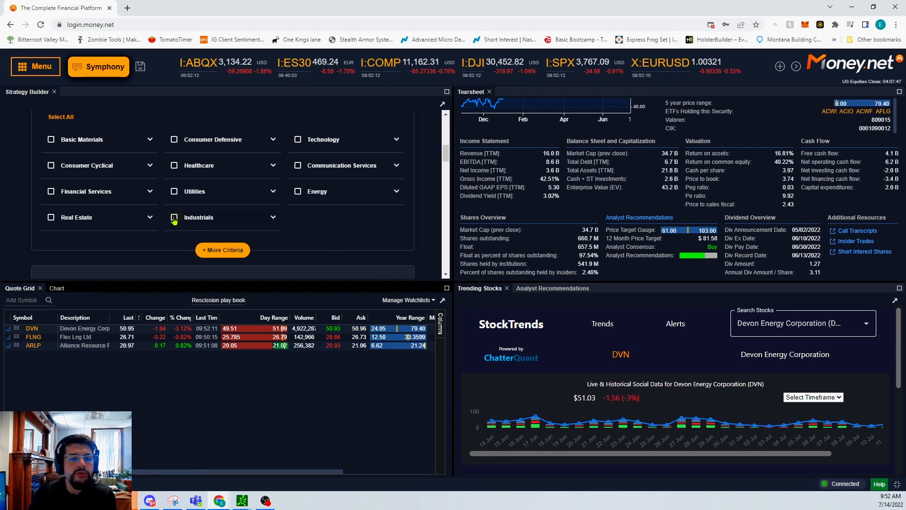
click(50, 217)
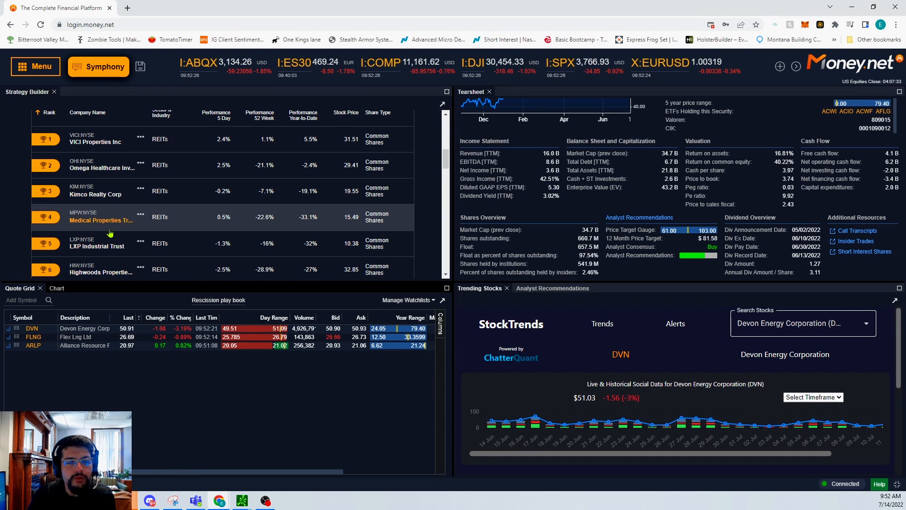
scroll(down, 3)
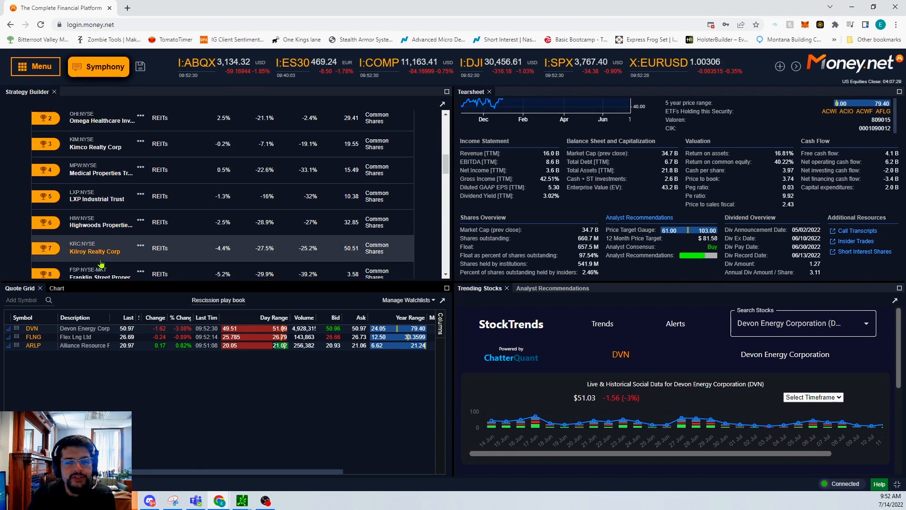
scroll(down, 3)
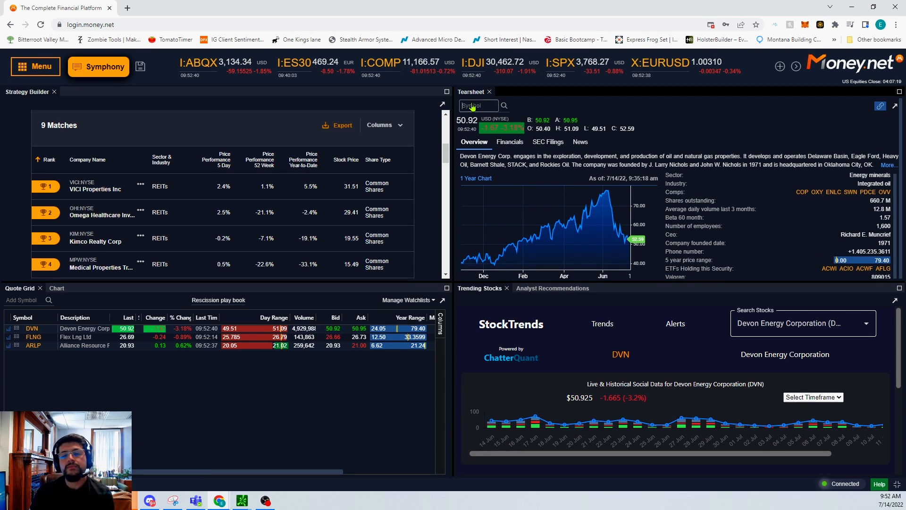
Load VICI in the tearsheet, review its financials, and show its analyst recommendations.
text(vici)
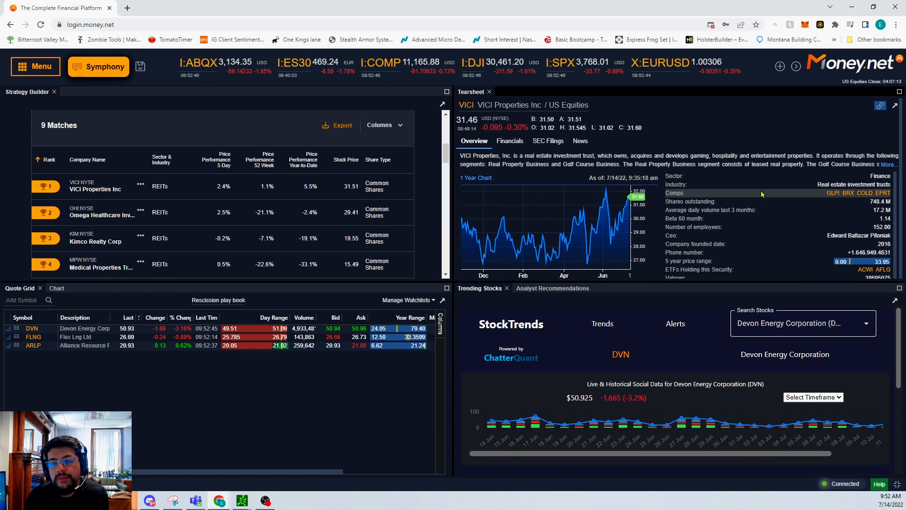
scroll(down, 3)
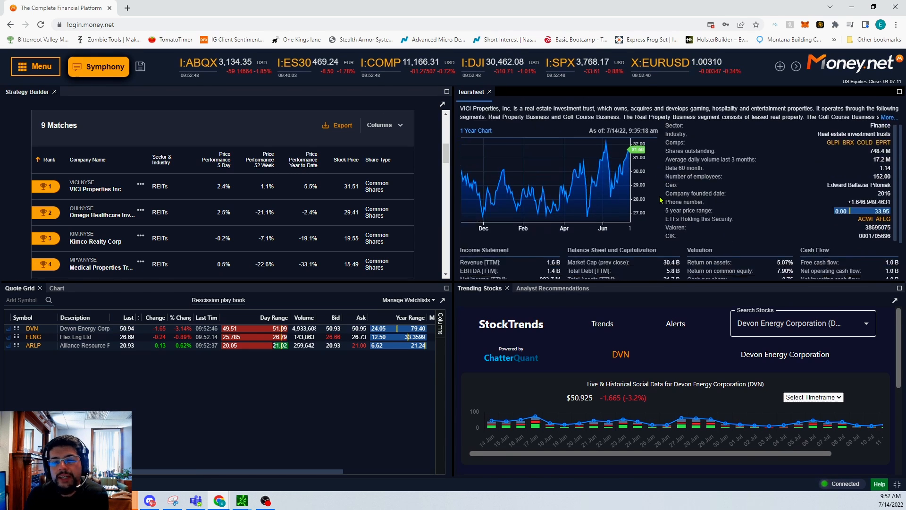
scroll(down, 3)
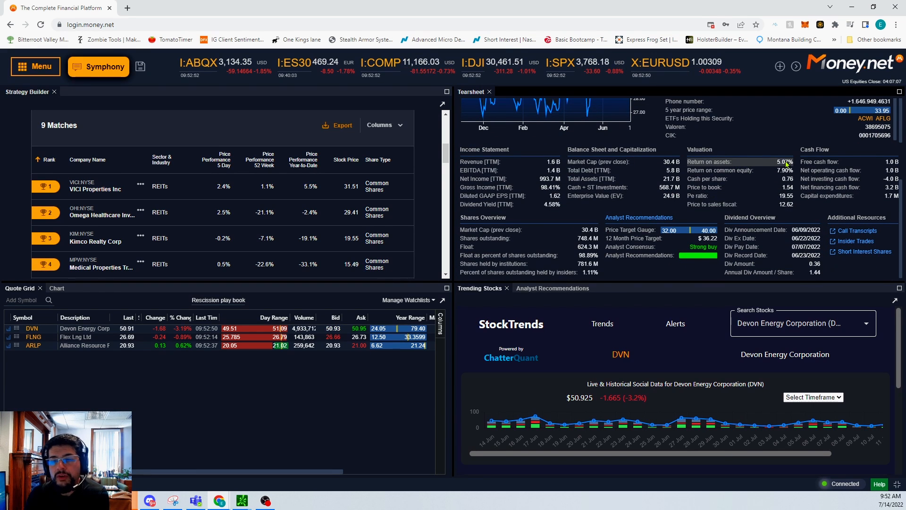
mouse_move(872, 184)
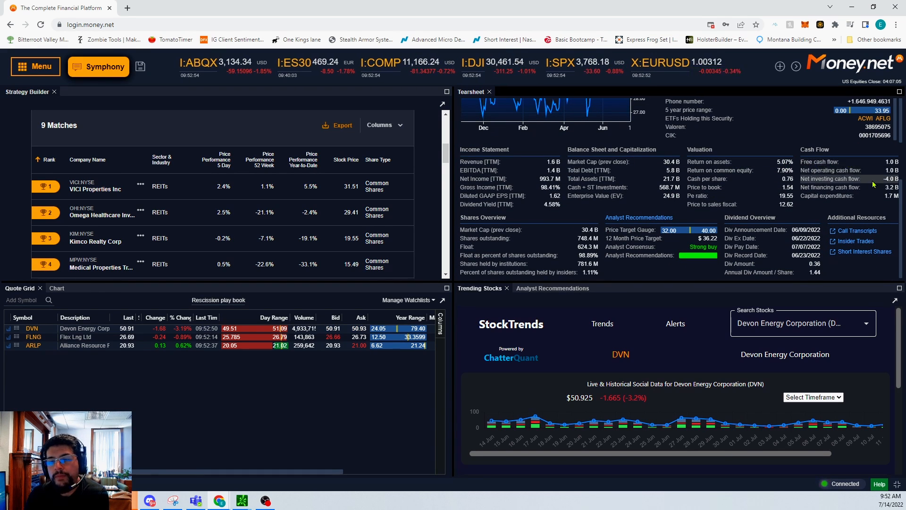
mouse_move(846, 197)
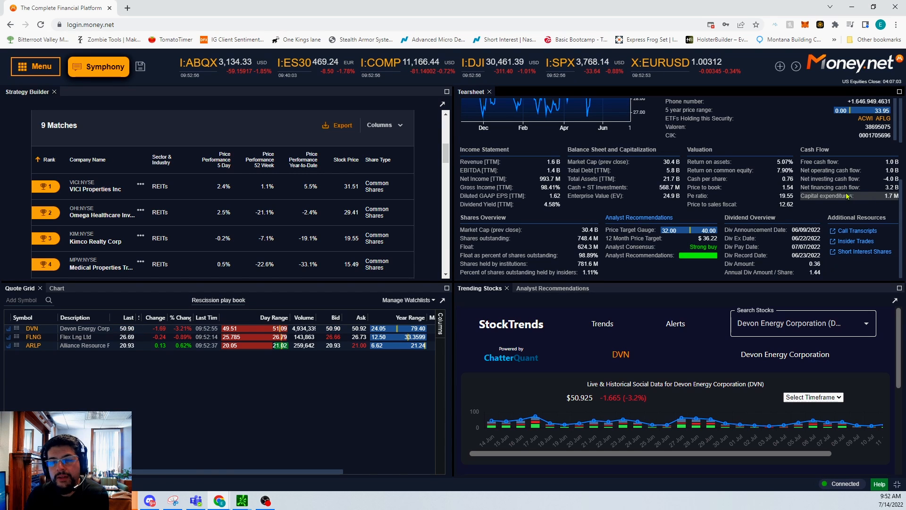
mouse_move(813, 178)
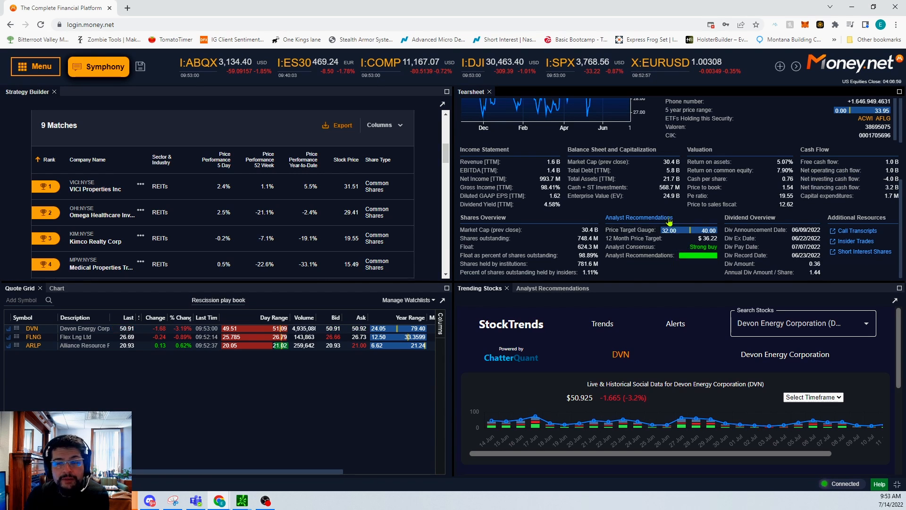
click(551, 288)
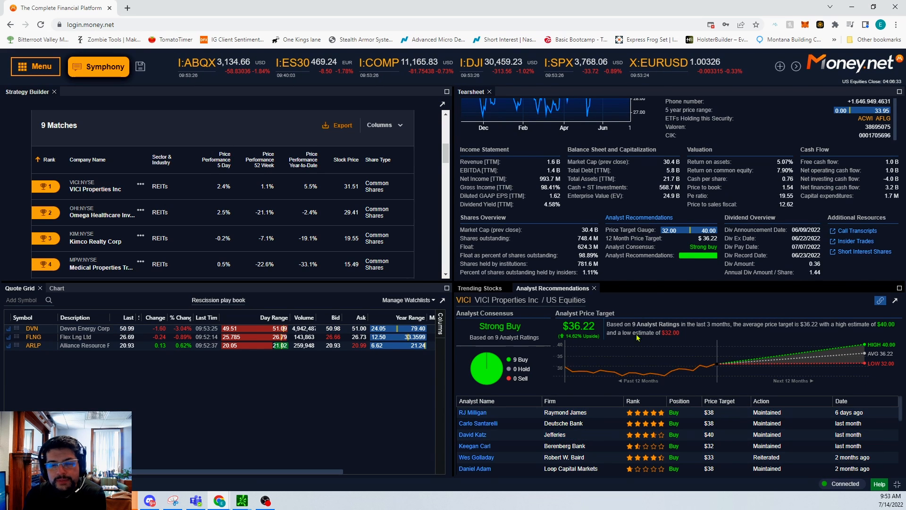
Scroll the VICI tearsheet back to the overview beside its analyst ratings and price target.
click(474, 140)
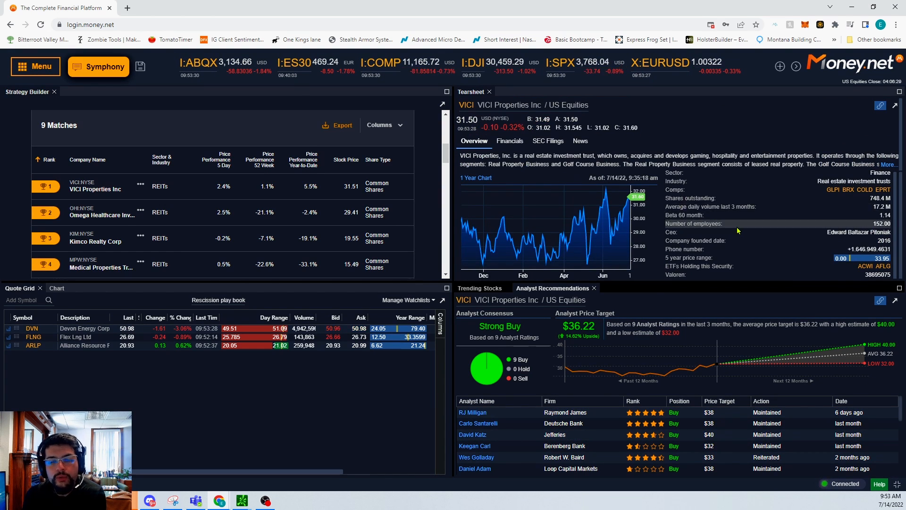
scroll(down, 3)
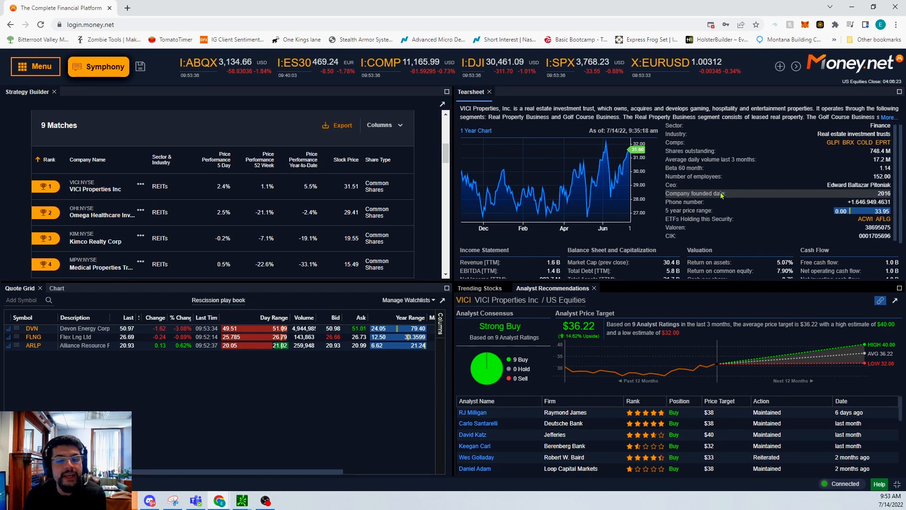
mouse_move(568, 235)
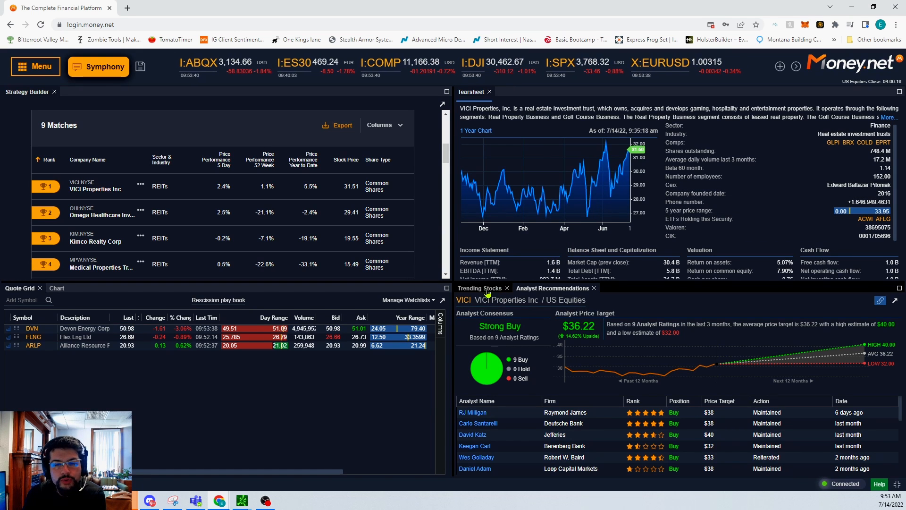
click(55, 288)
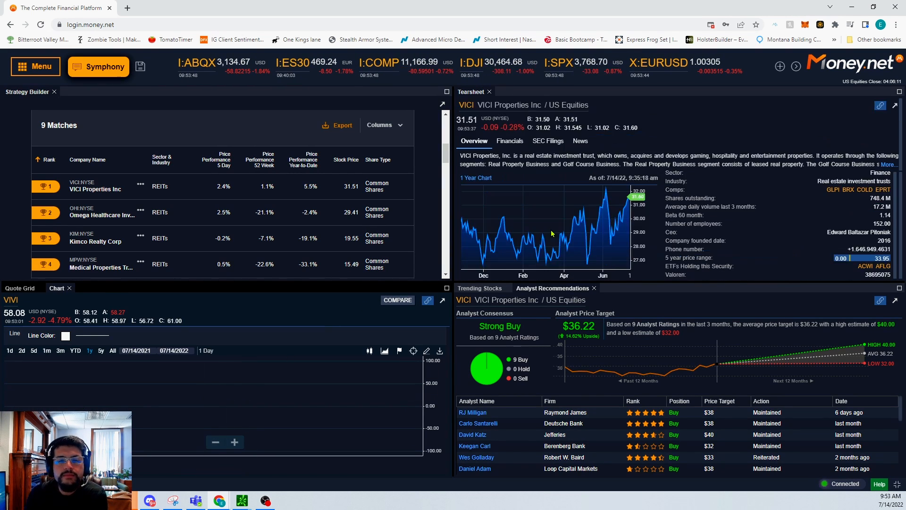
Chart VICI's one-year candlesticks, then search ci in the quote grid's Add Symbol field.
click(22, 300)
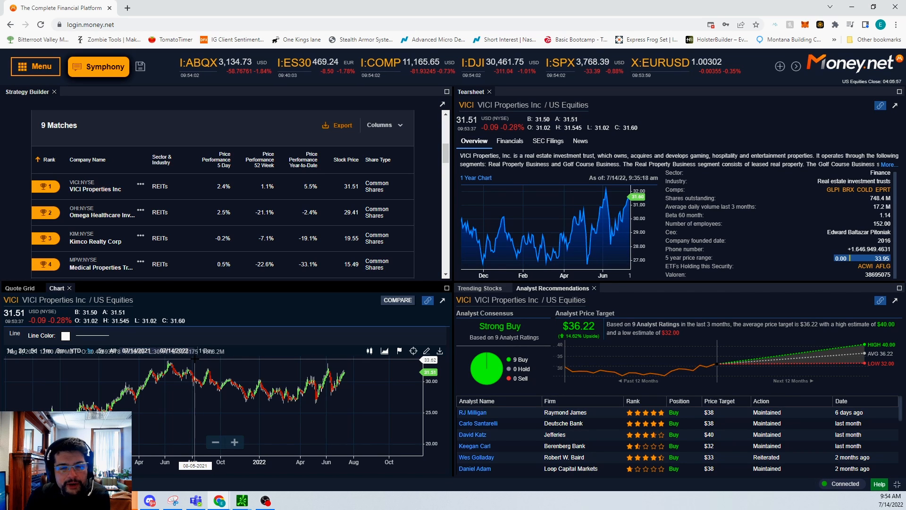
mouse_move(354, 417)
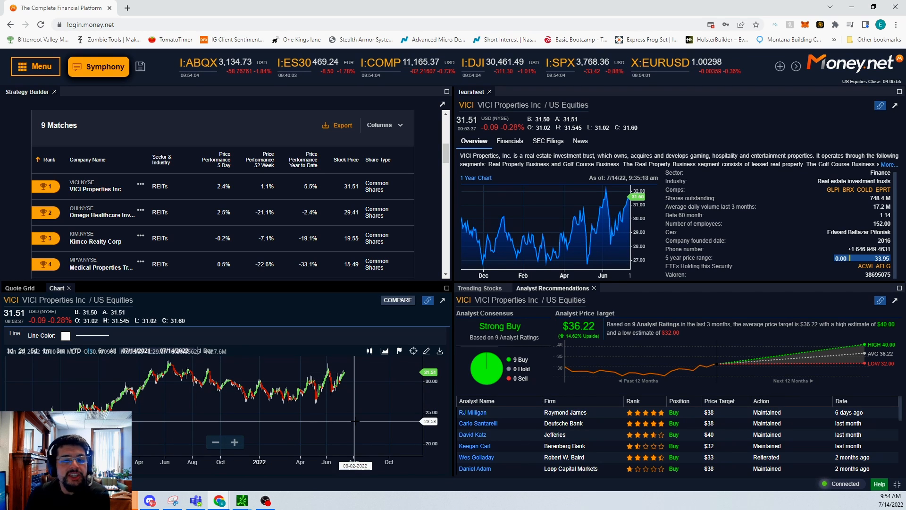
mouse_move(340, 418)
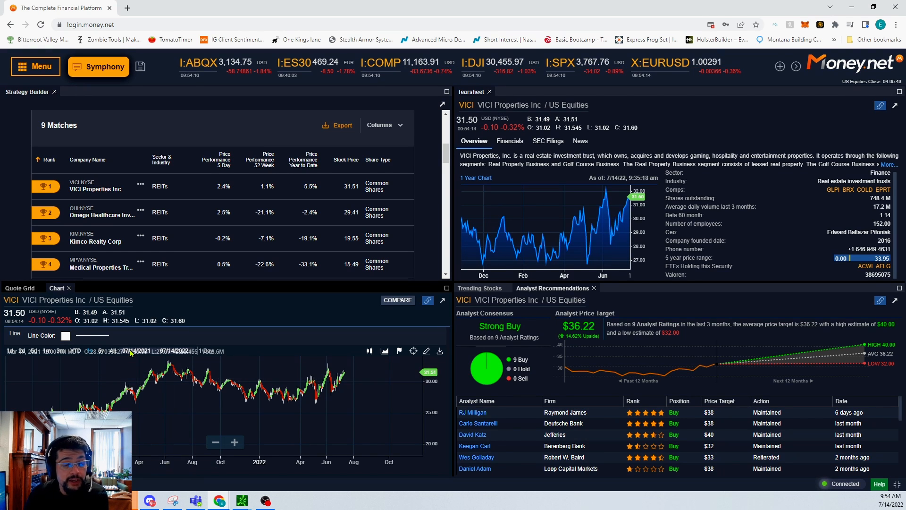
mouse_move(333, 389)
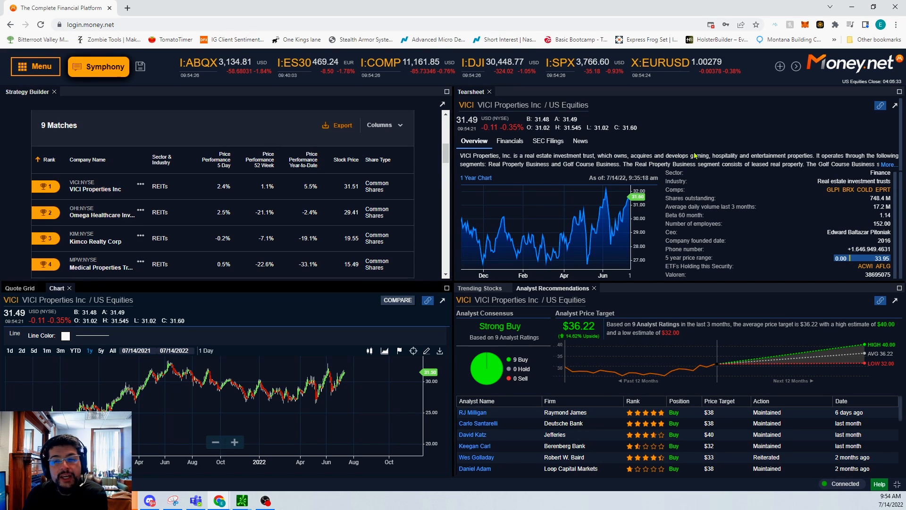
mouse_move(809, 141)
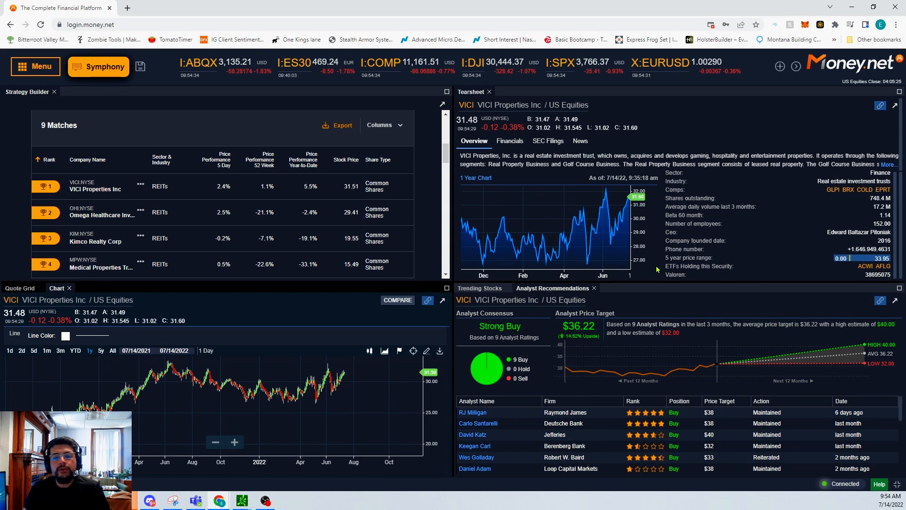
mouse_move(629, 288)
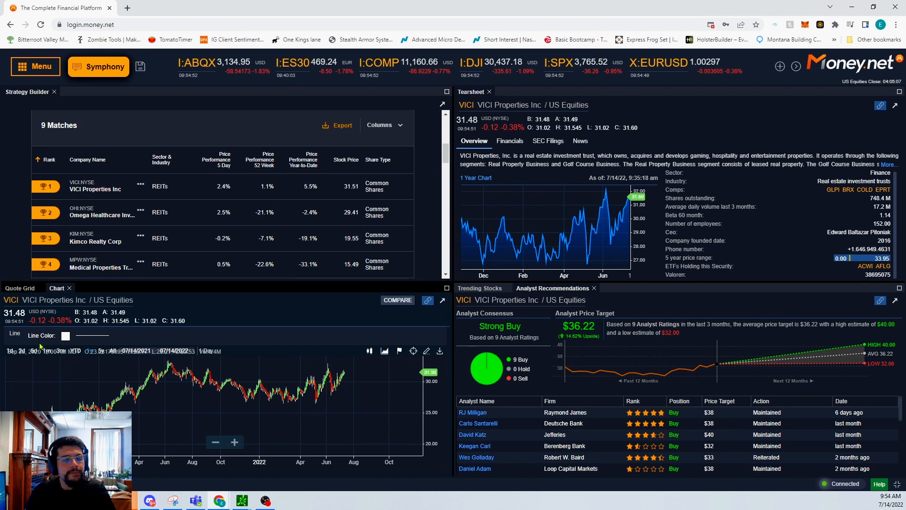
click(17, 288)
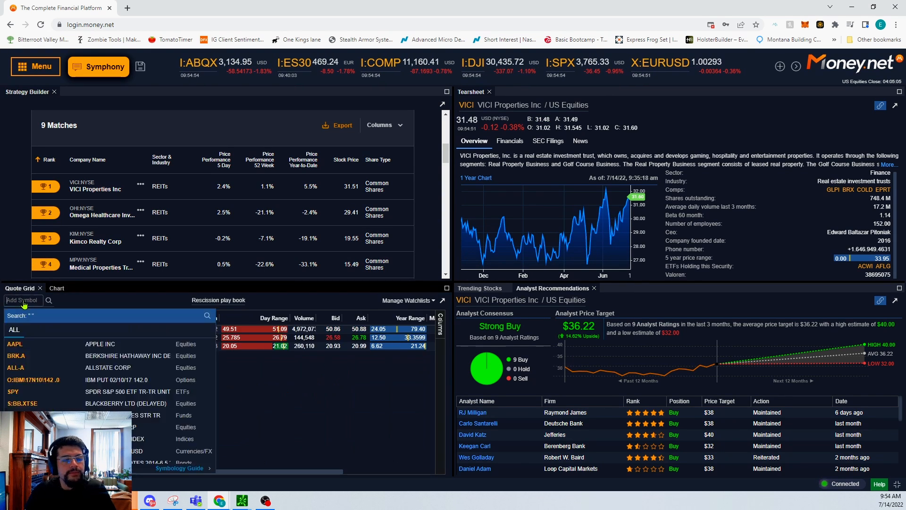
text(ci)
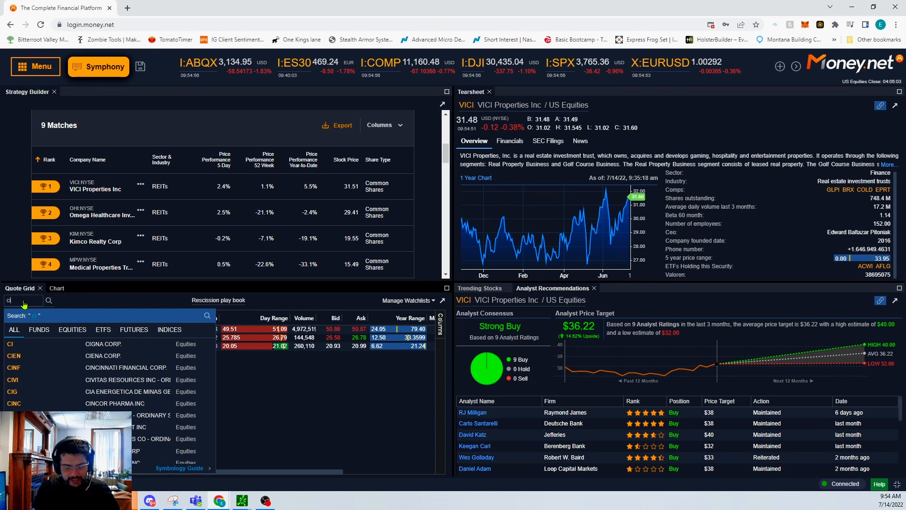